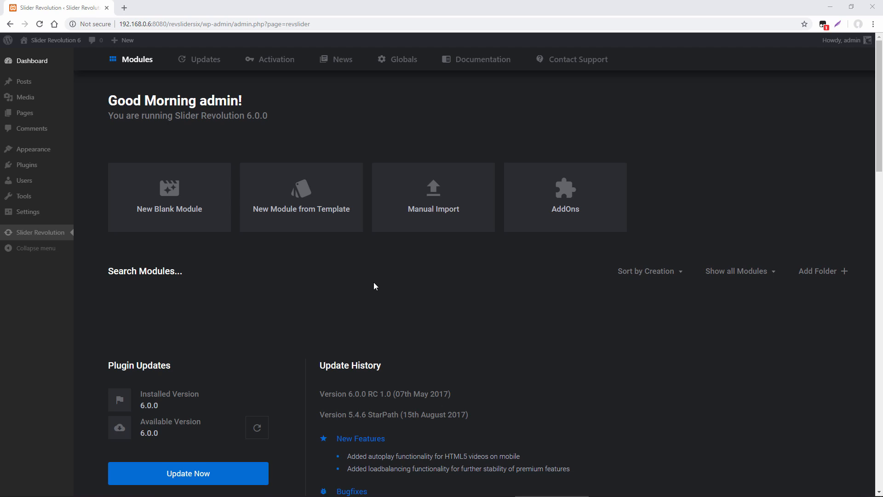
mouse_move(330, 265)
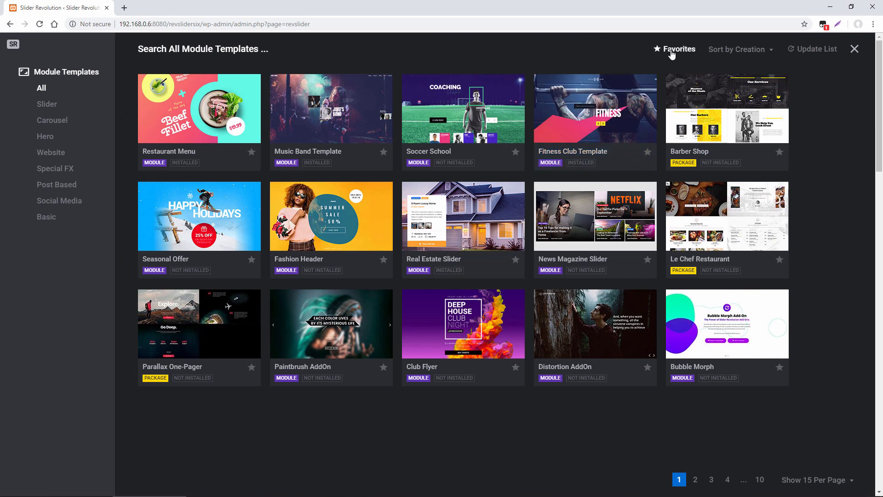
Install the Creative Frontpage template from Favorites and open its module in the editor
click(674, 49)
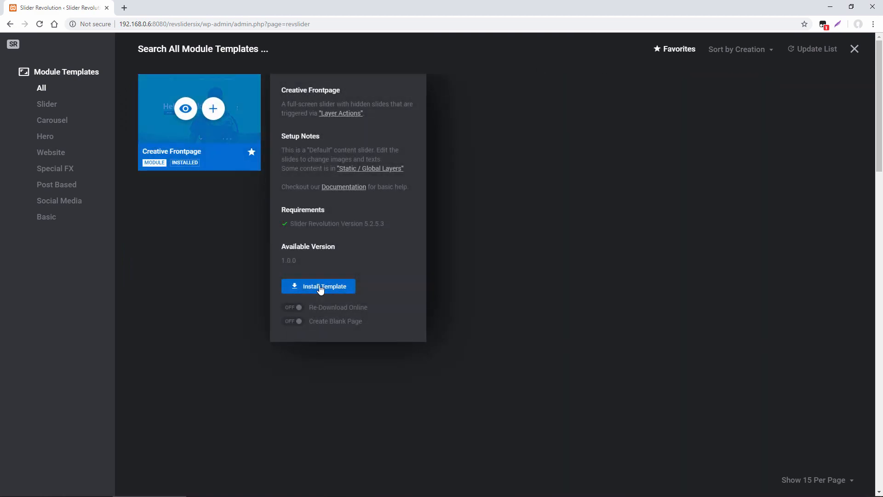
click(317, 286)
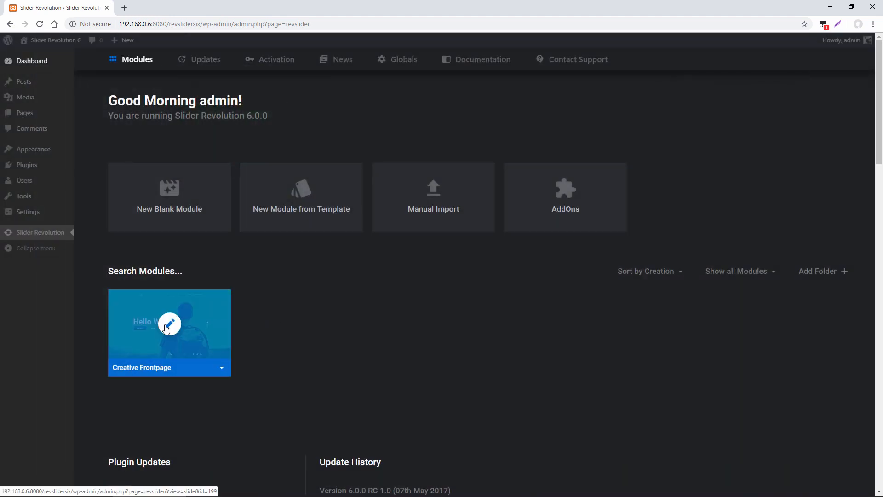
click(170, 323)
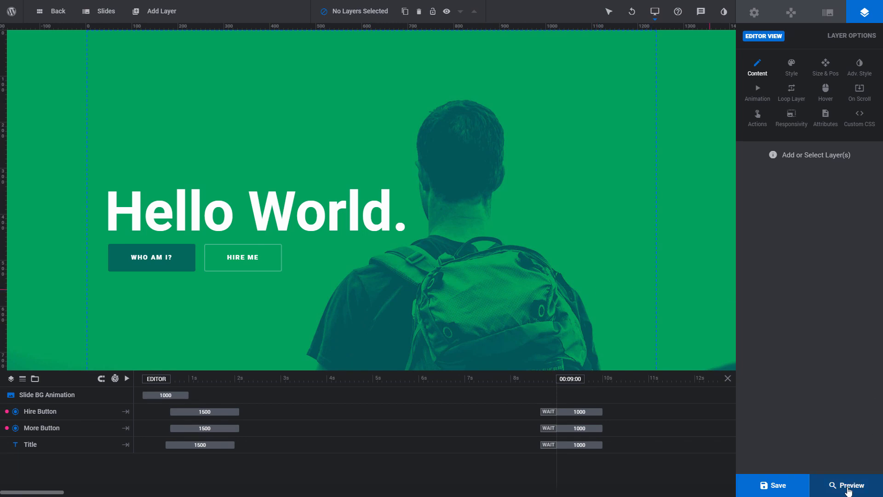
Launch the live preview of the Creative Frontpage slider
click(847, 485)
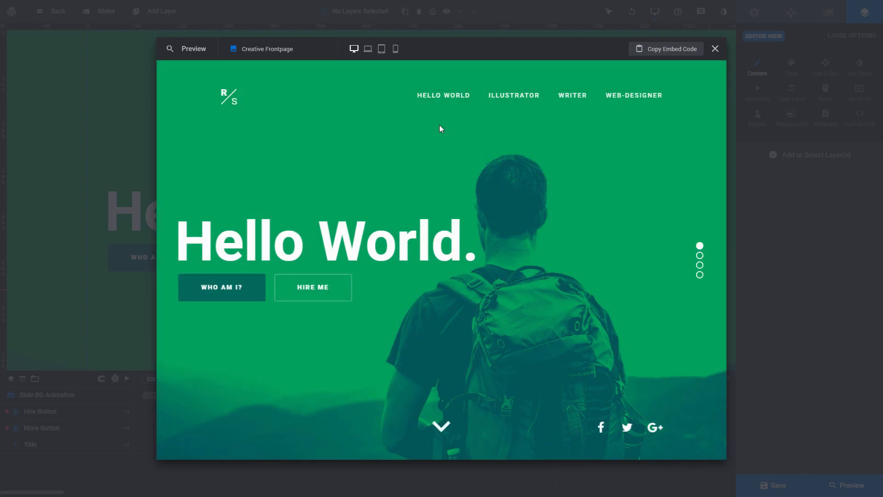
mouse_move(513, 95)
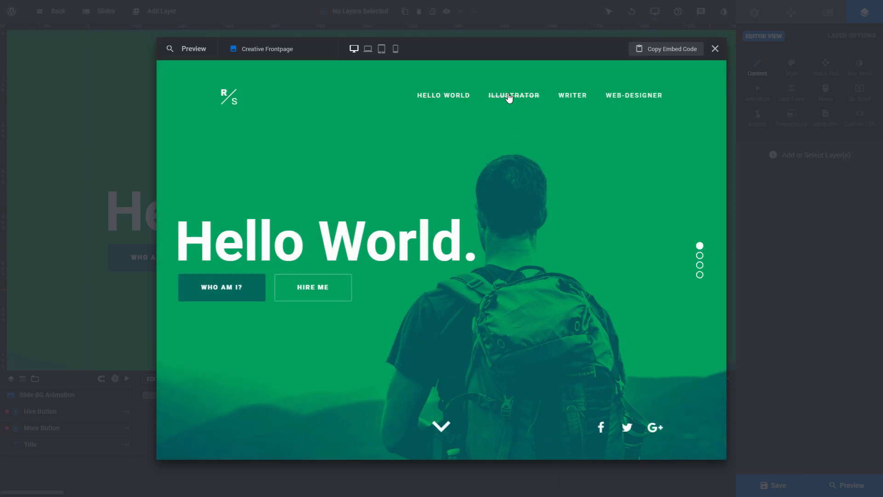
mouse_move(675, 200)
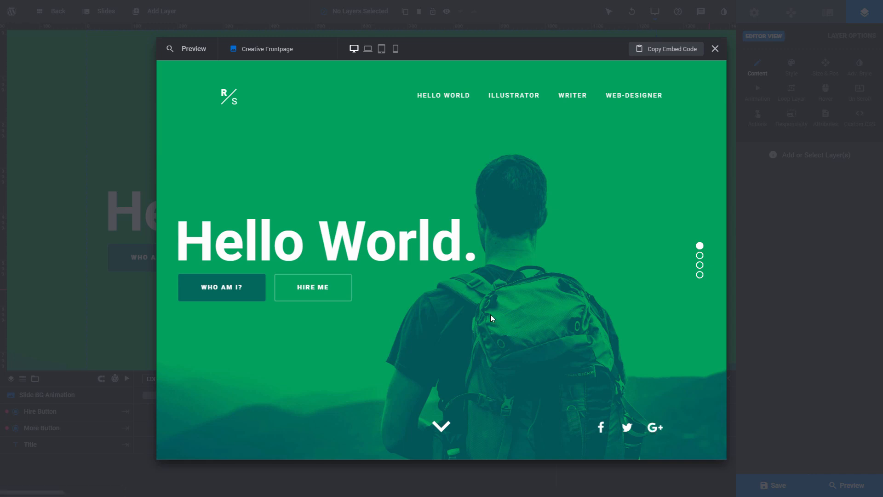
mouse_move(442, 425)
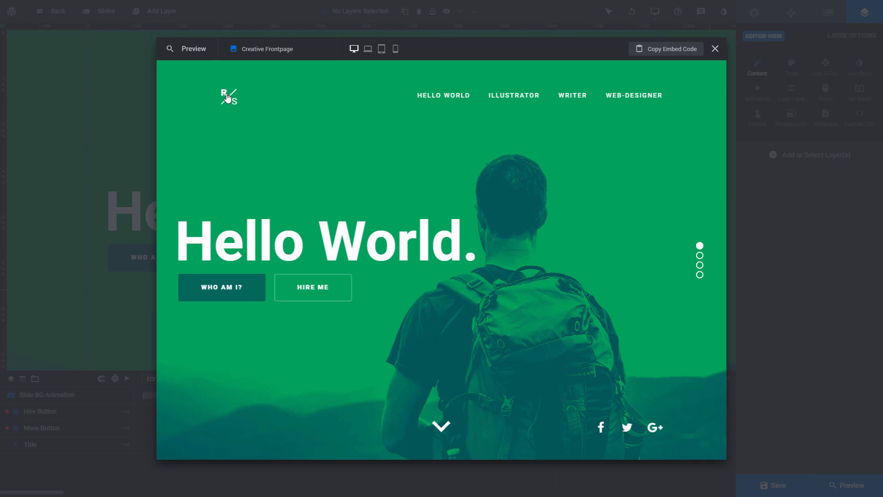
mouse_move(416, 159)
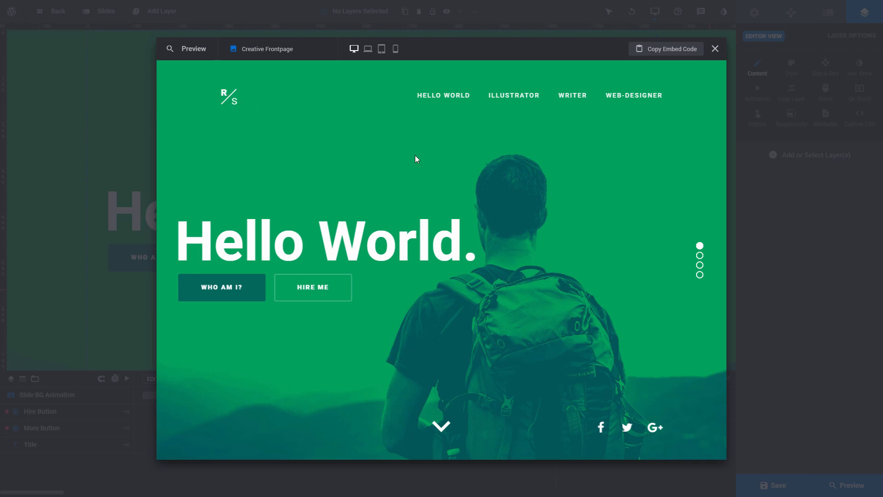
mouse_move(533, 204)
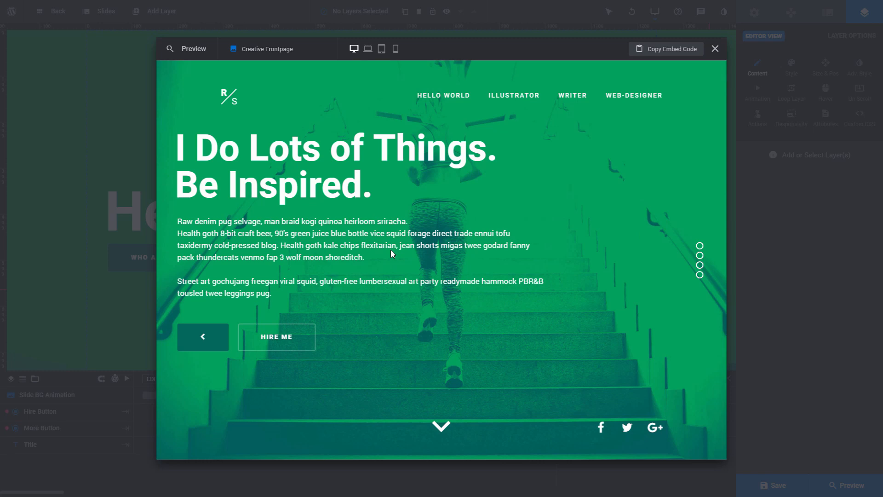
mouse_move(432, 263)
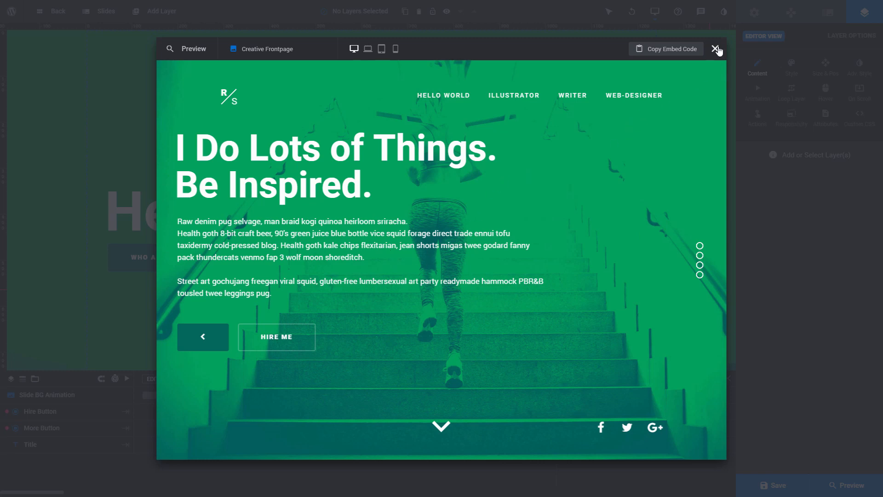
Close the preview, select the Hello World title layer and reach its style text colour settings
click(716, 48)
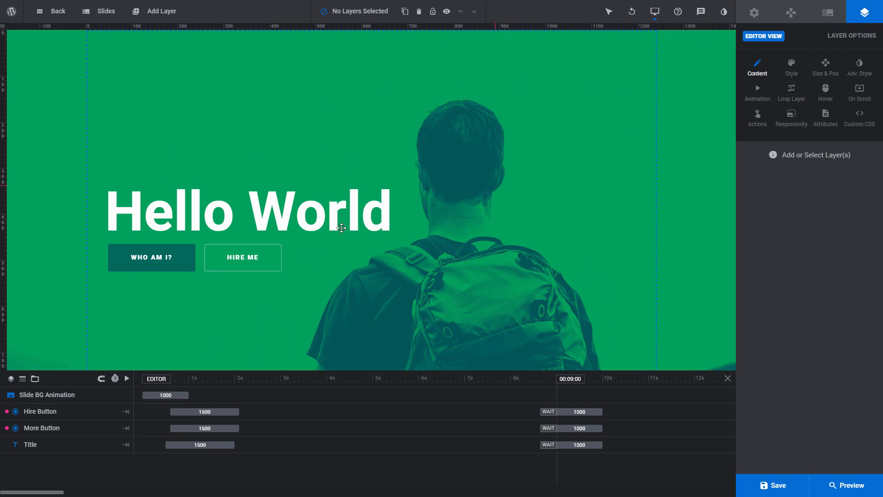
click(241, 219)
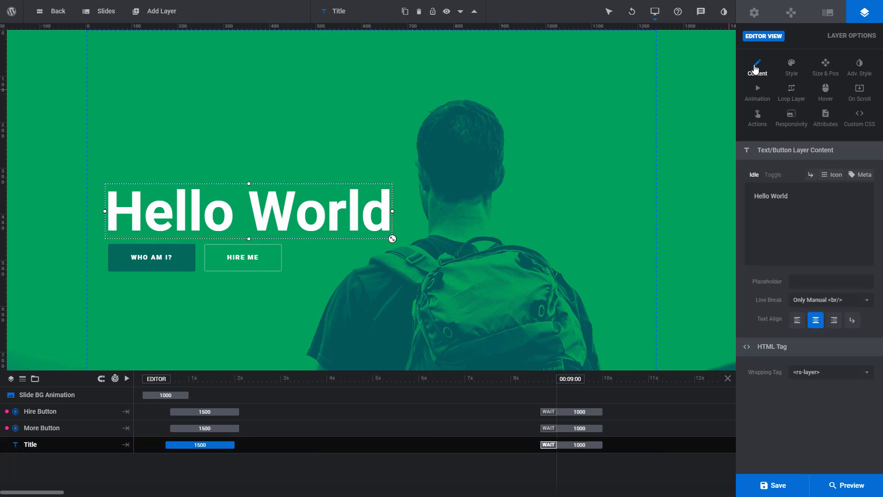
click(757, 67)
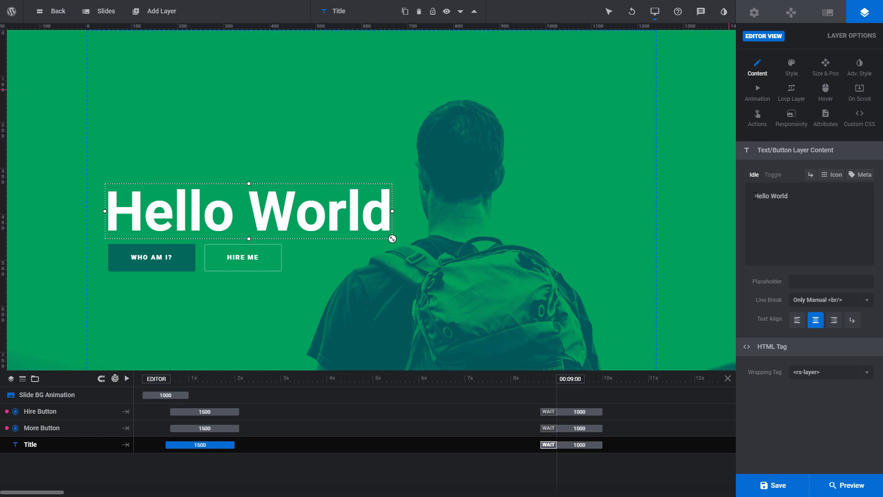
double_click(770, 195)
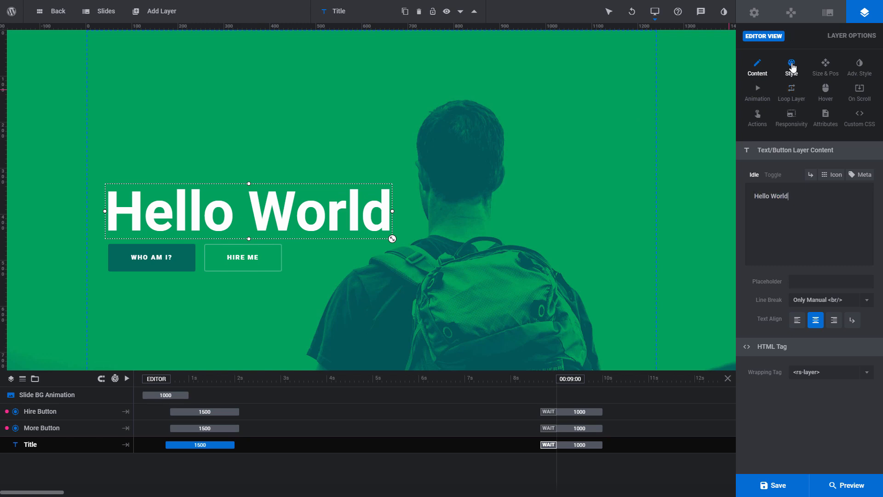
click(791, 66)
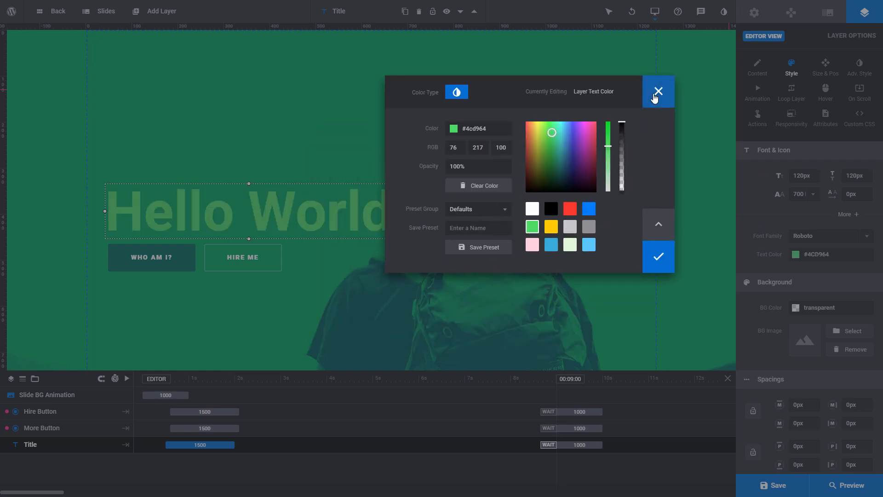
Discard the green colour and apply the thin white Montserrat headline quick style to the title
click(657, 91)
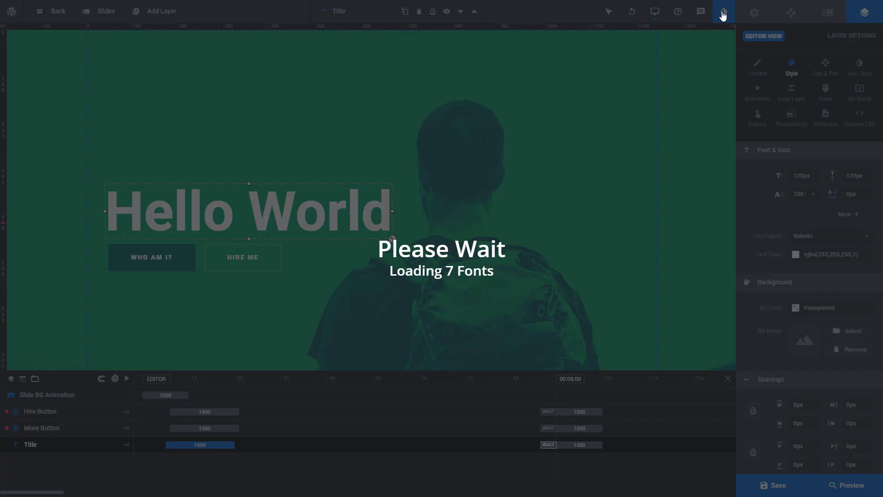
click(723, 11)
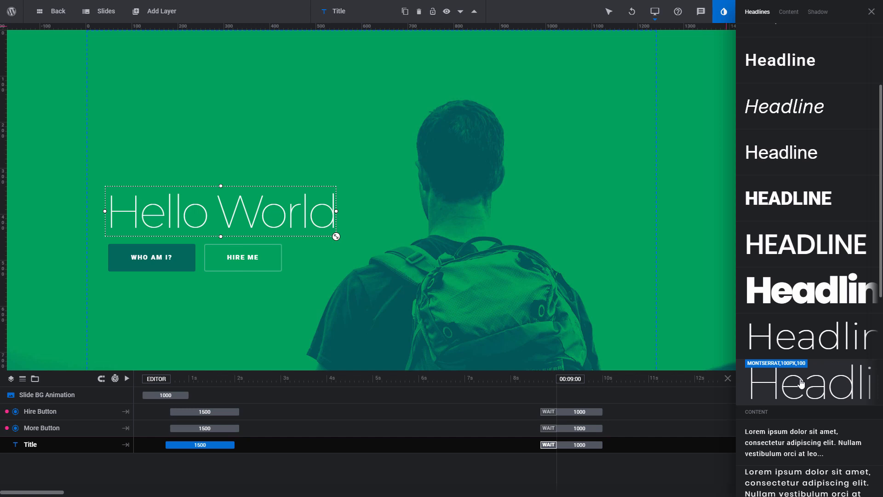
click(631, 11)
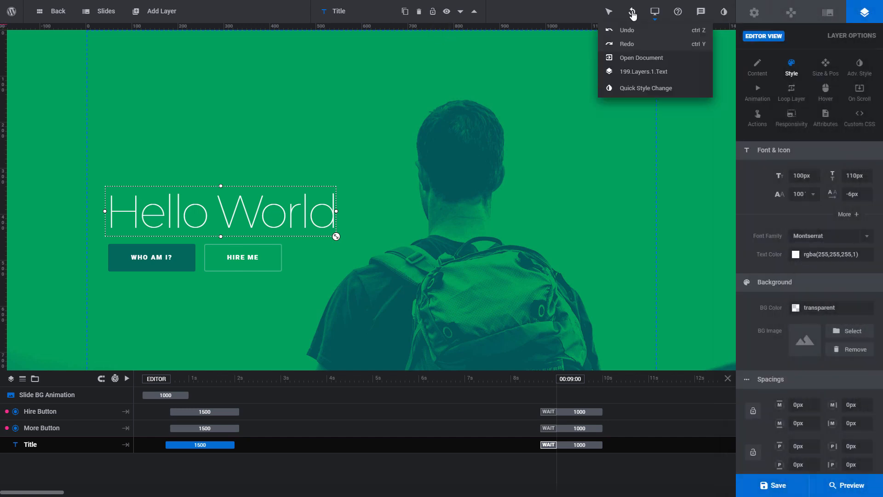
Undo the quick style and give the title a black background at 35% opacity
click(625, 29)
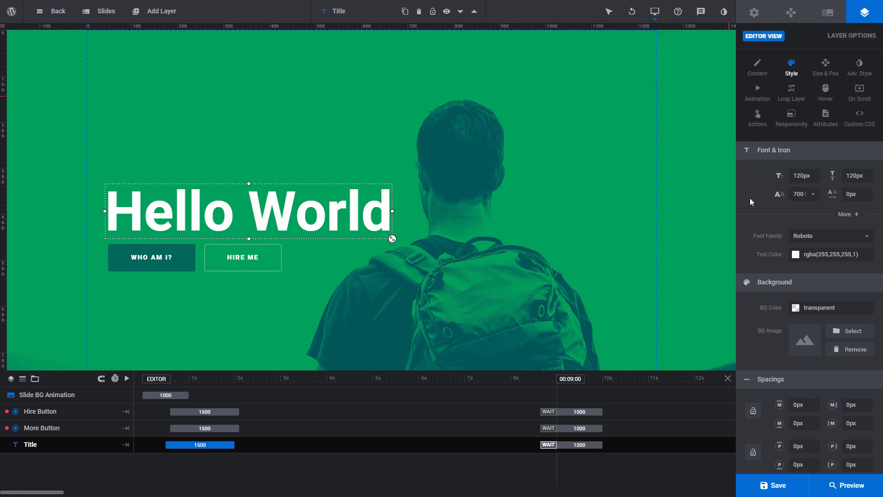
click(820, 216)
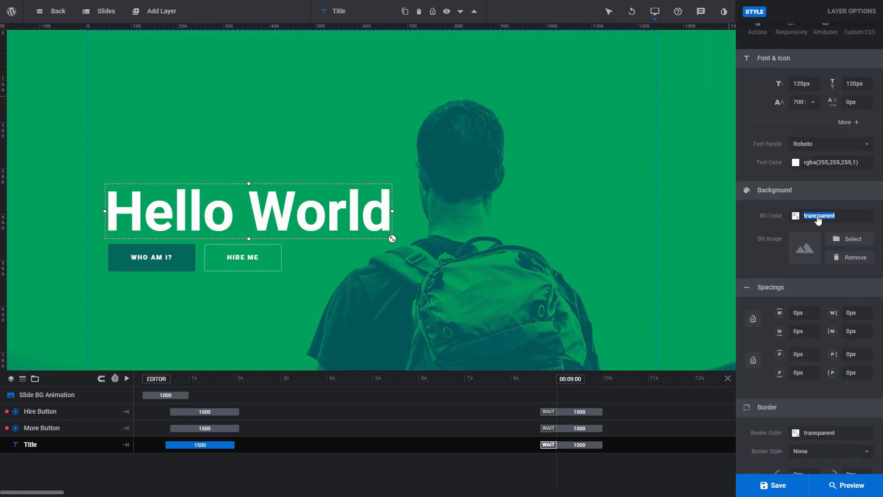
click(794, 215)
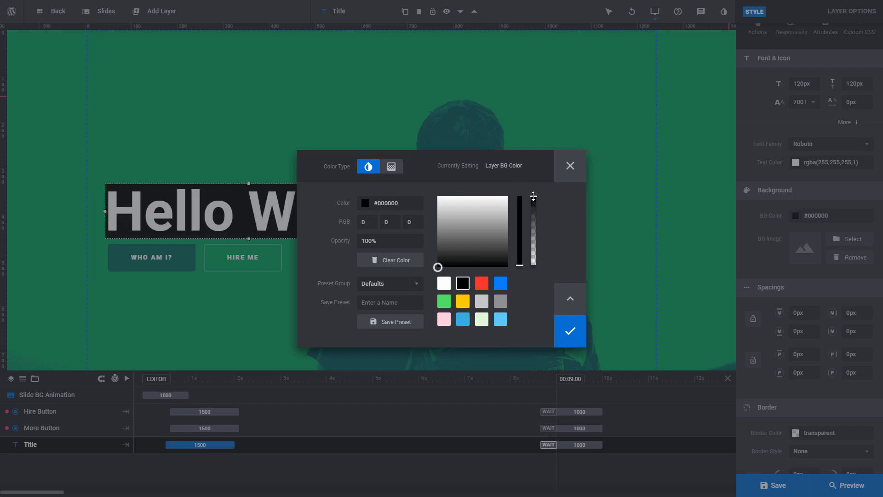
drag(533, 197, 534, 244)
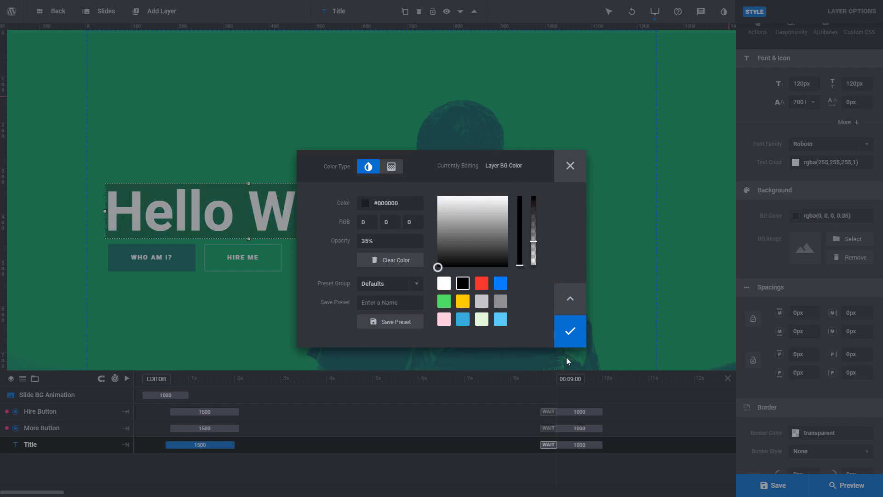
click(569, 331)
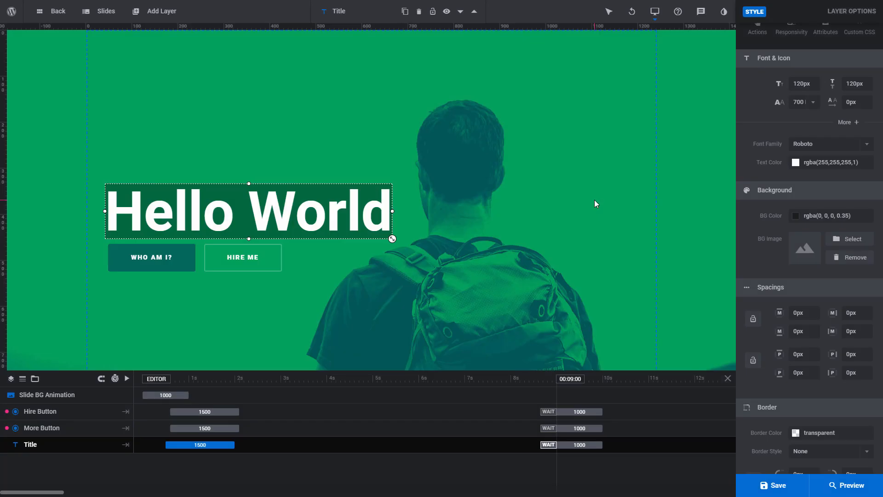
Enable the title's text shadow and multiply blend mode, then check it in preview
click(866, 12)
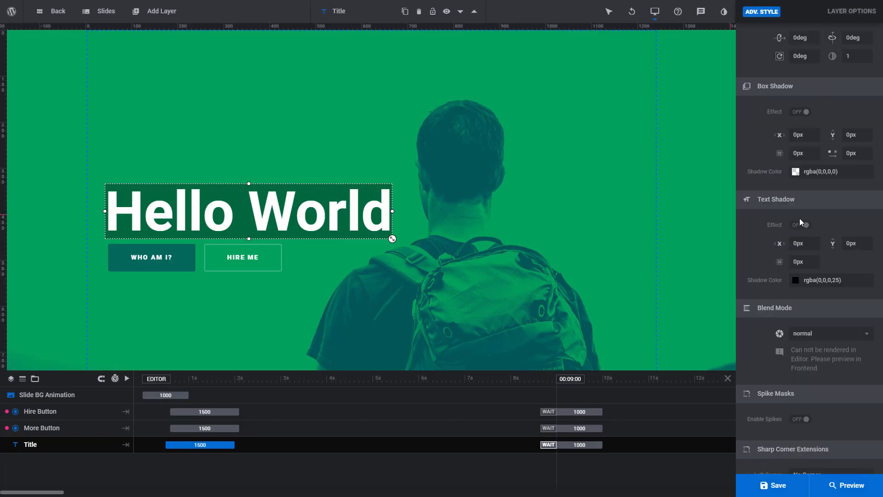
click(799, 224)
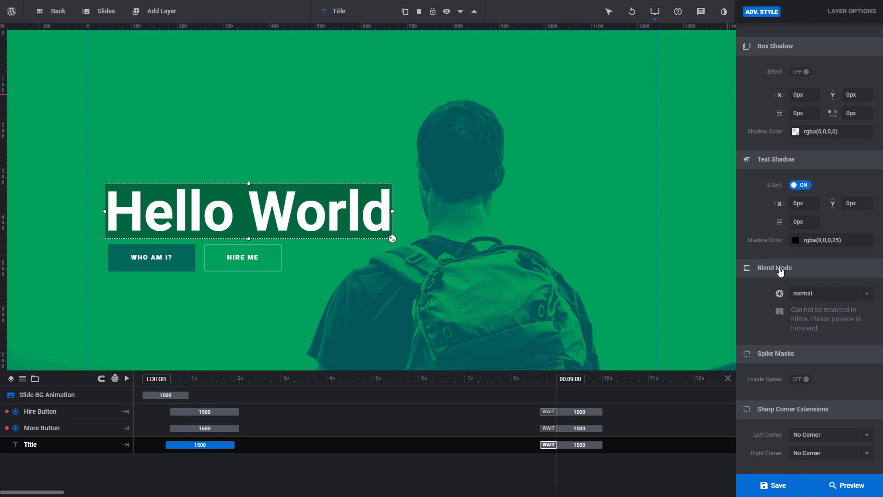
click(828, 293)
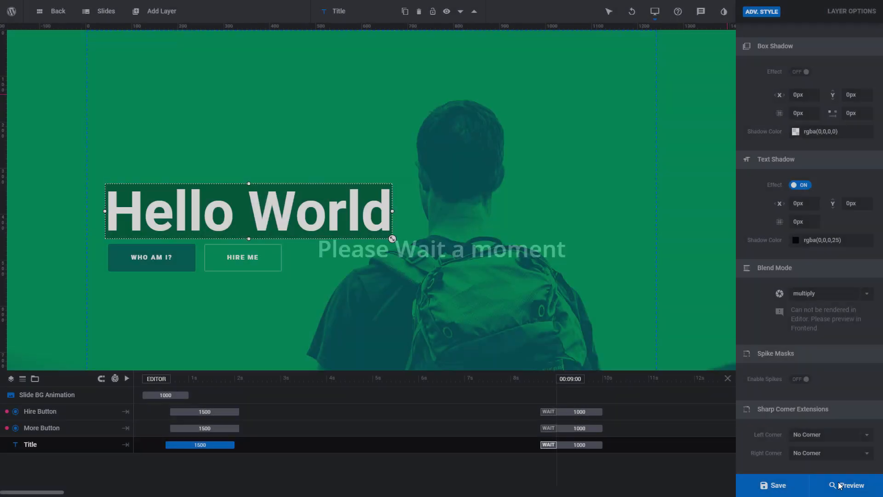
click(850, 485)
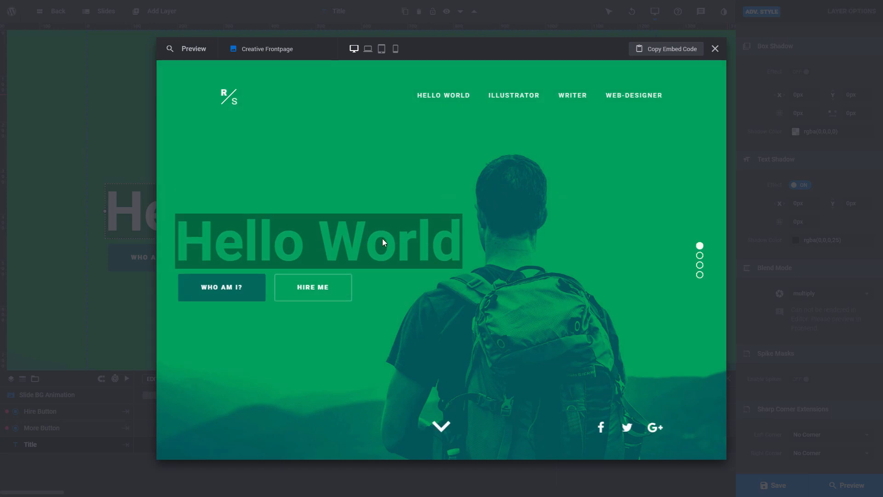
click(714, 49)
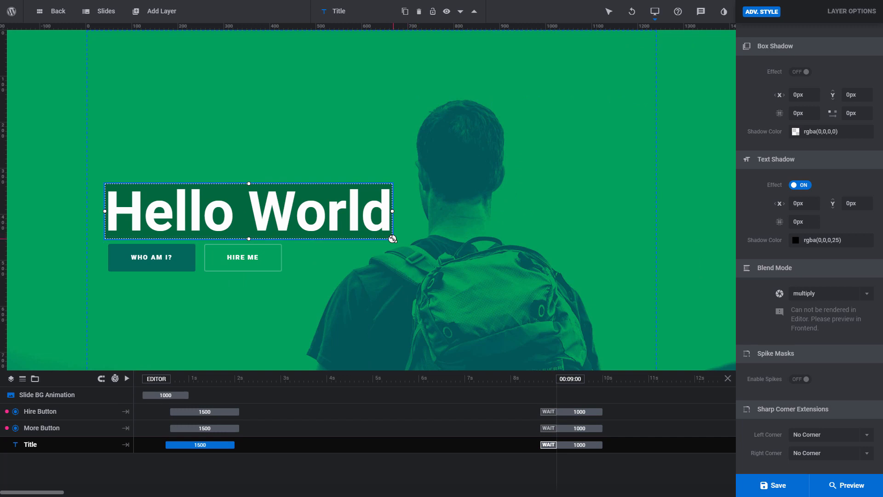
Resize and drag the Hello World title around the canvas to test it
drag(393, 238, 509, 251)
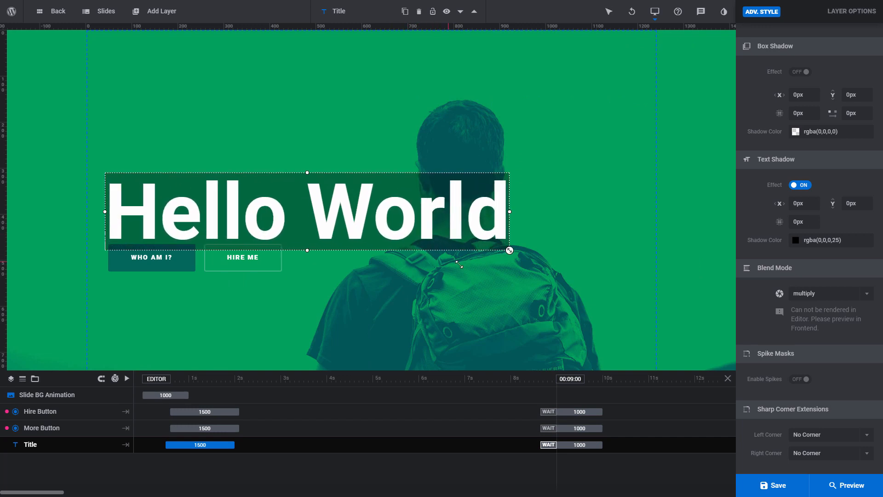
drag(508, 249, 307, 229)
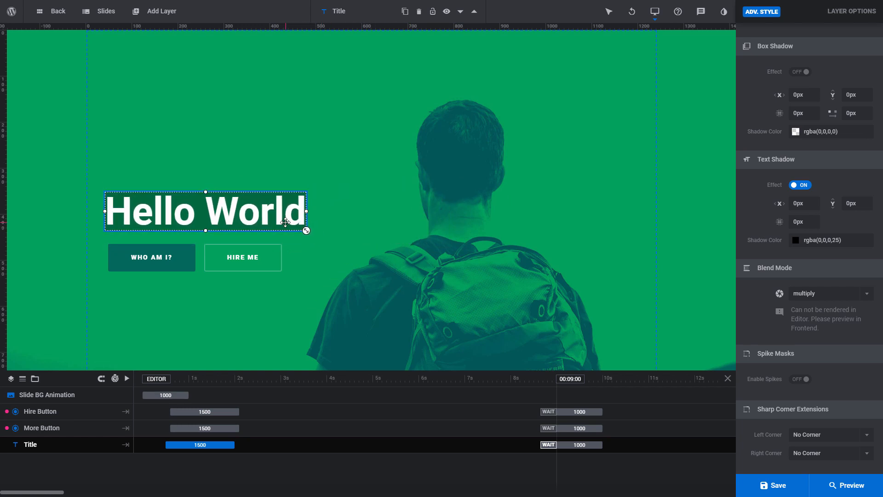
drag(308, 230, 448, 244)
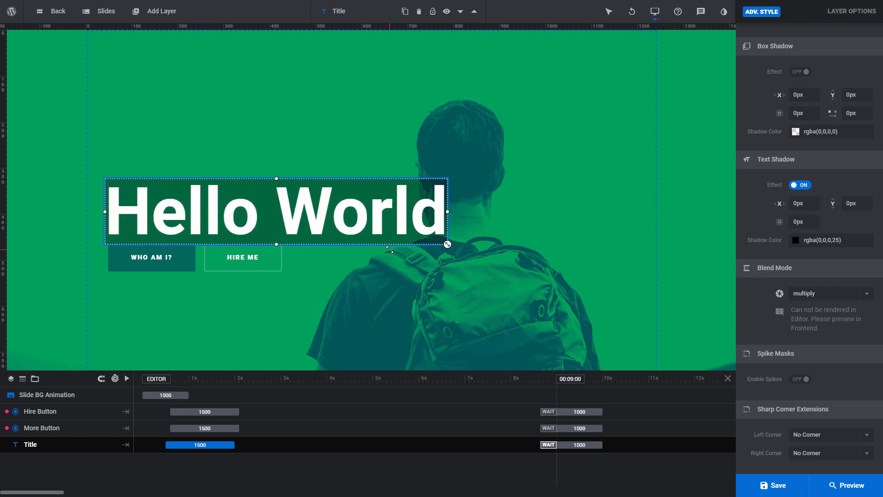
click(631, 11)
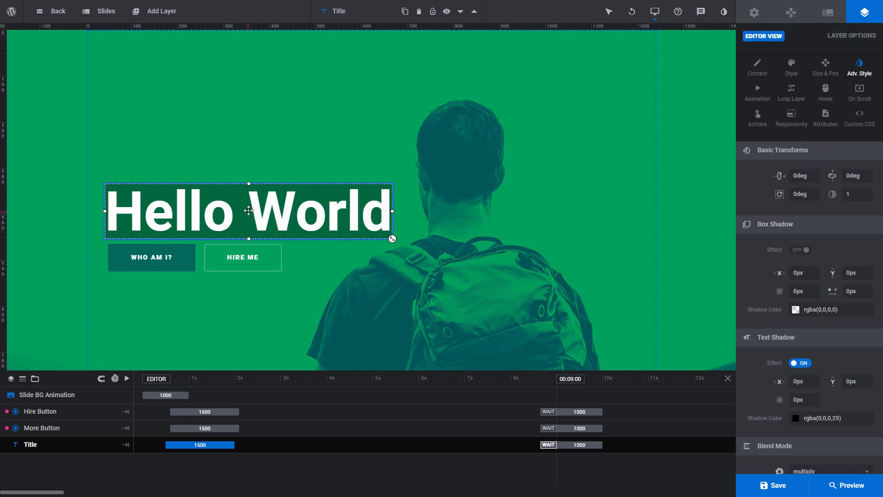
drag(247, 212, 488, 259)
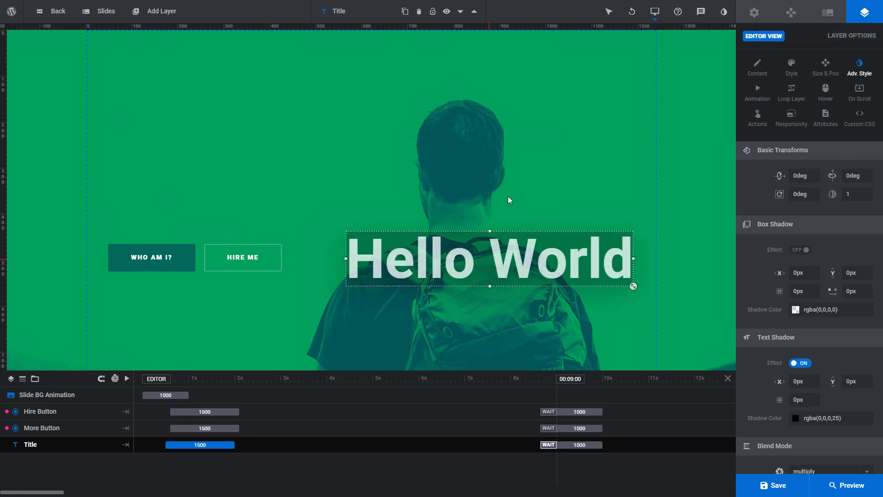
drag(488, 257, 420, 145)
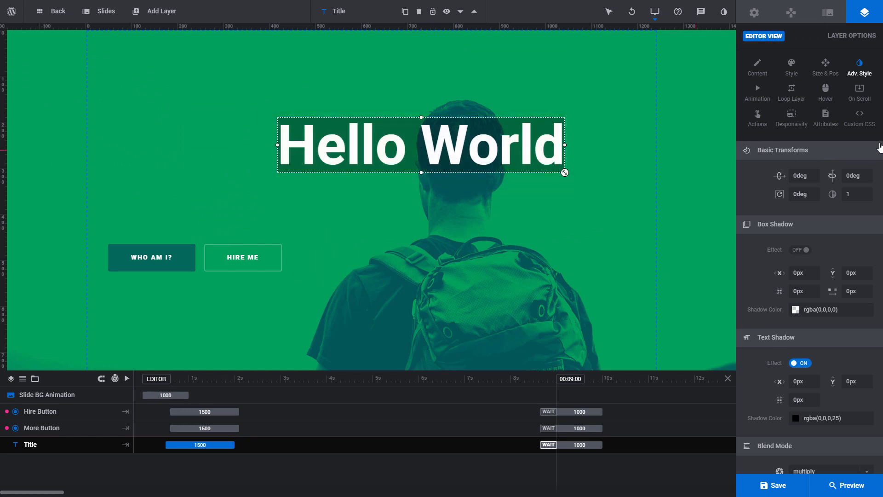
click(824, 67)
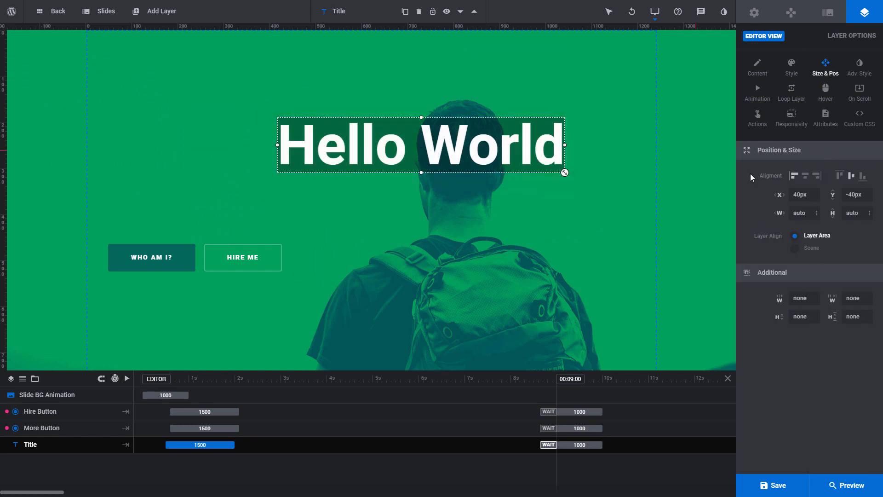
mouse_move(778, 233)
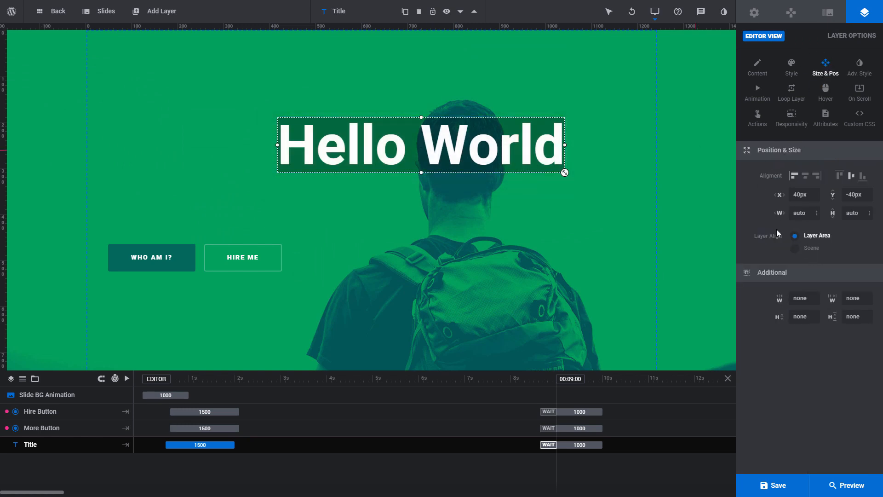
drag(420, 146, 249, 212)
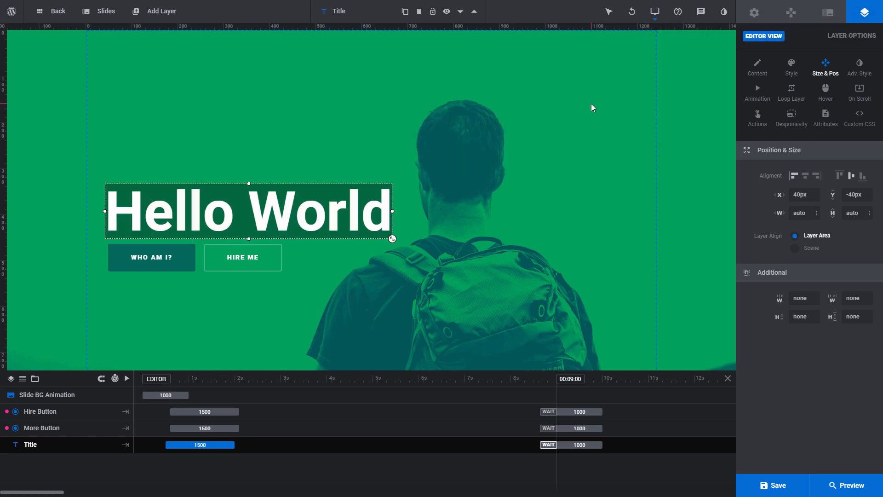
Revert the title to its Open Document state via the undo history
click(631, 11)
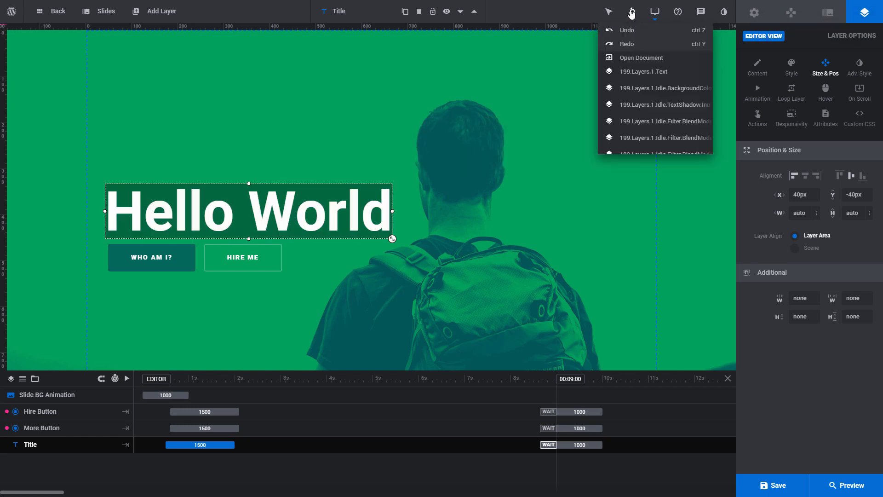
click(627, 29)
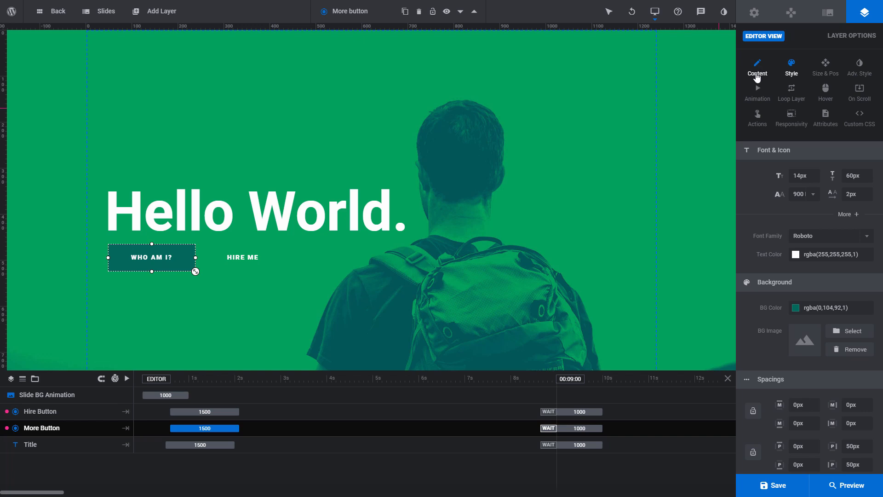
Review the WHO AM I? button's style settings: teal background, 50px padding, solid border
click(791, 67)
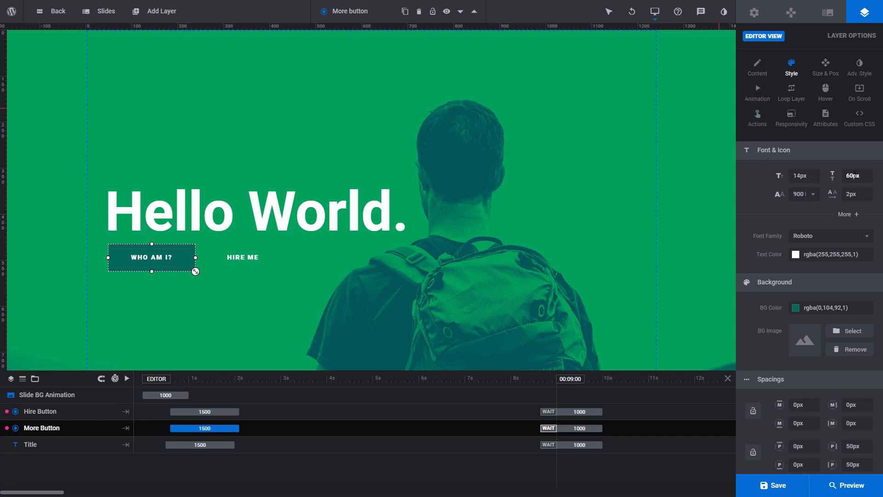
mouse_move(827, 194)
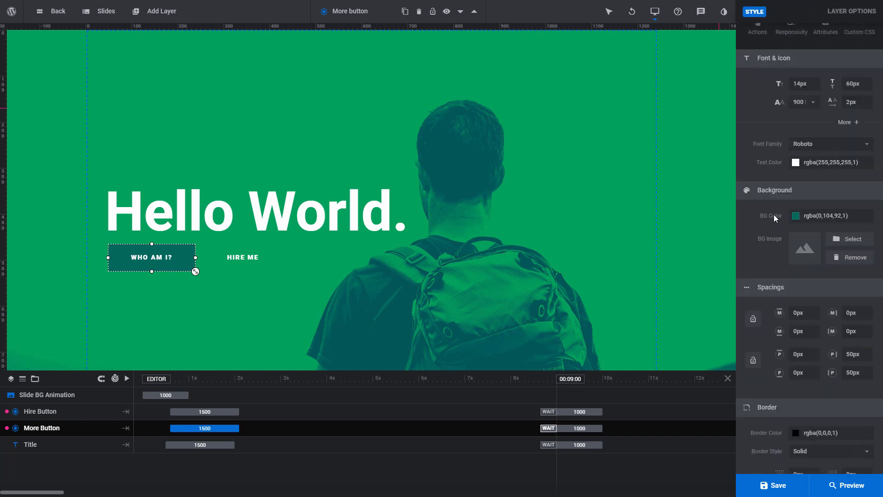
scroll(down, 3)
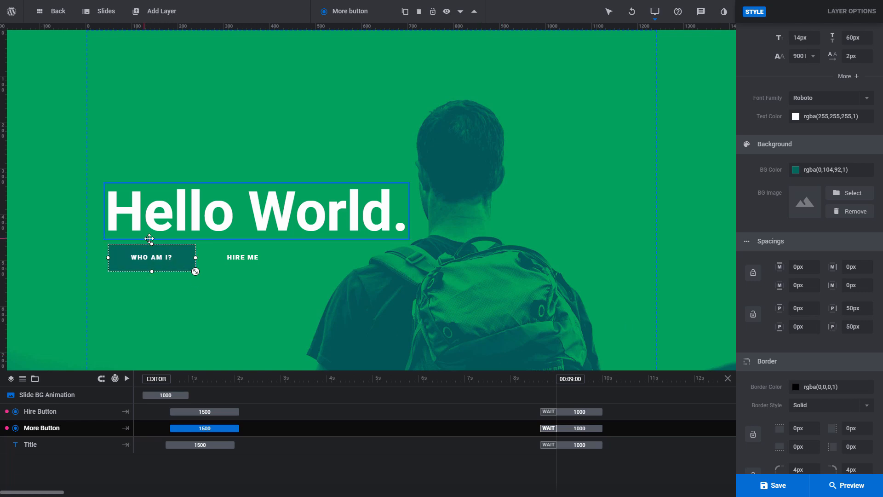
click(150, 256)
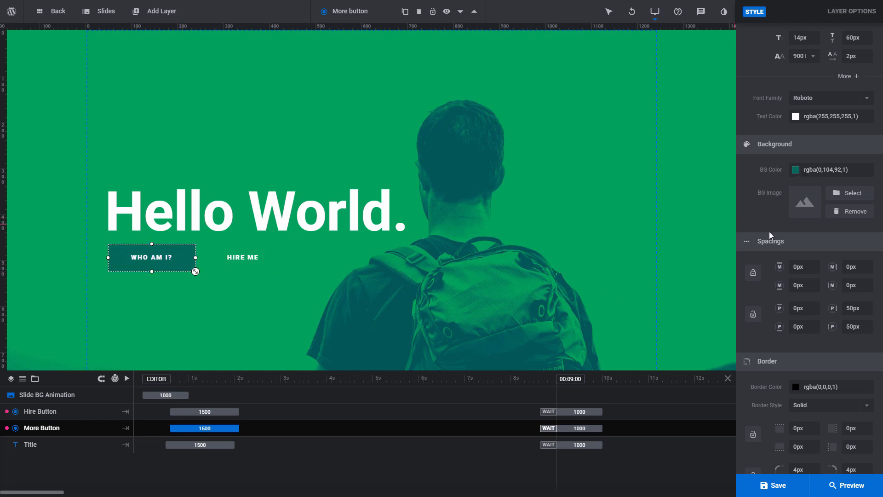
Inspect the WHO AM I? button's hover background colour, a darker translucent green
click(866, 11)
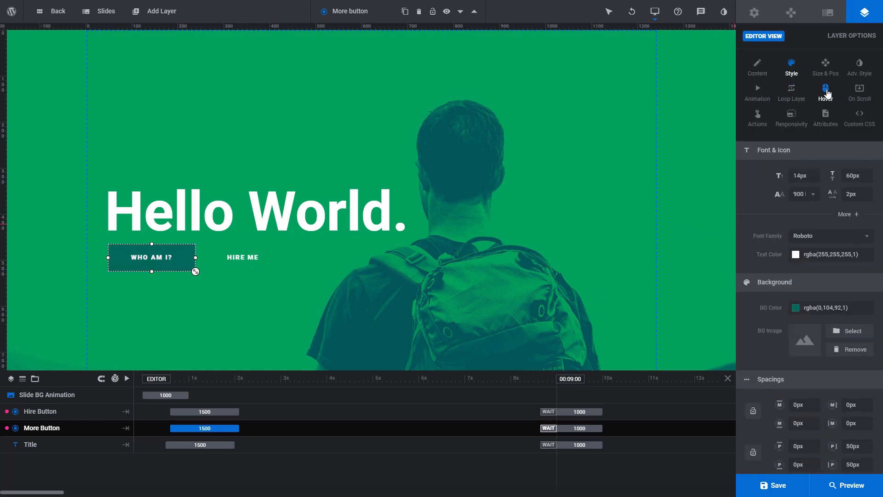
click(826, 91)
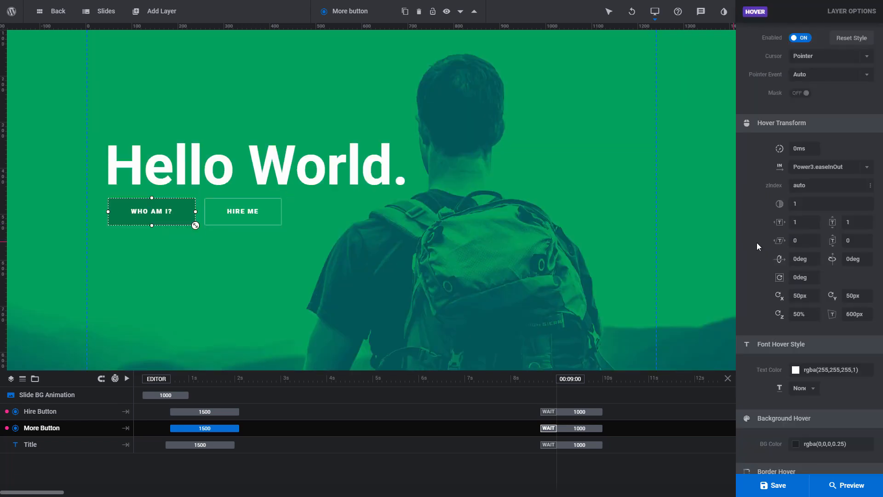
scroll(down, 3)
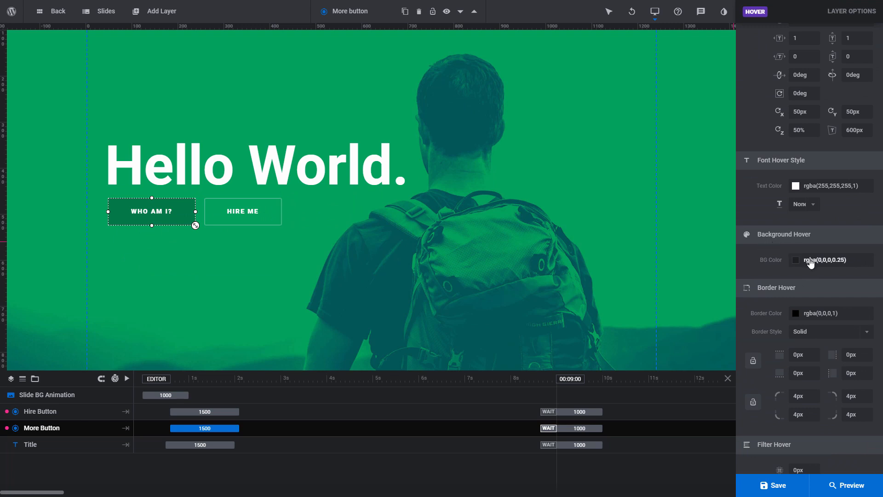
click(240, 266)
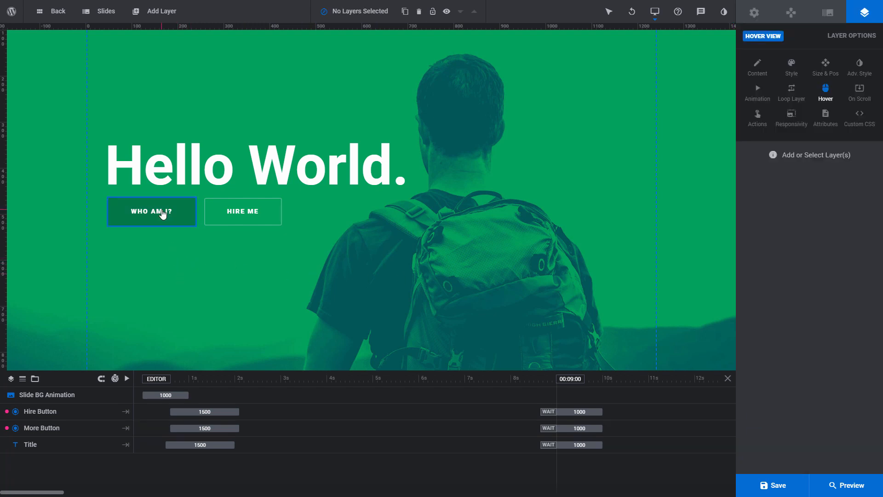
mouse_move(483, 287)
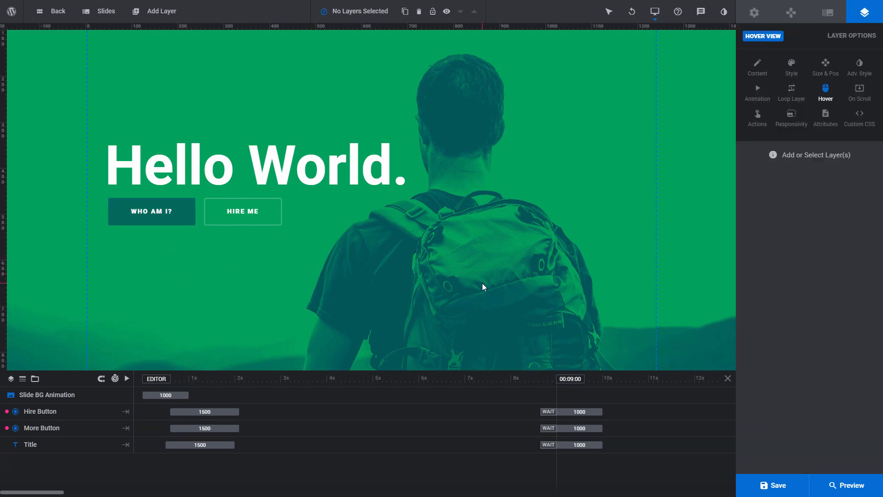
mouse_move(613, 164)
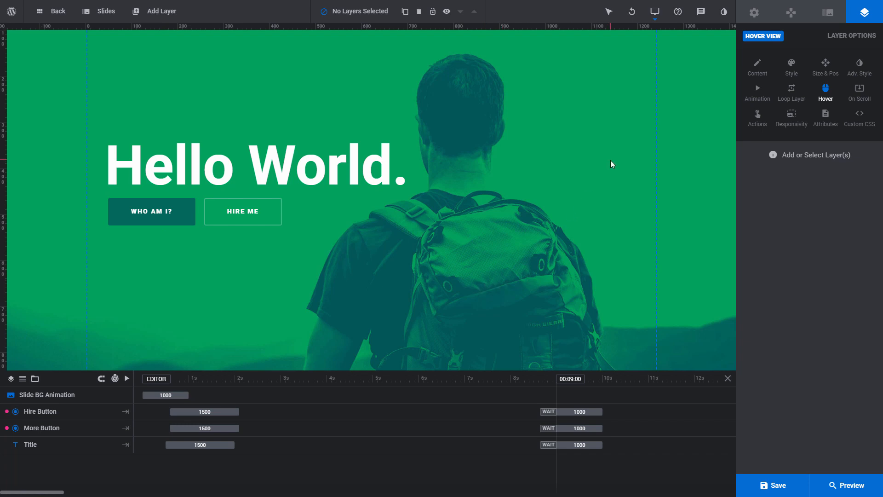
click(655, 11)
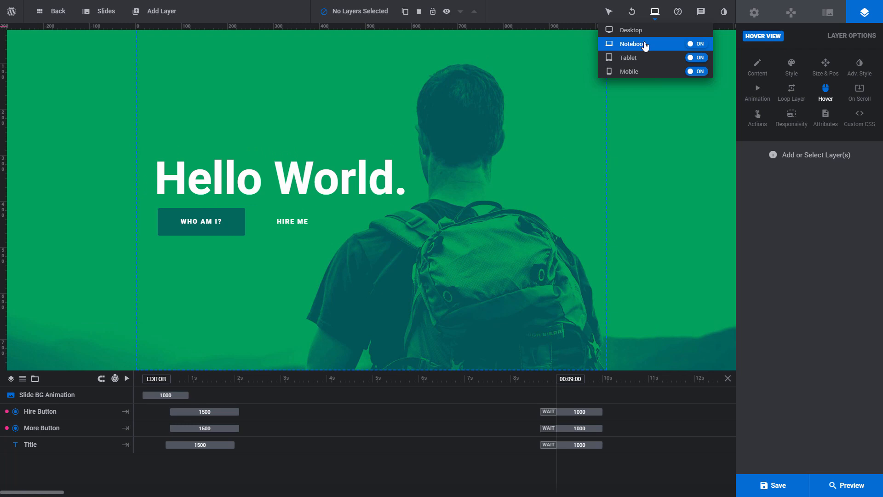
click(628, 57)
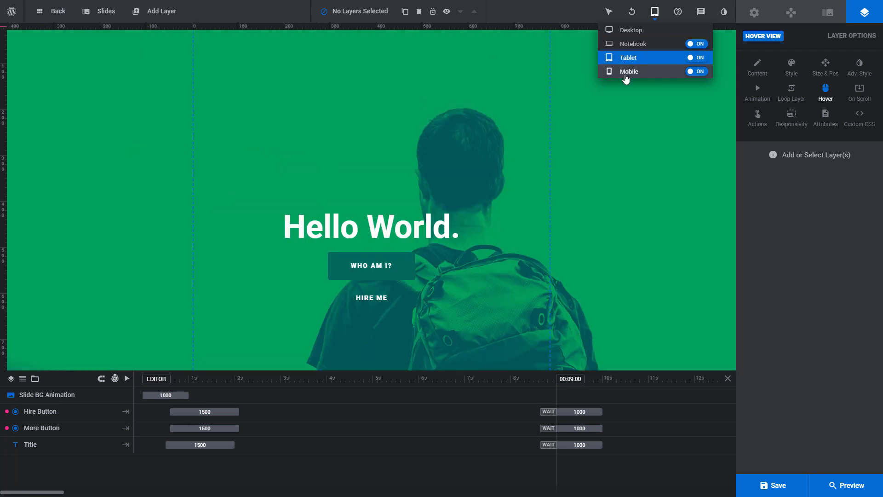
click(629, 71)
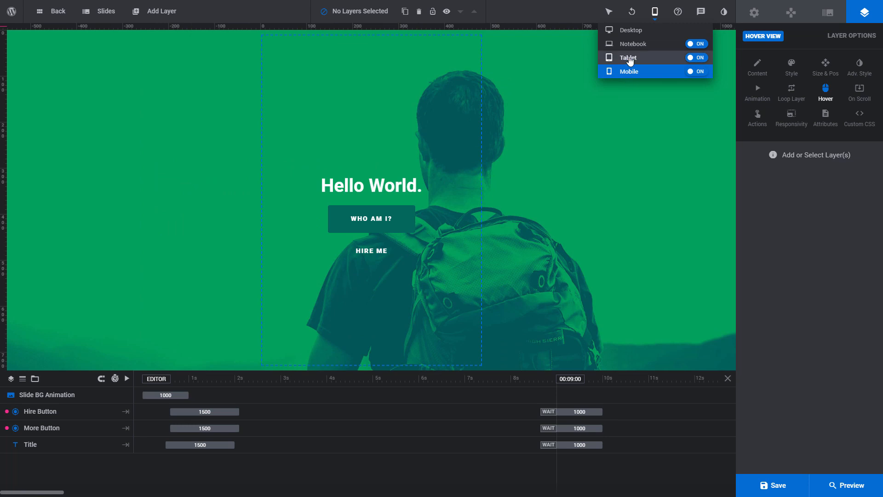
click(629, 57)
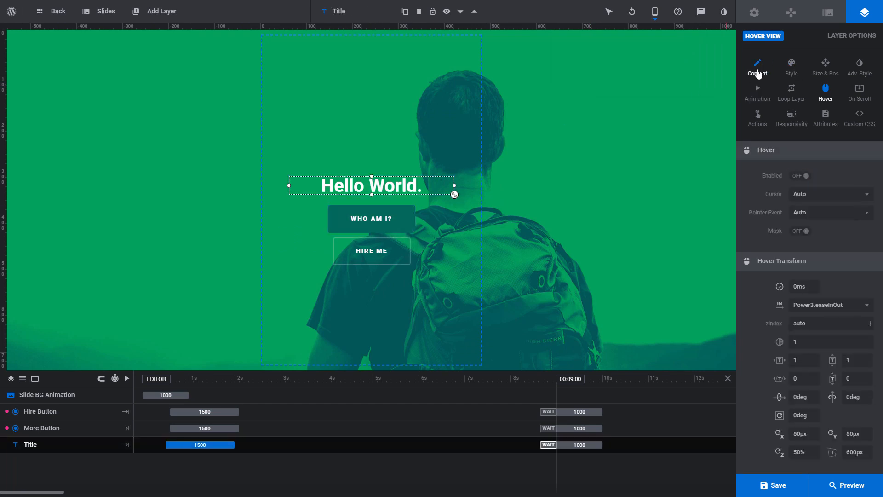
click(654, 11)
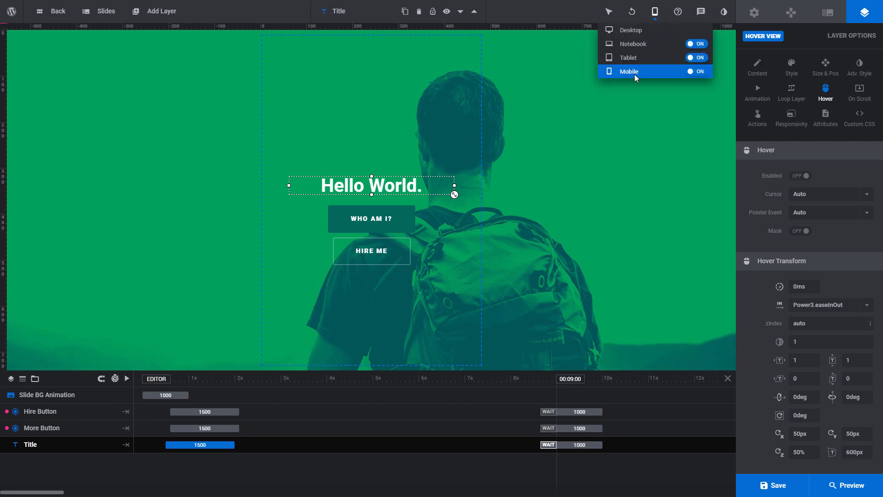
click(628, 57)
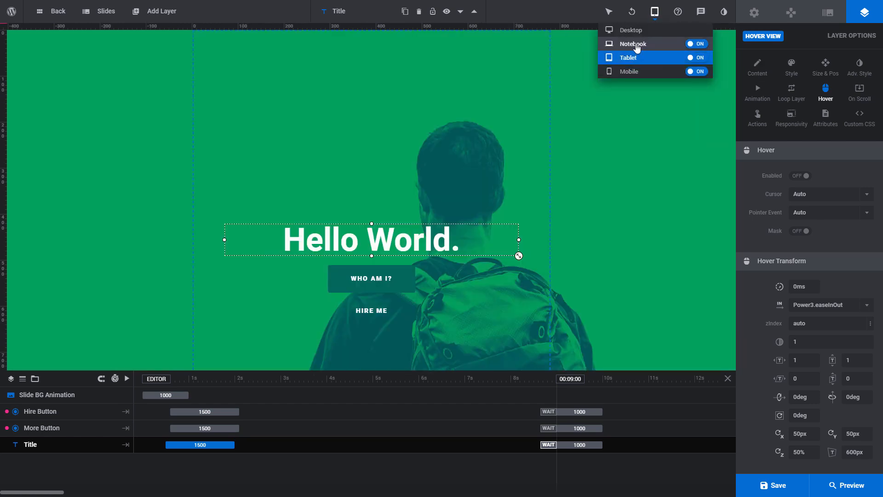
click(630, 29)
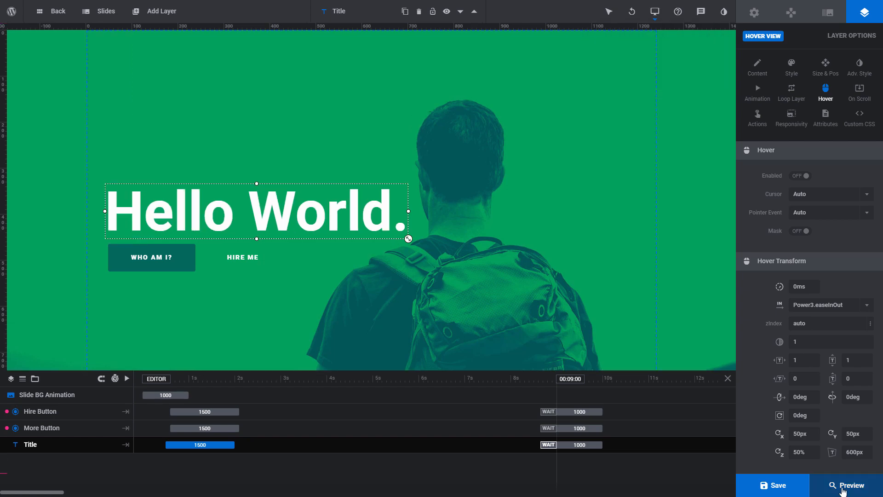
click(847, 485)
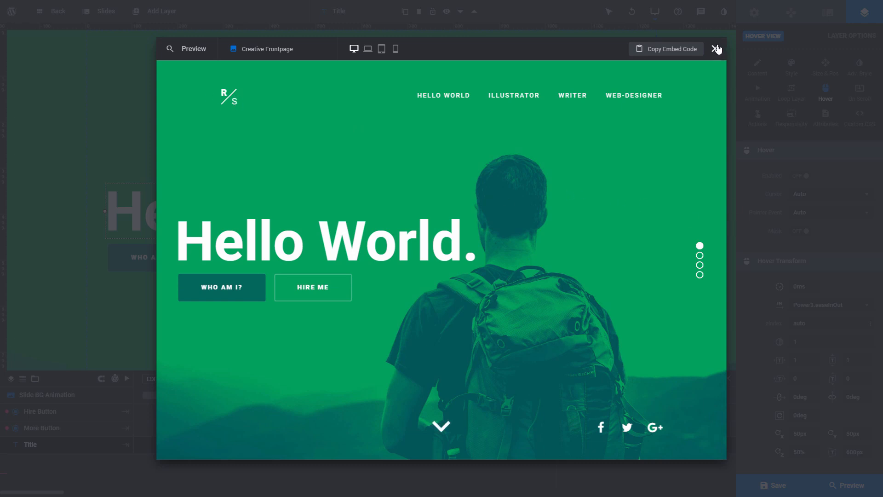
click(104, 11)
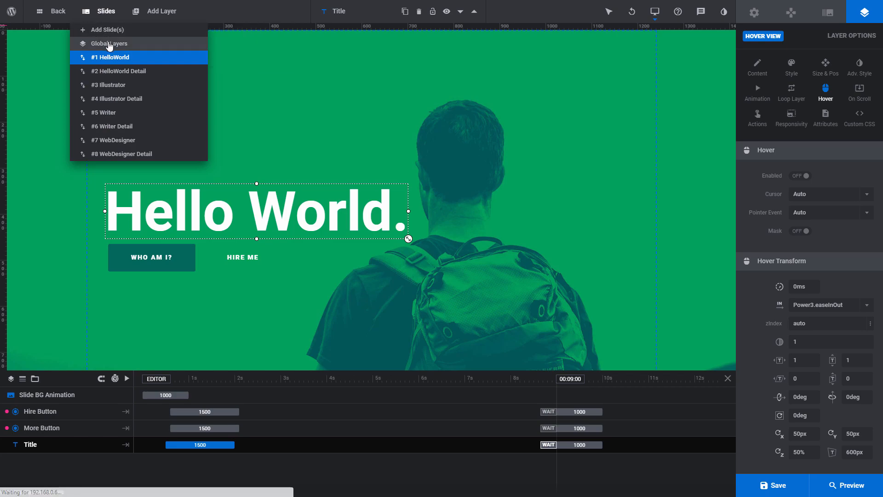
Switch the editor to the Global Layers with logo, menu links and social icons
click(109, 44)
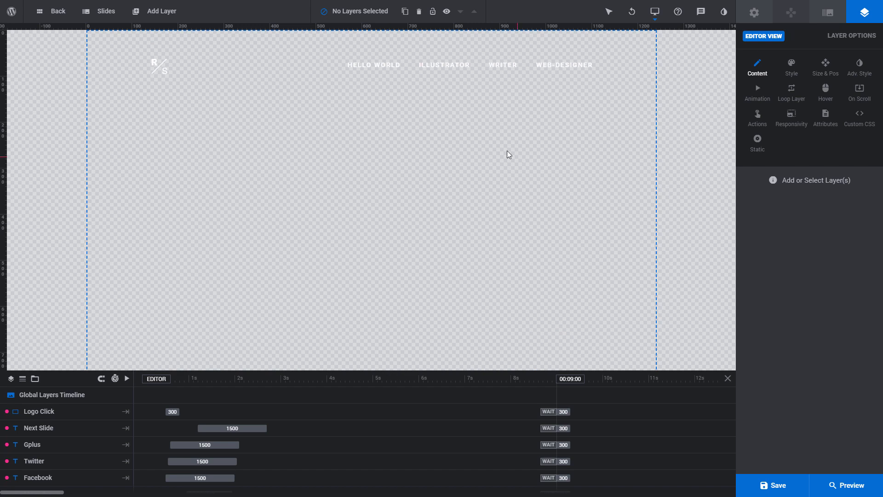
mouse_move(366, 187)
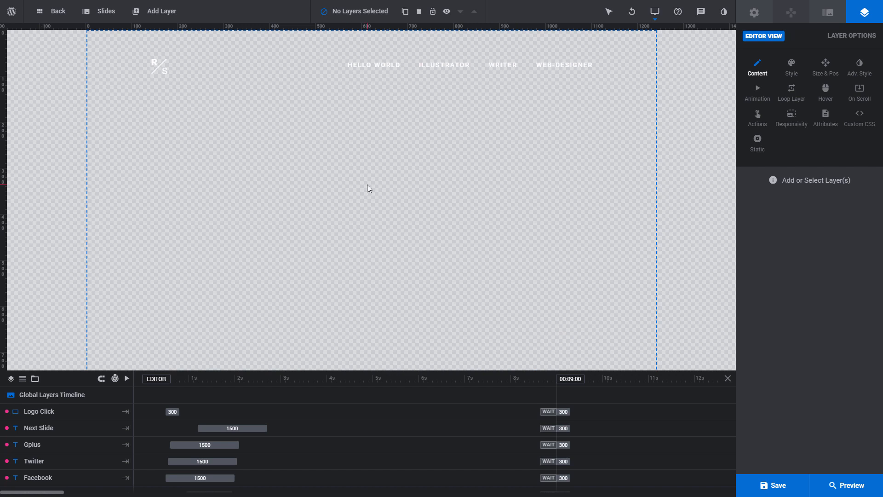
mouse_move(428, 190)
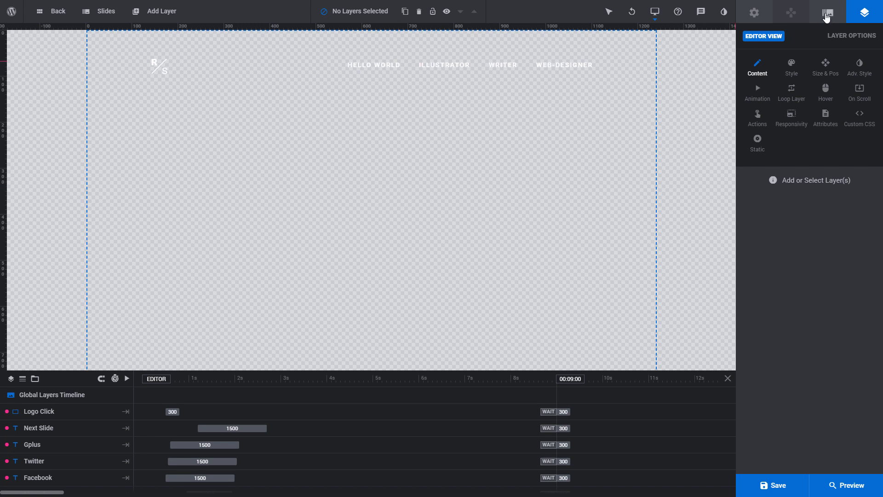
Enable Show Last Edited Slide so the Hello World slide appears beneath the global layers
click(826, 11)
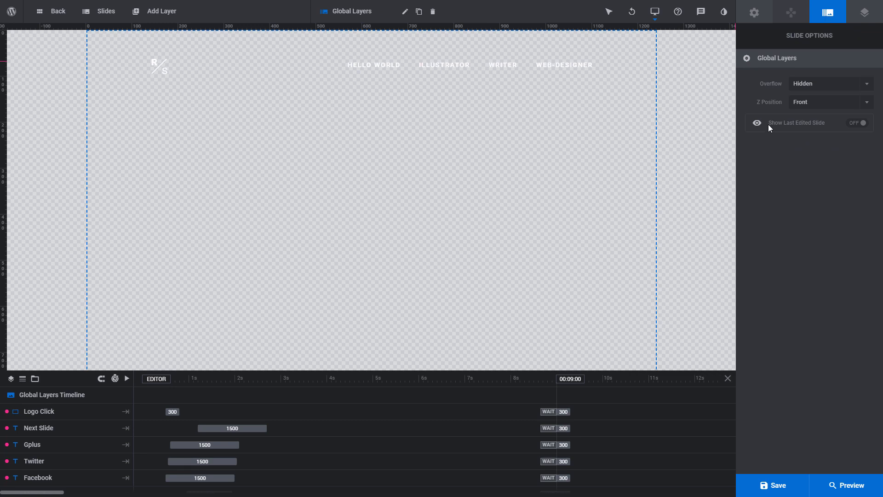
mouse_move(856, 128)
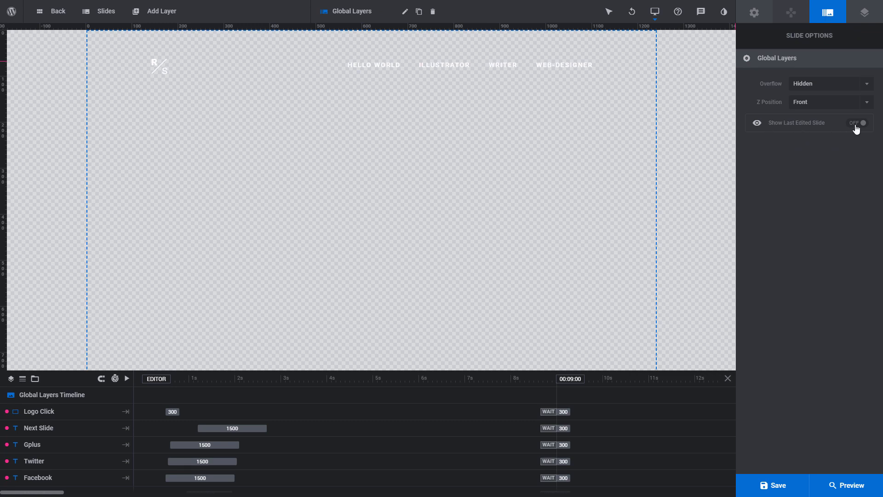
click(856, 123)
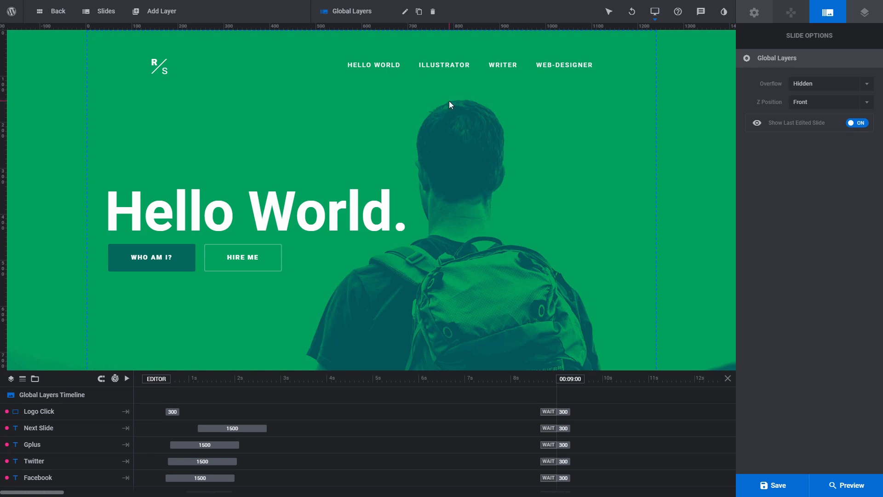
mouse_move(481, 178)
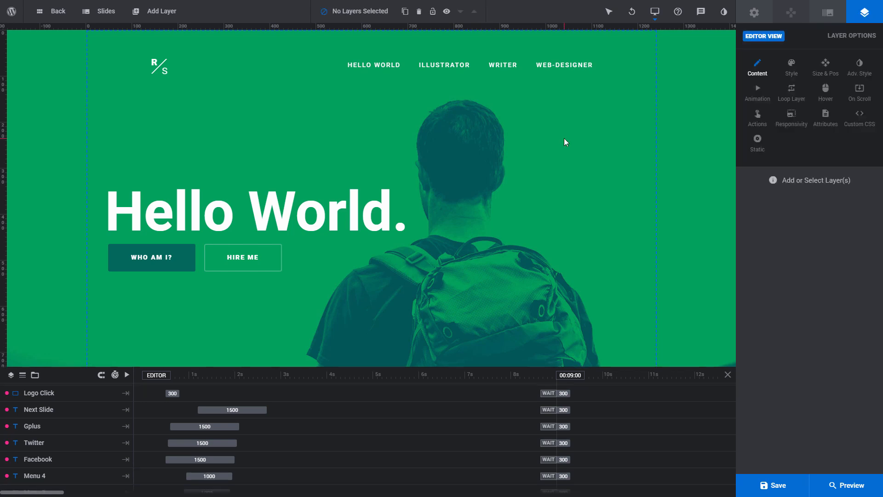
mouse_move(585, 143)
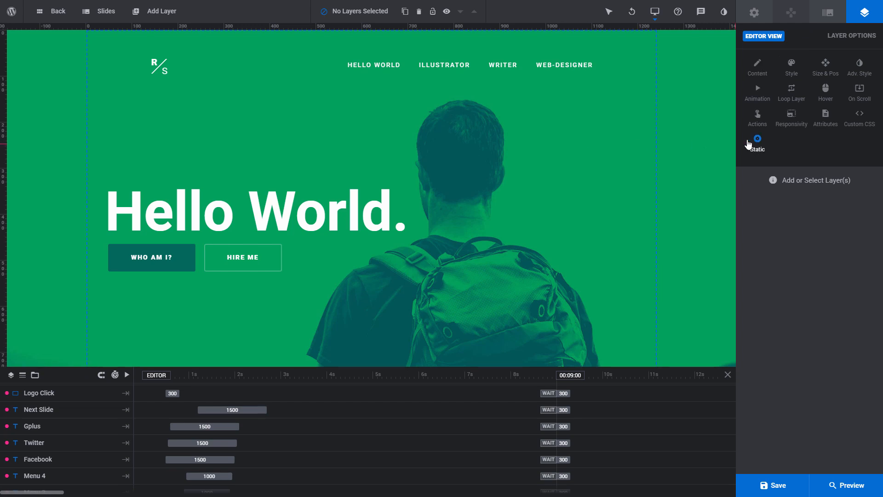
Set the Logo Click global layer's OUT slide to 6 in its Static settings
click(39, 393)
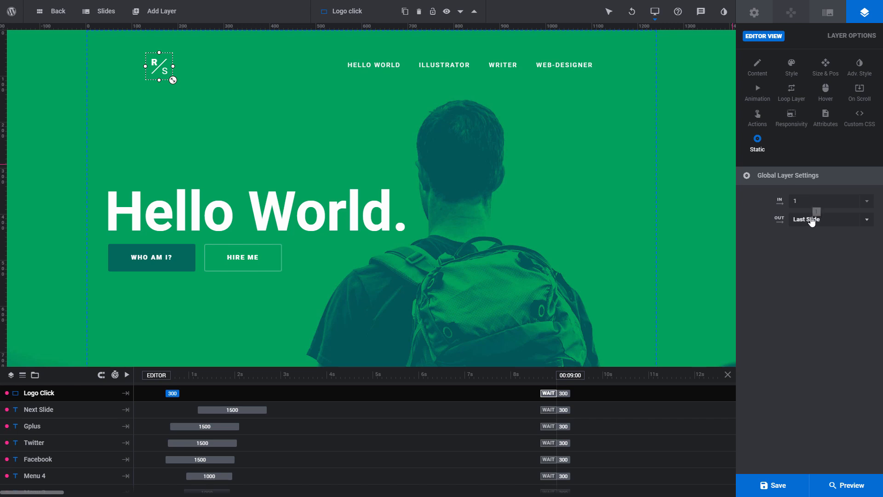
click(828, 219)
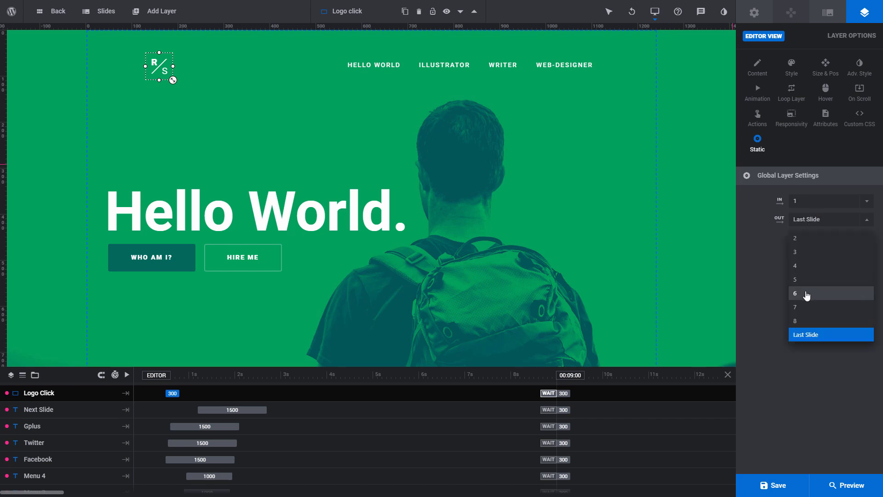
click(794, 292)
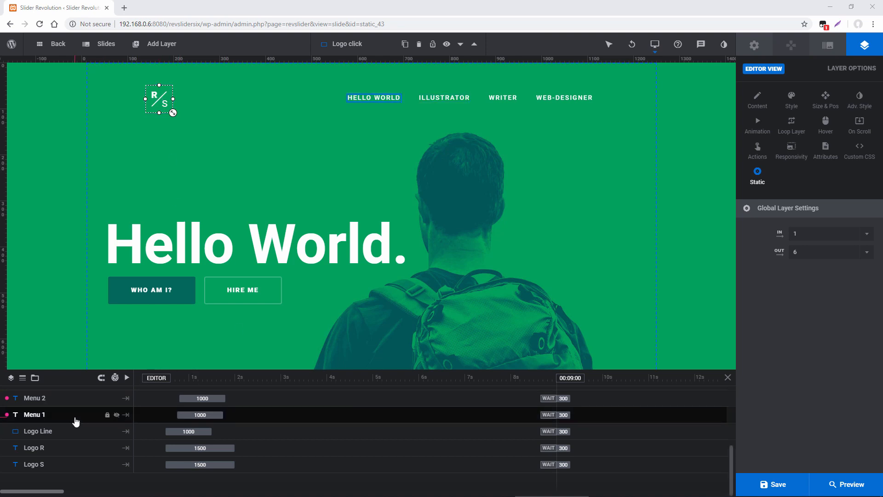
click(34, 447)
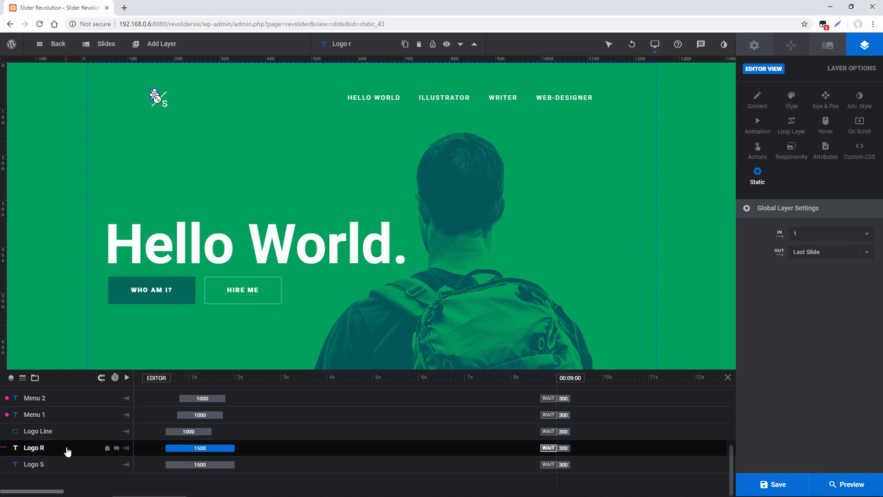
click(757, 98)
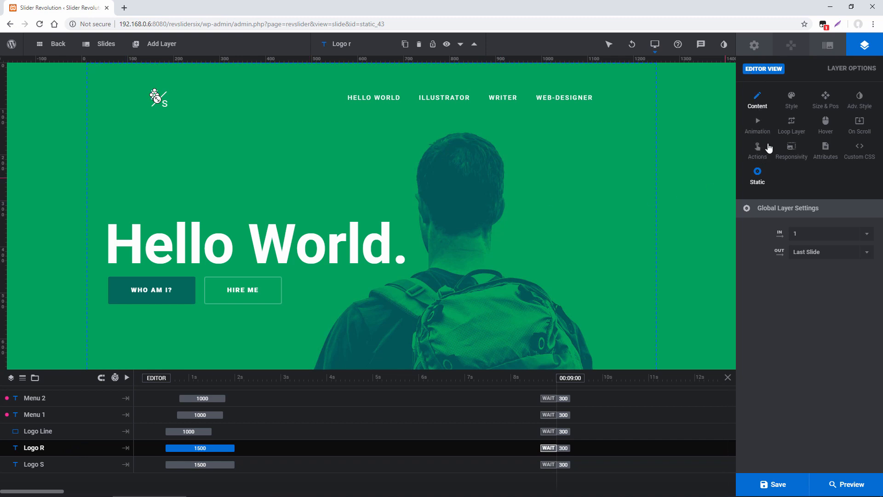
click(757, 98)
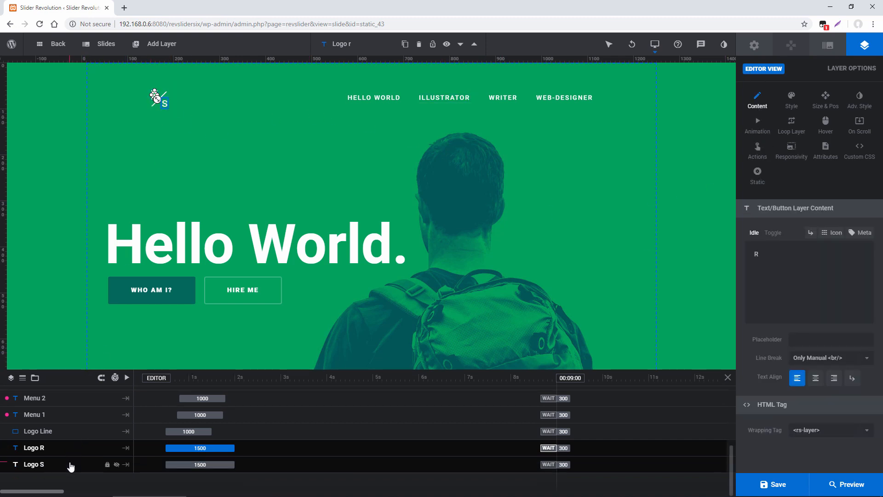
click(35, 463)
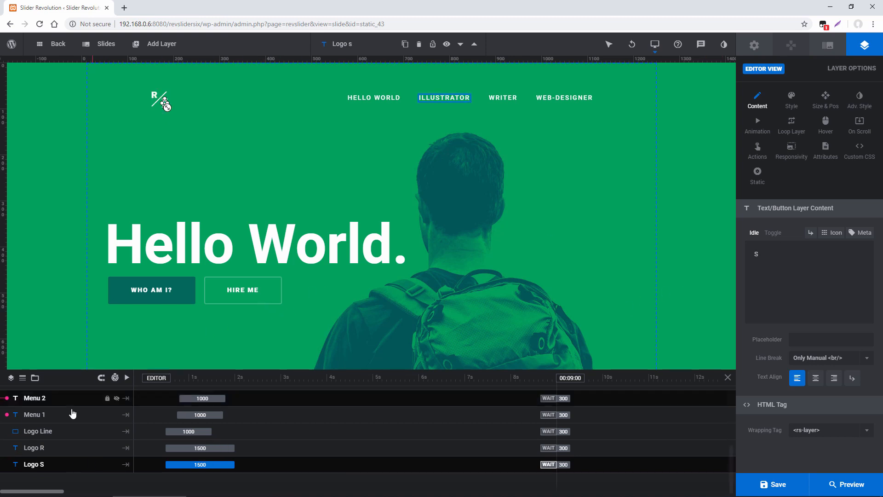
click(38, 431)
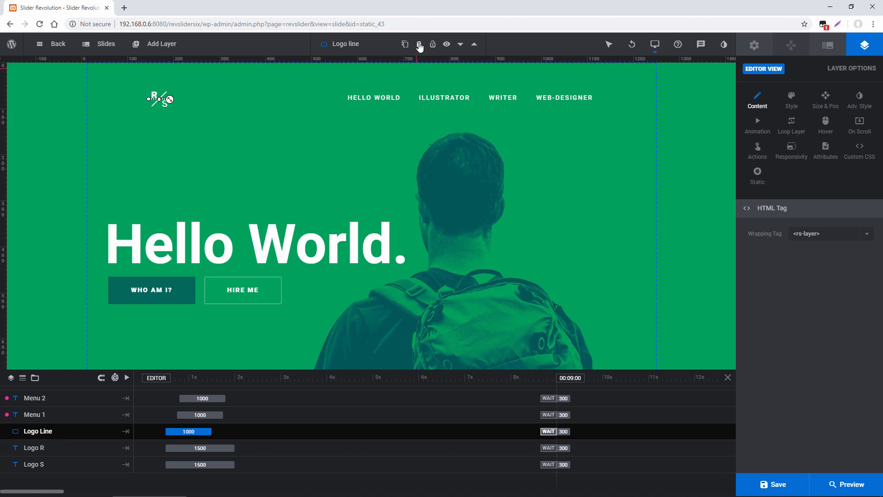
click(632, 44)
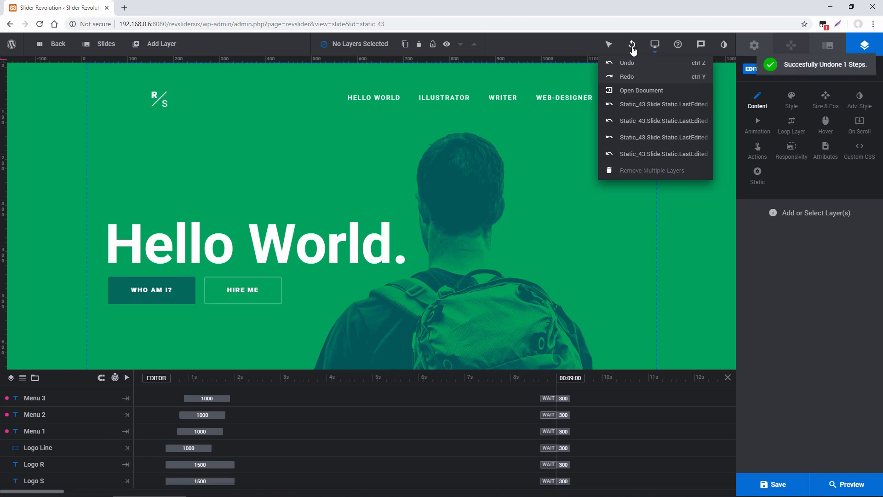
click(245, 95)
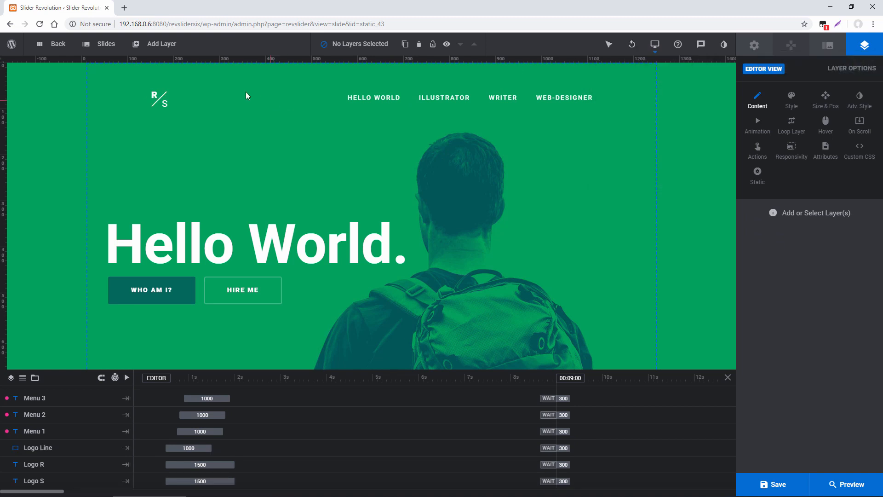
click(160, 44)
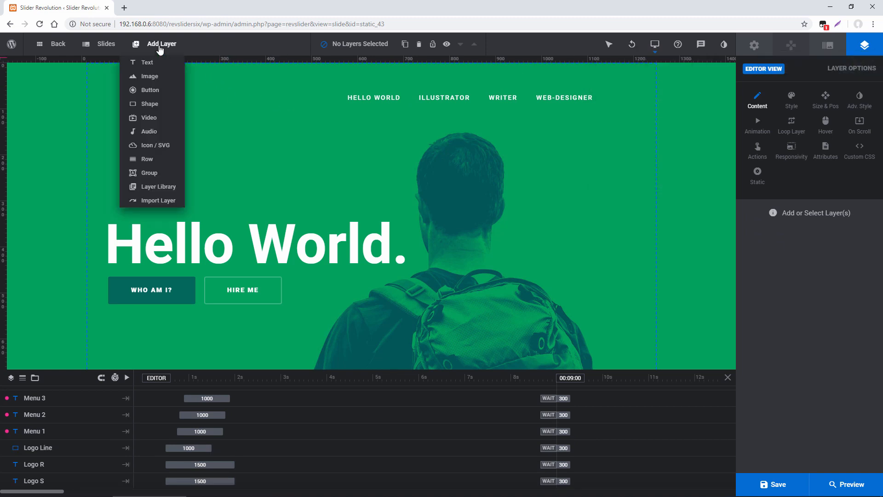
mouse_move(149, 76)
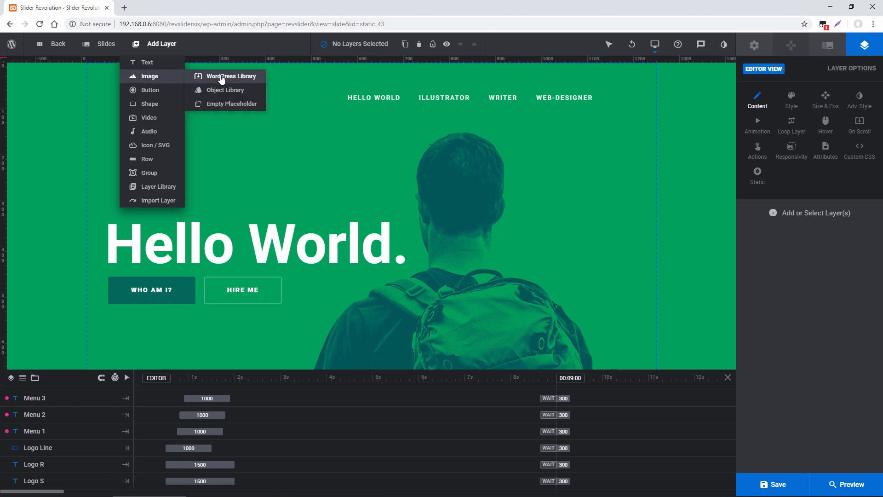
click(230, 76)
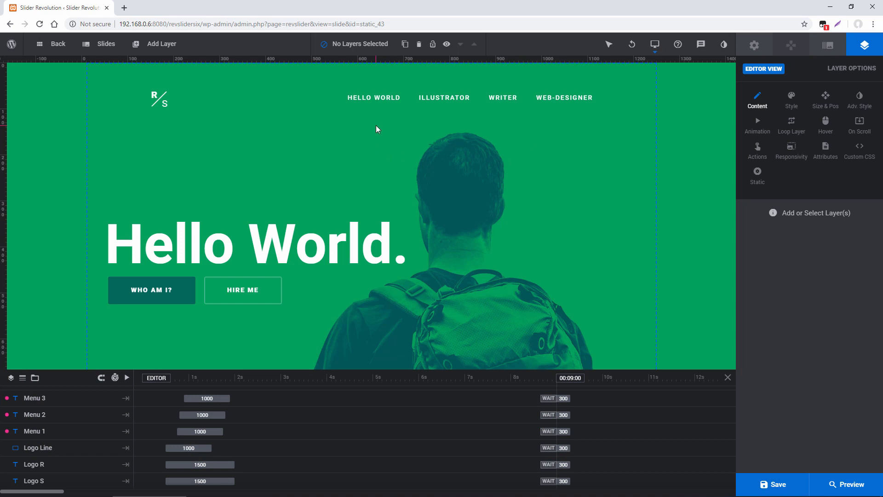
mouse_move(577, 124)
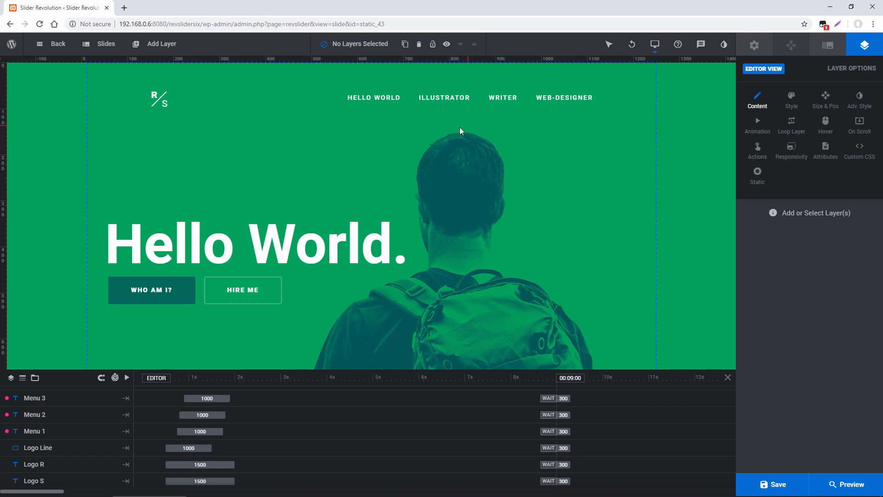
Select the HELLO WORLD menu layer and show its hover style settings
click(373, 97)
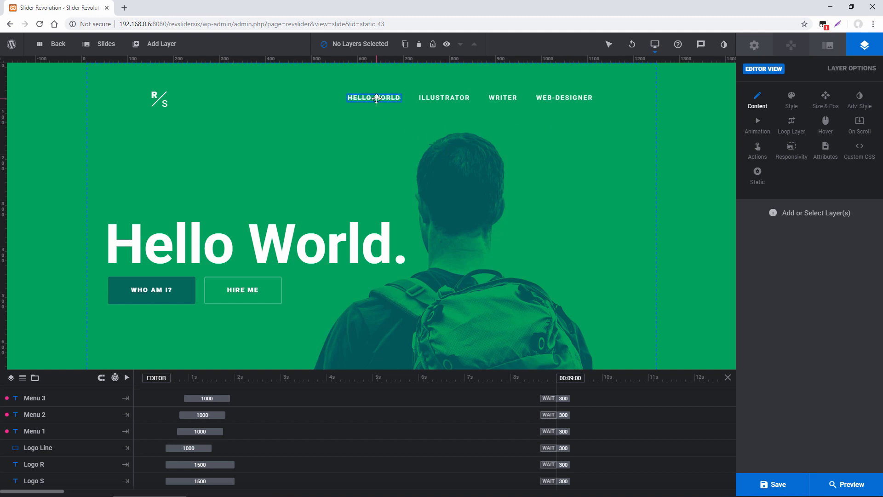
click(374, 98)
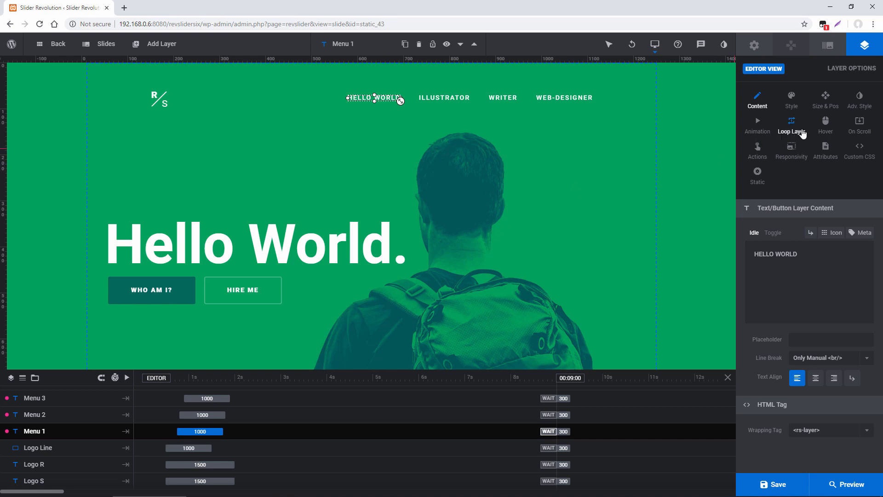
click(825, 125)
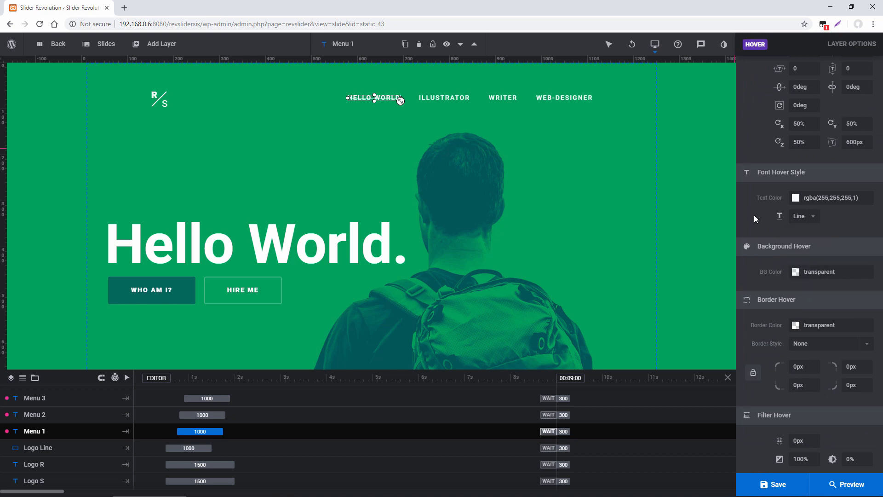
mouse_move(390, 127)
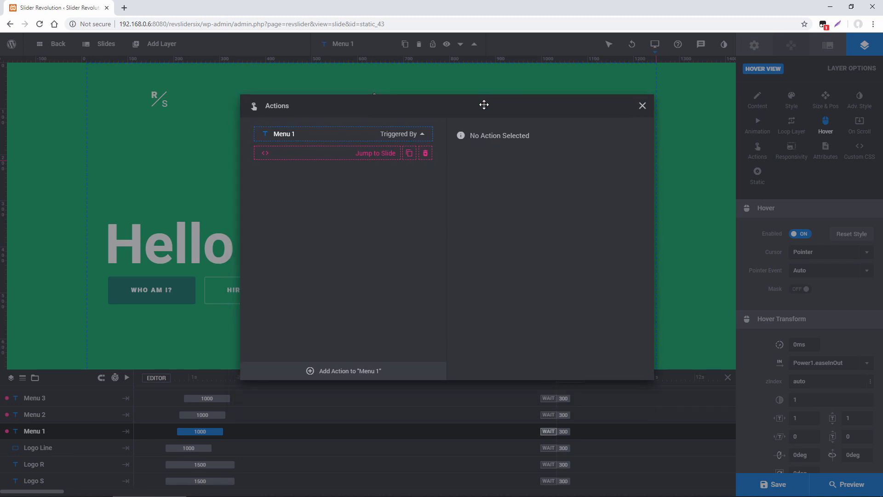
Inspect the existing Jump to Slide action and its target slide list, then close Actions
click(343, 153)
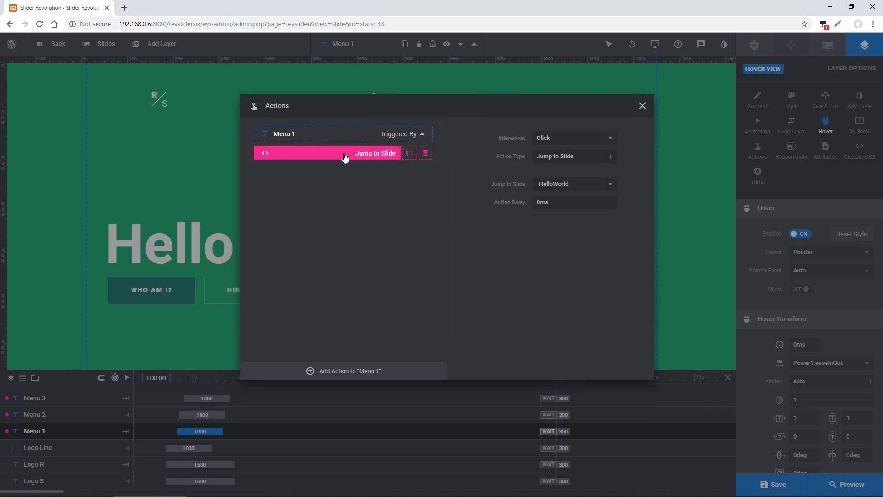
click(571, 184)
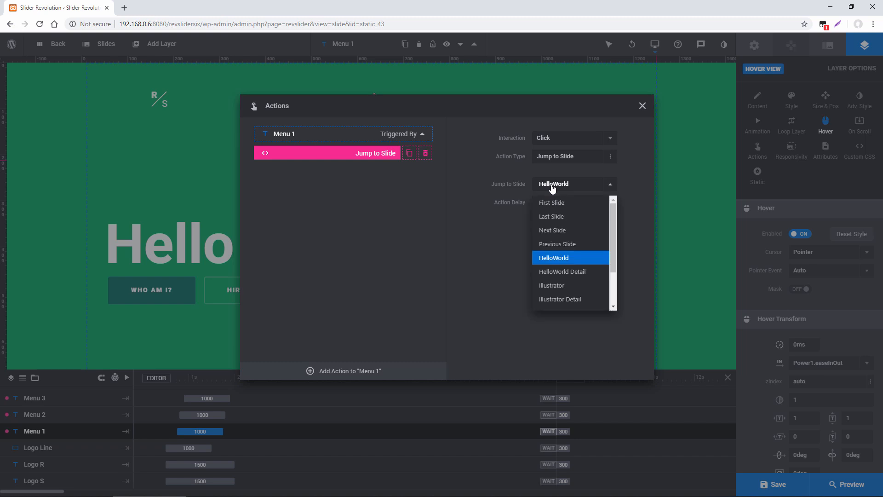
scroll(down, 3)
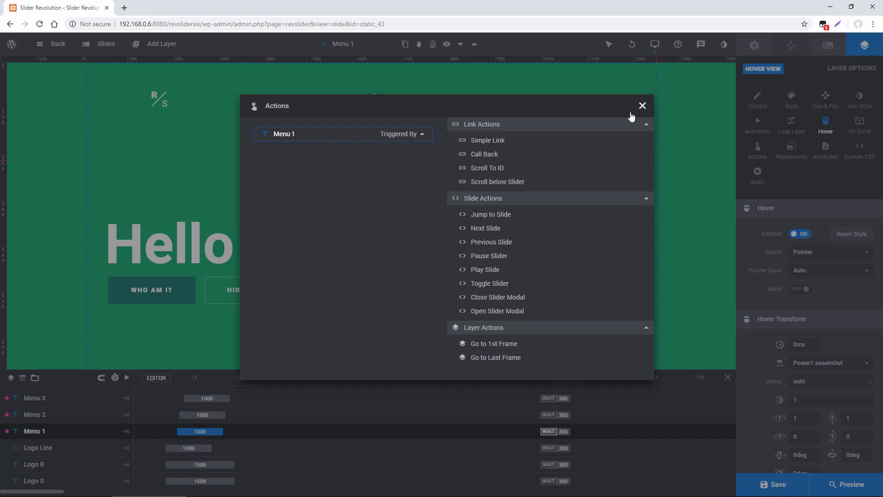
click(642, 105)
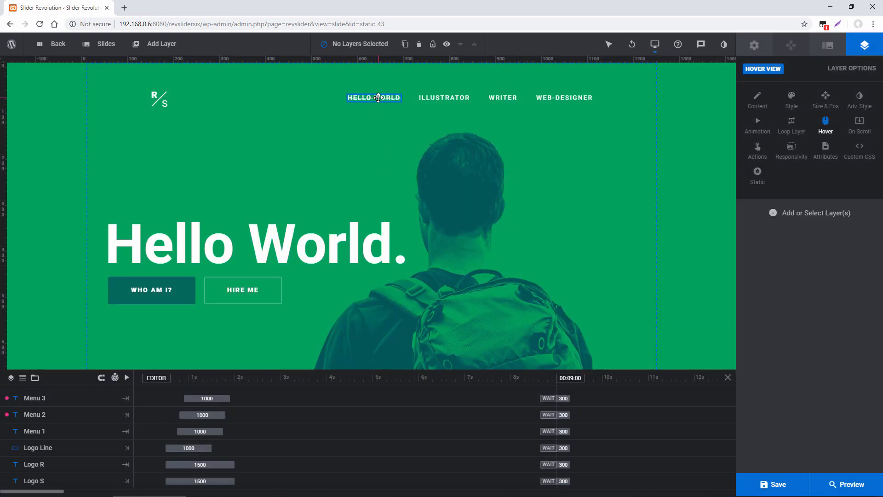
Re-add a Jump to Slide click action targeting the HelloWorld slide for the menu item
click(757, 148)
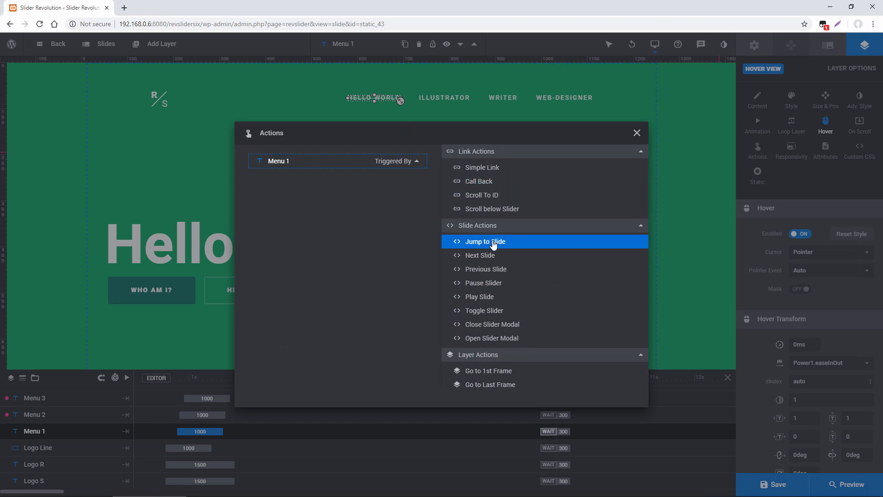
click(486, 241)
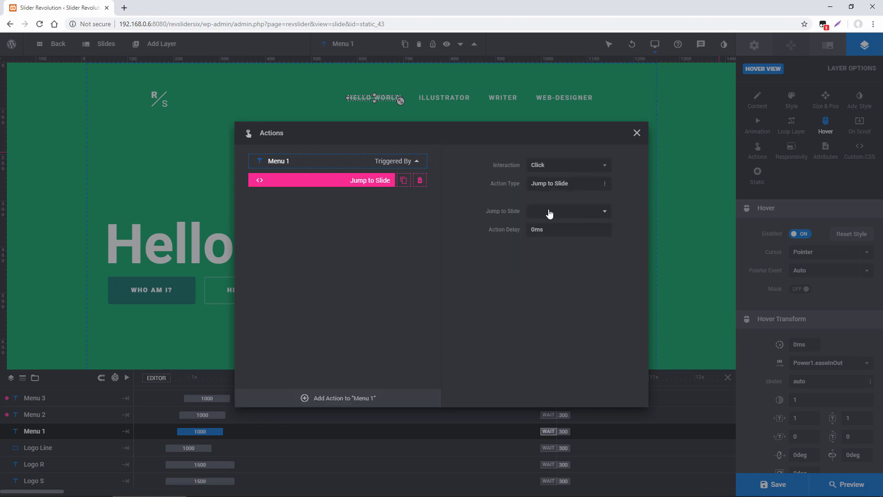
click(566, 210)
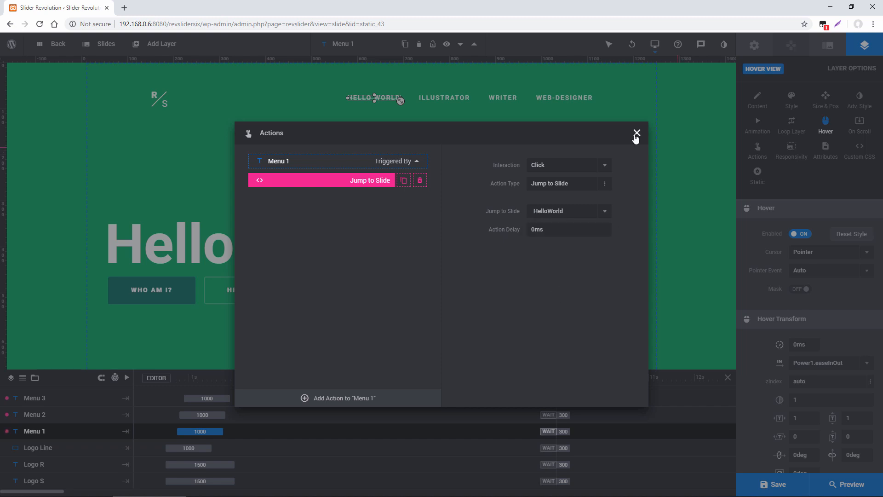
click(637, 132)
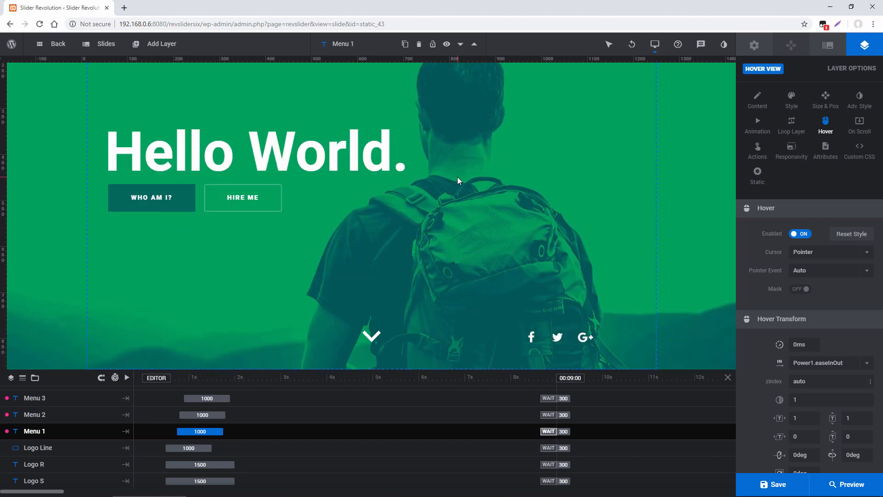
mouse_move(453, 218)
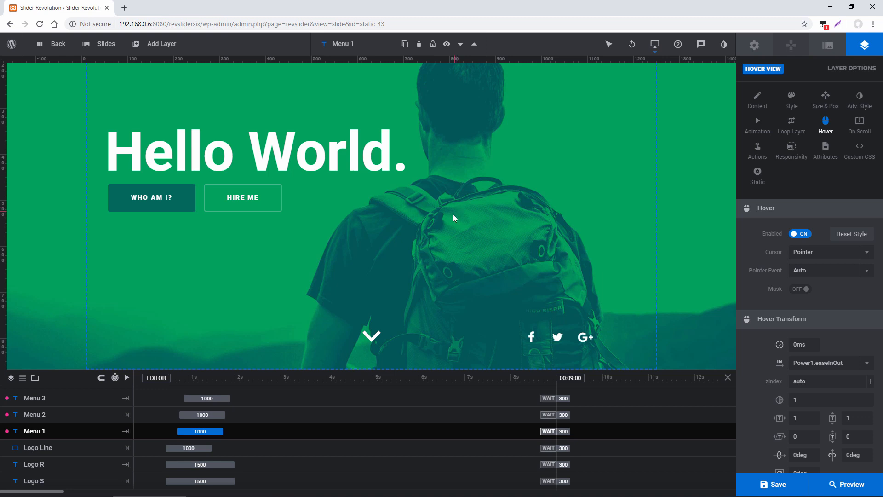
click(371, 336)
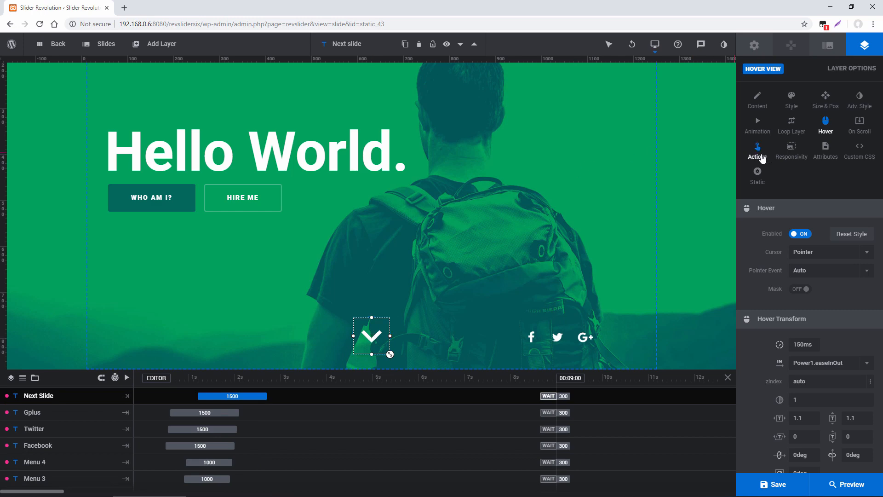
click(757, 151)
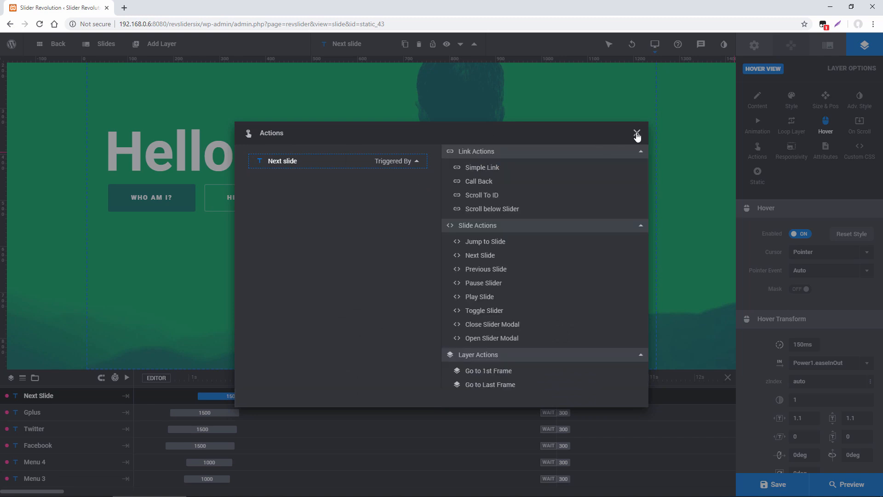
click(636, 133)
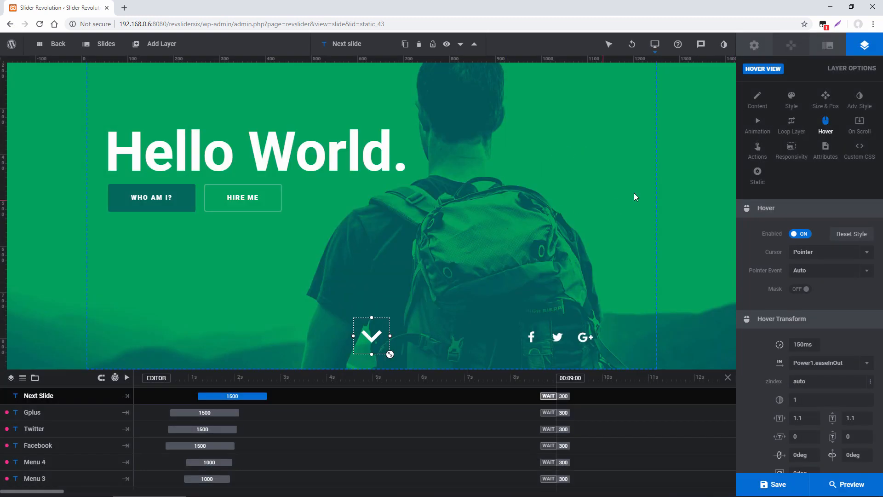
click(757, 150)
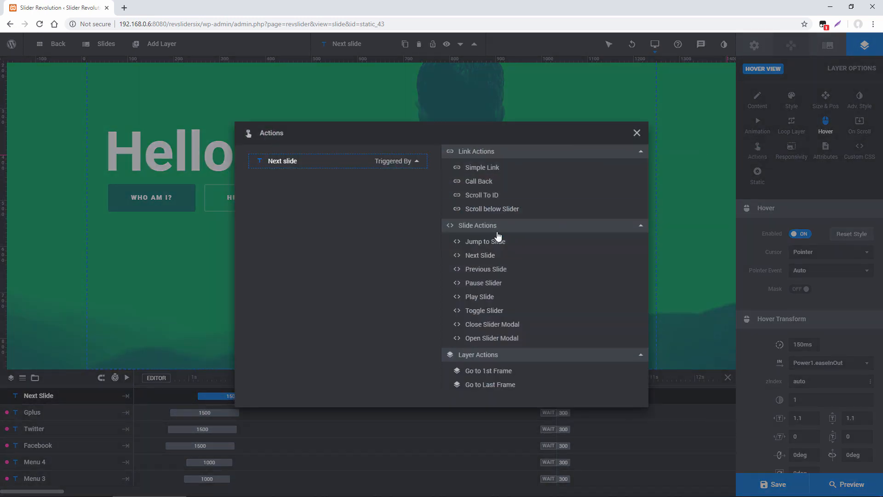
click(479, 254)
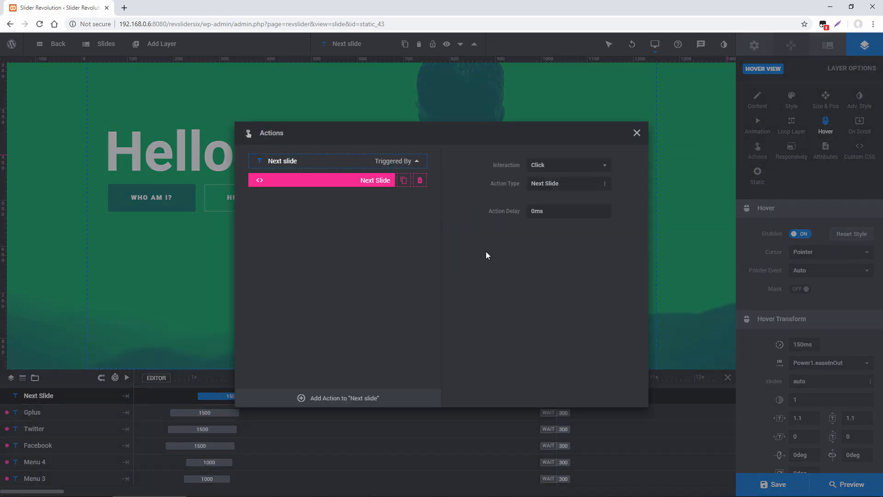
mouse_move(629, 137)
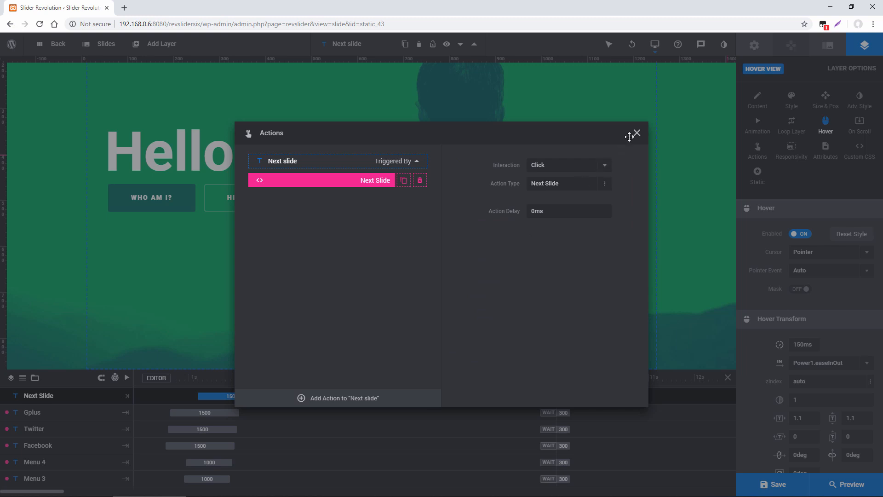
click(637, 133)
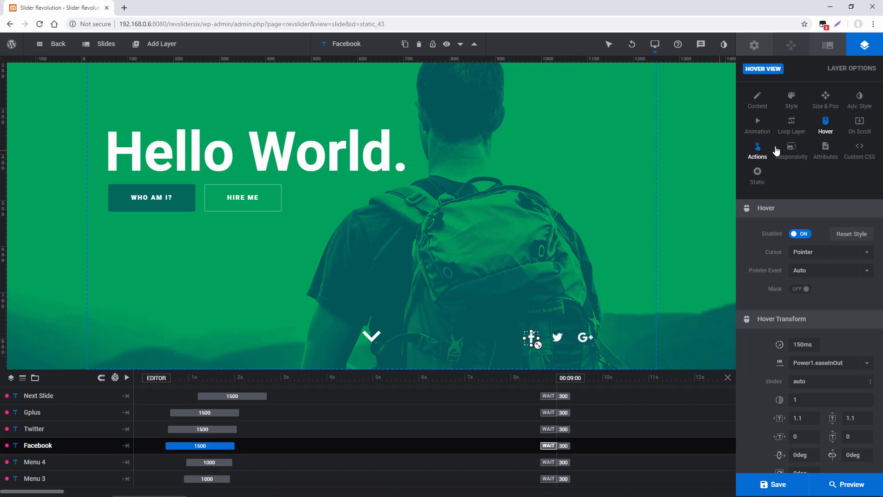
Review the Facebook layer's existing link action and close the Actions window
click(757, 148)
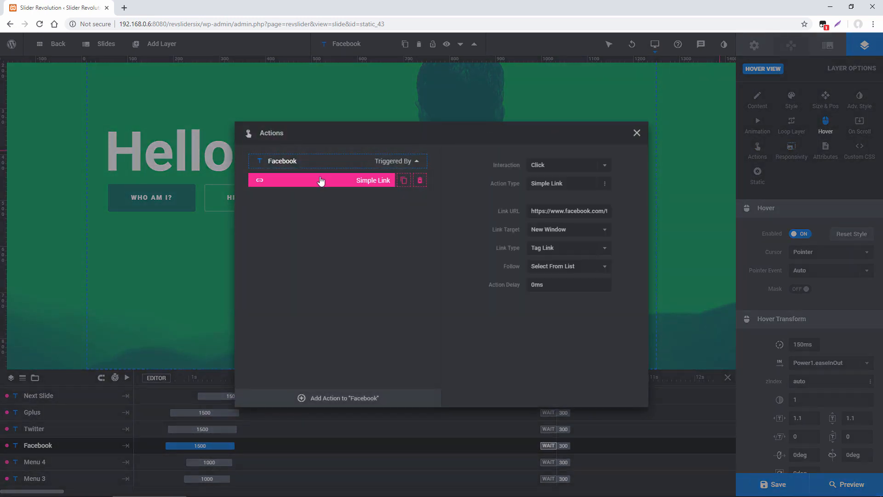
triple_click(569, 210)
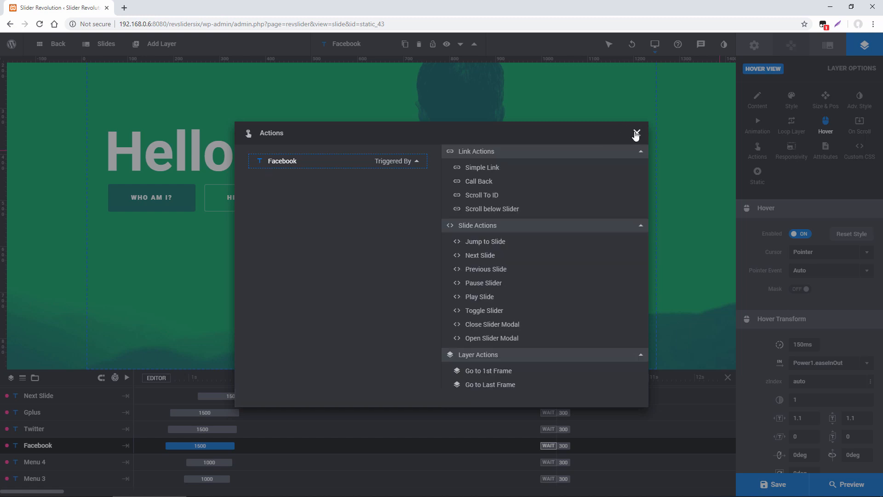
click(636, 134)
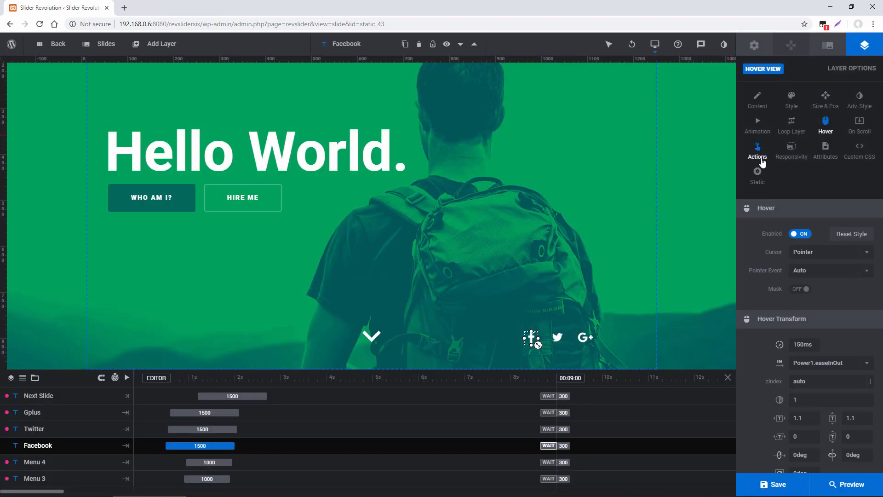
click(756, 152)
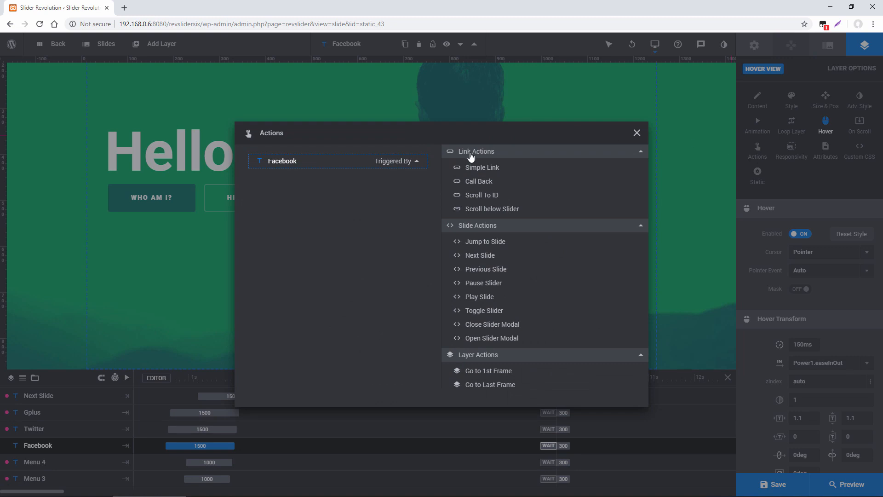
click(481, 168)
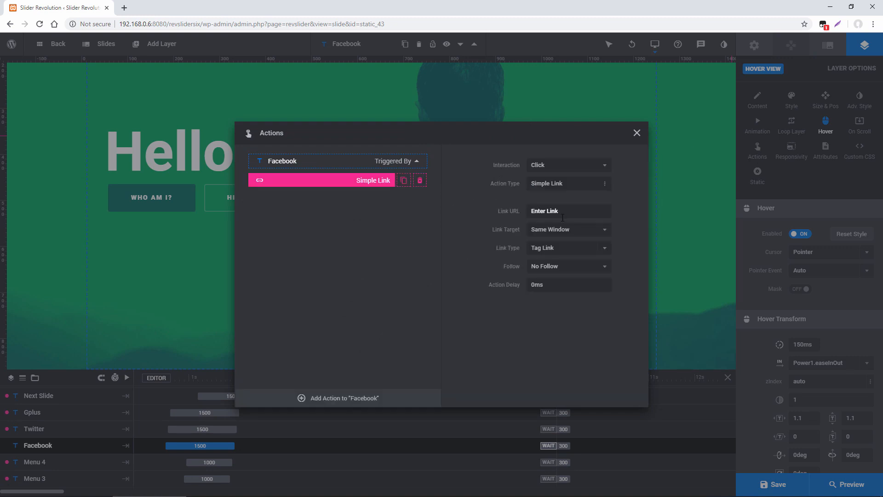
text(http://www.google.com)
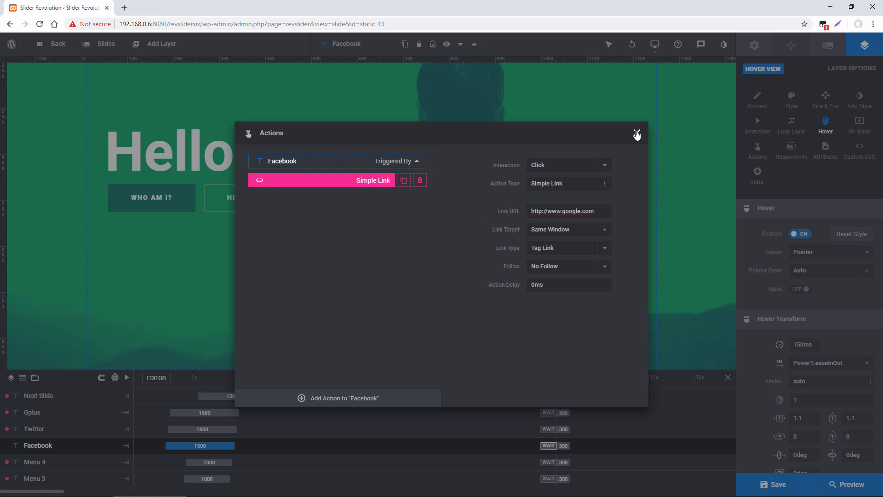
click(636, 134)
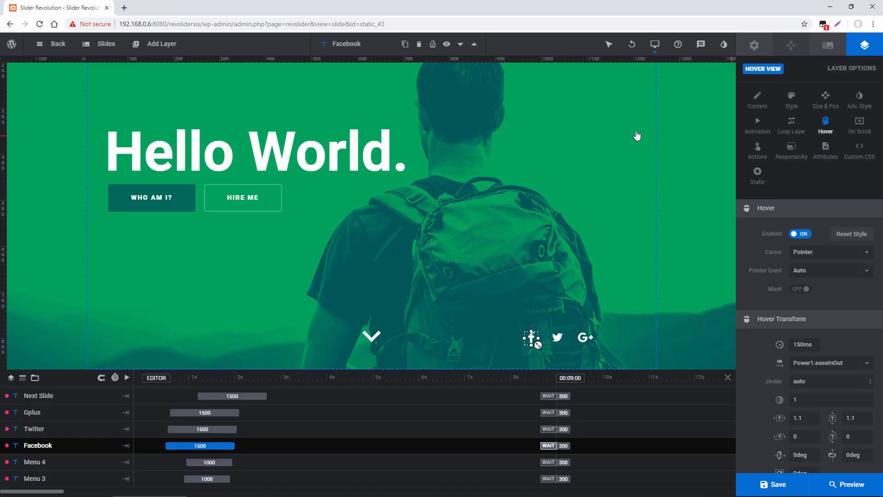
Go to the HelloWorld slide's Background options and browse Media Library and Object Library sources
click(105, 44)
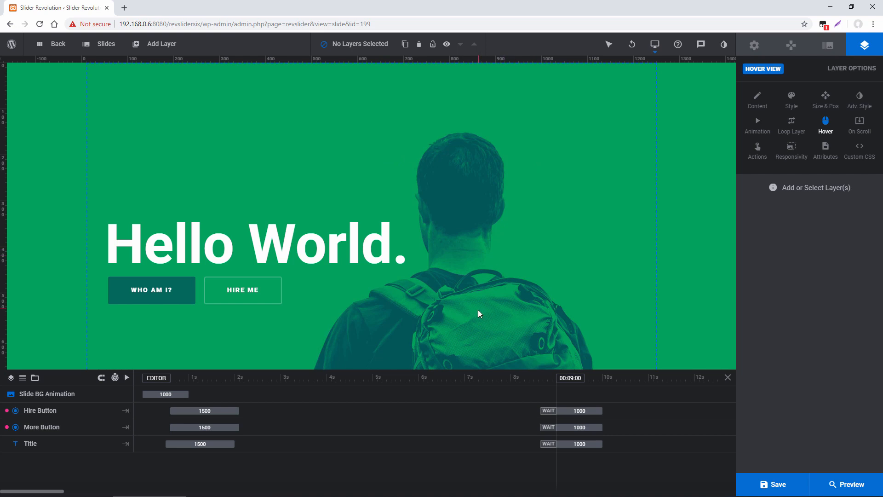
mouse_move(595, 175)
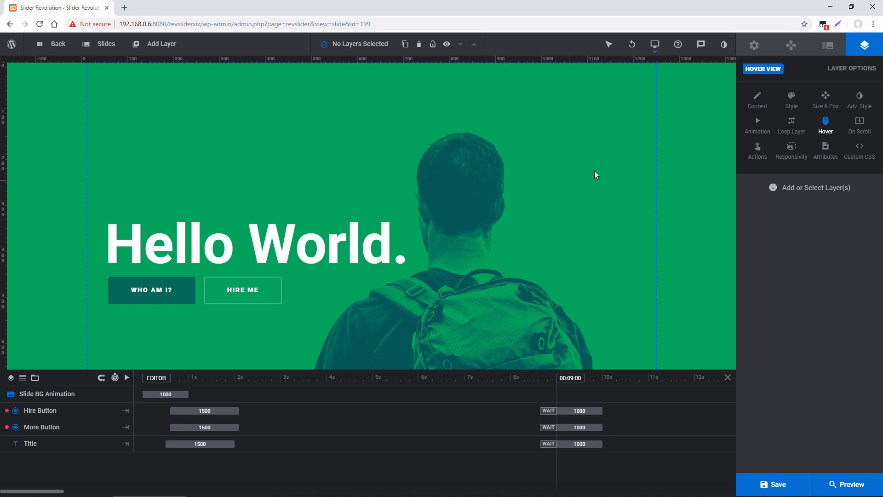
click(827, 44)
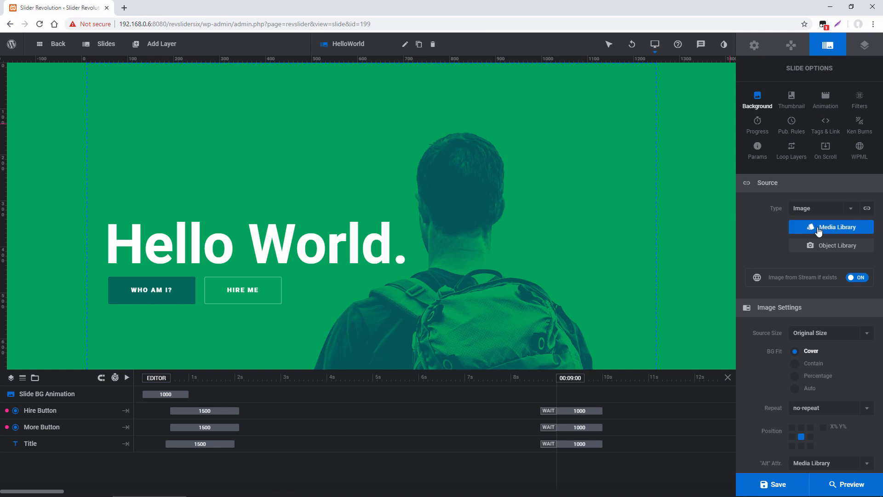
click(829, 227)
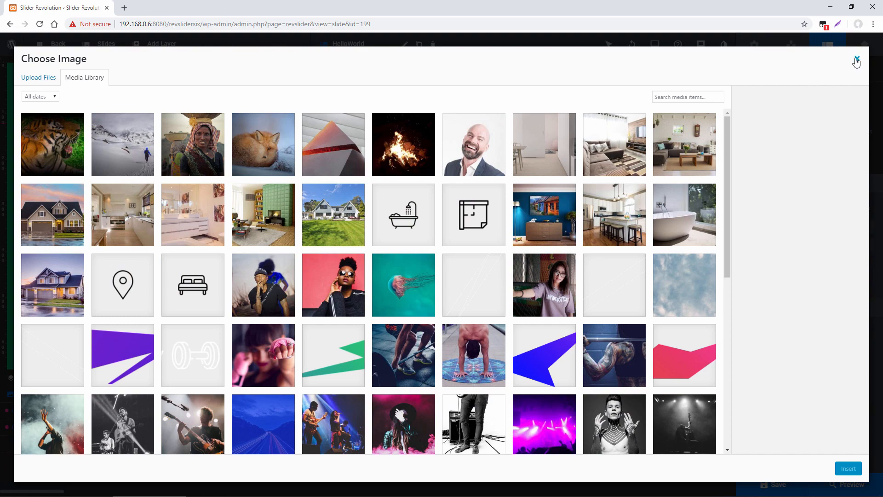
click(855, 61)
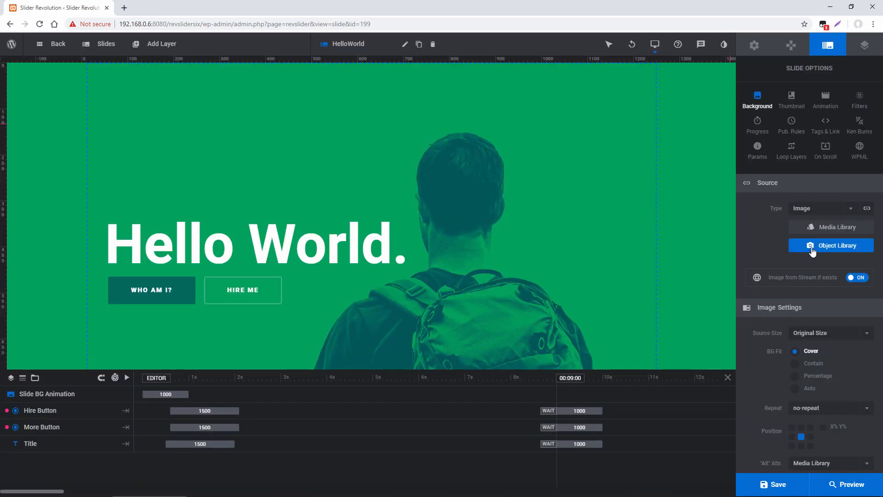
click(830, 245)
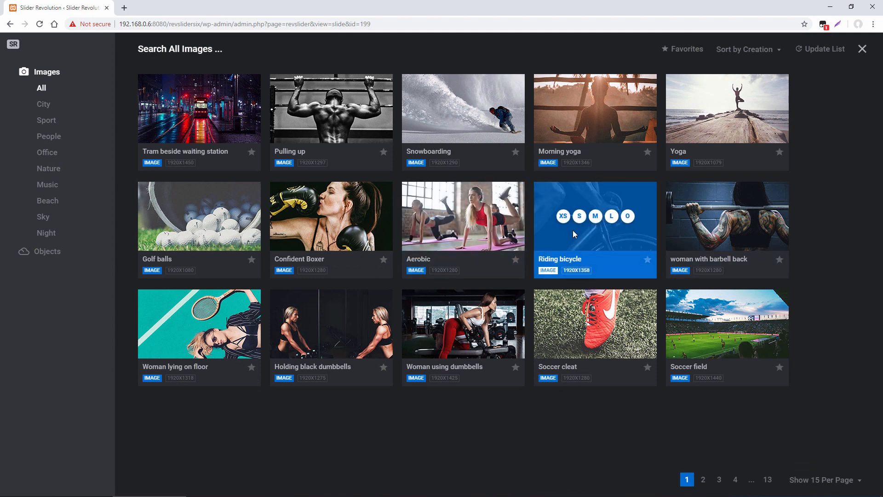
mouse_move(481, 257)
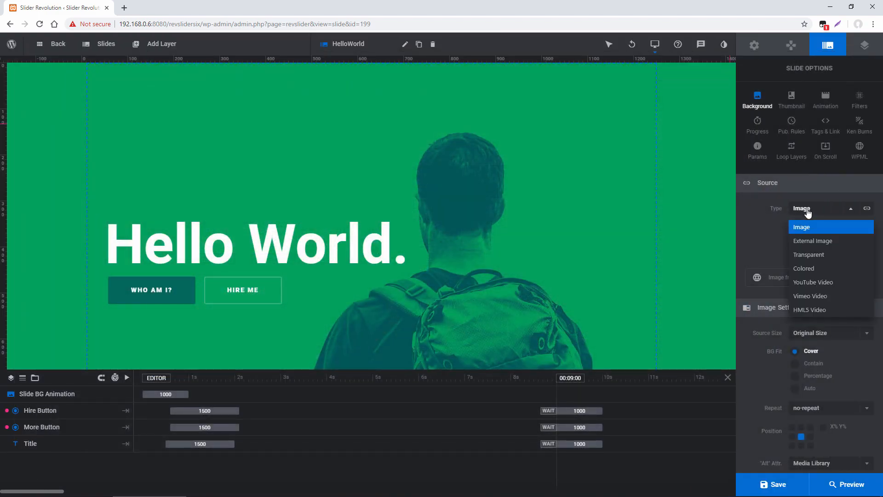
Make the background Colored and choose the orange-to-pink gradient preset
click(803, 268)
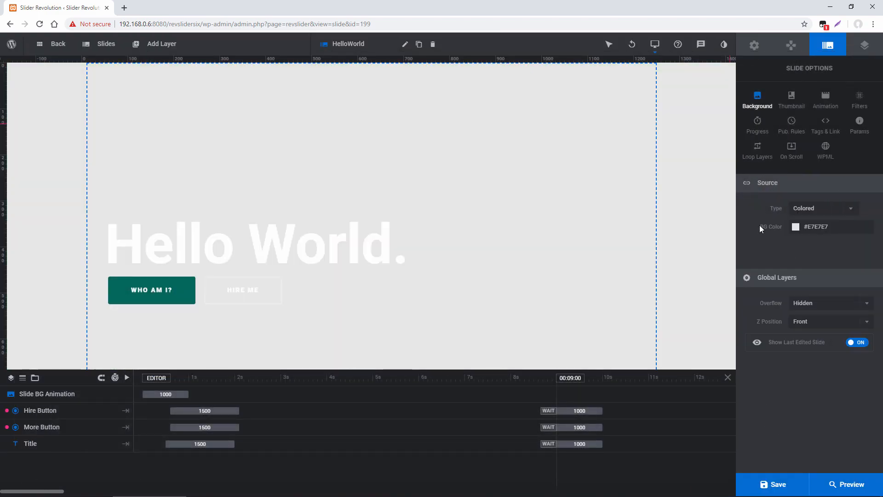
click(794, 226)
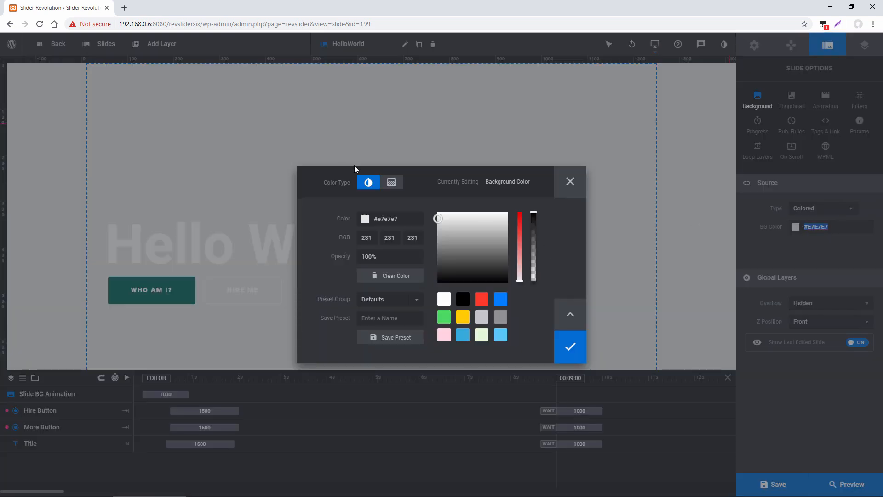
click(391, 182)
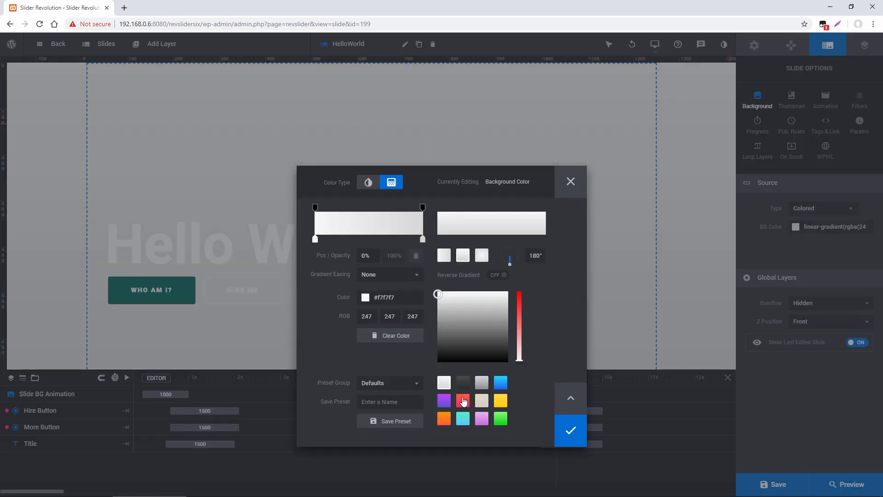
click(463, 400)
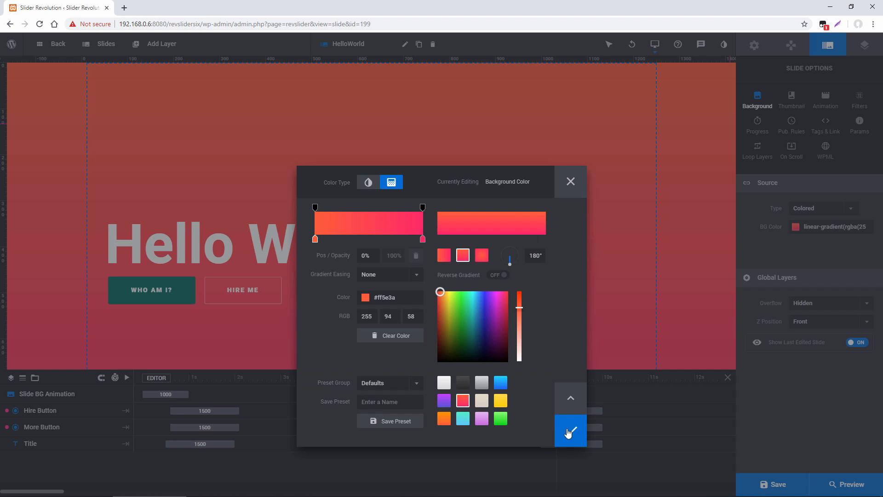
Confirm the colour, revert the background Type to Image, and select the WHO AM I? button
click(570, 431)
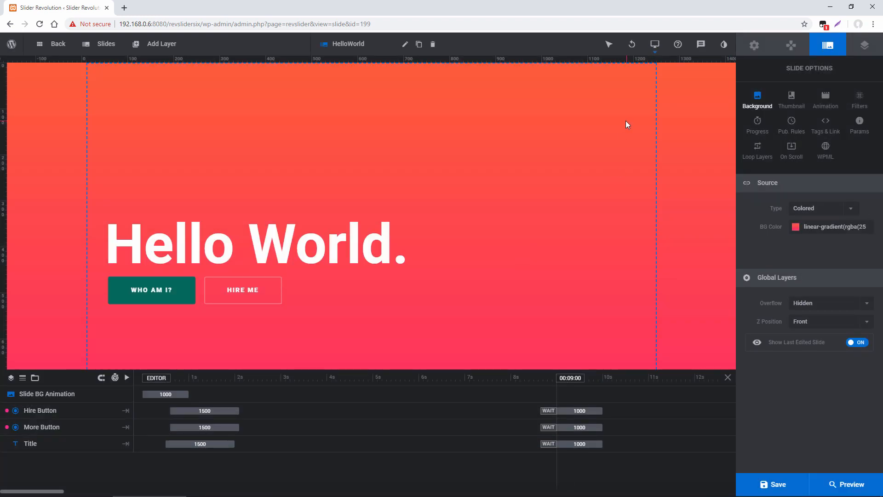
click(609, 44)
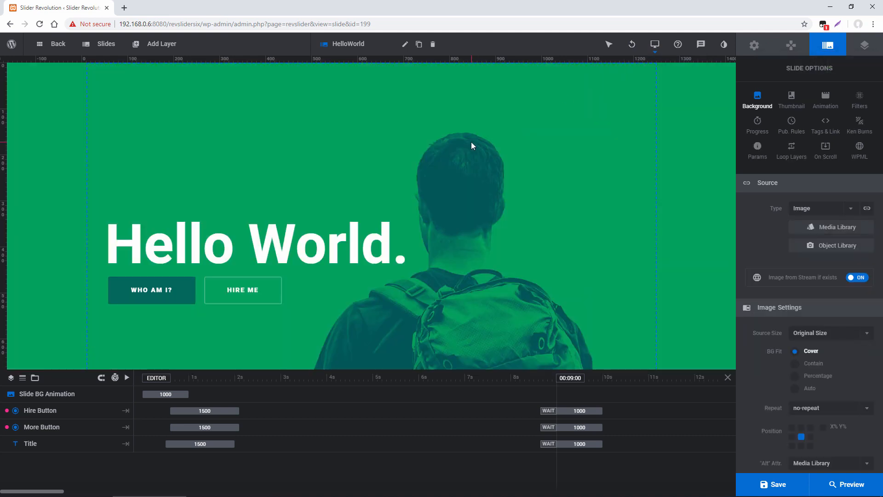
mouse_move(411, 185)
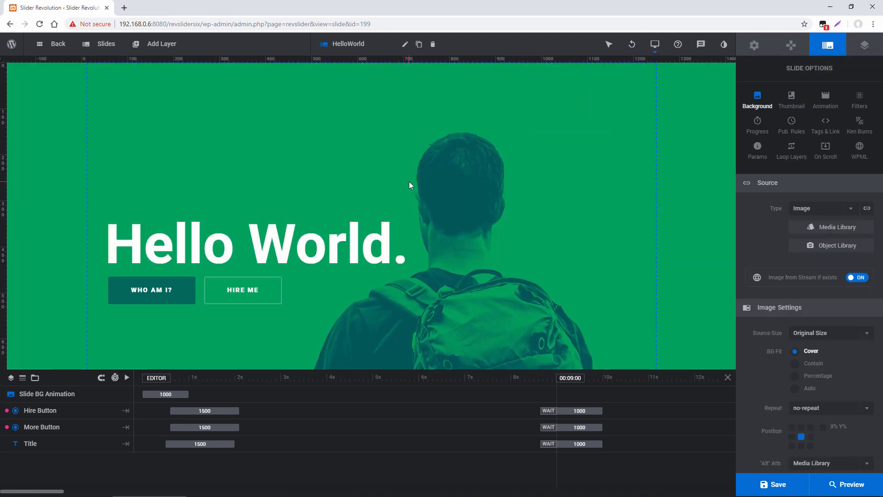
click(152, 289)
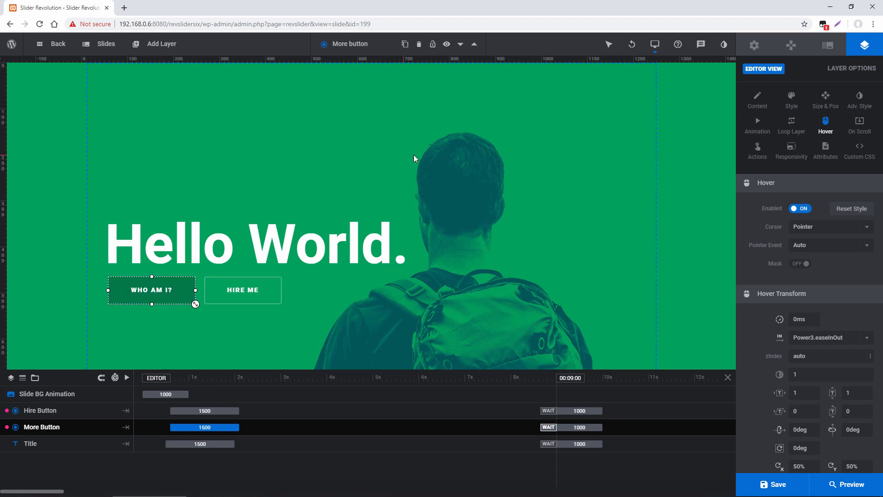
View the WHO AM I? button's Jump to Slide action targeting HelloWorld Detail
click(757, 148)
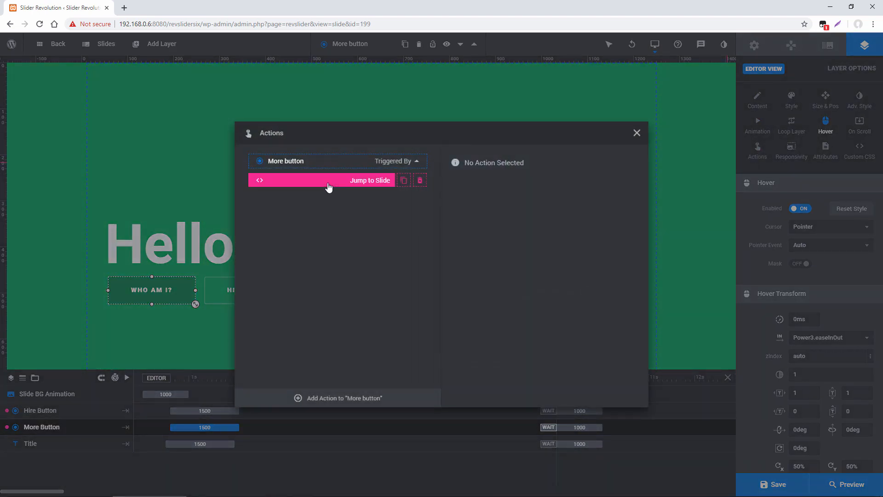
click(329, 179)
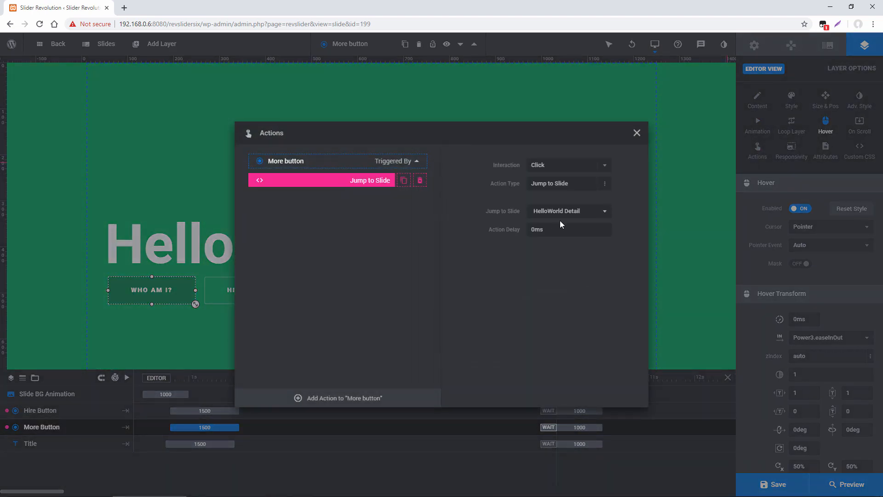
mouse_move(636, 134)
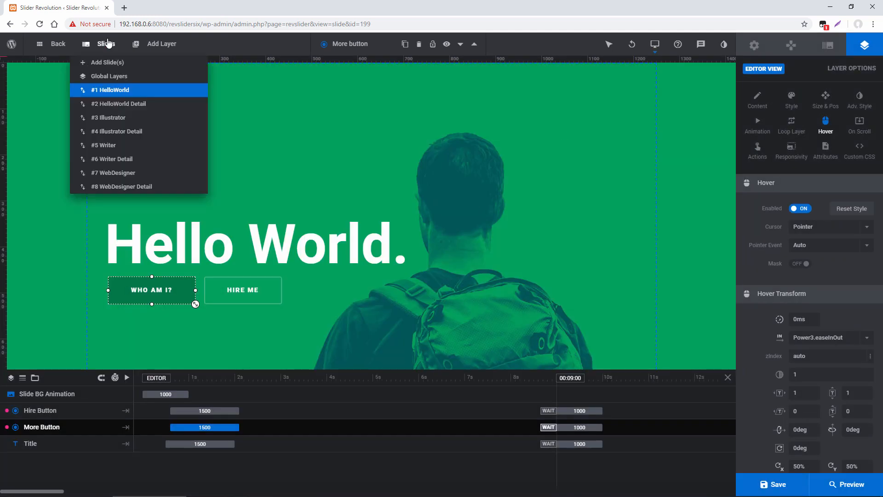
mouse_move(119, 104)
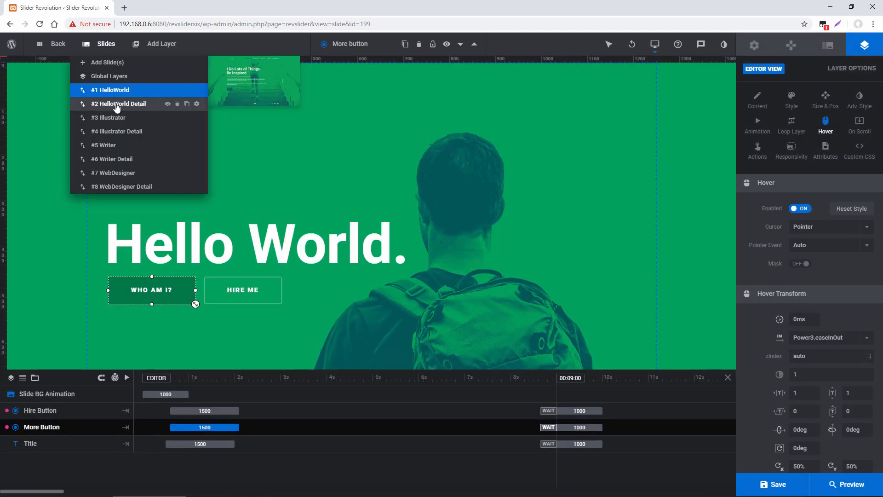
Show the HelloWorld Detail slide in the editor and launch the slider preview
click(121, 104)
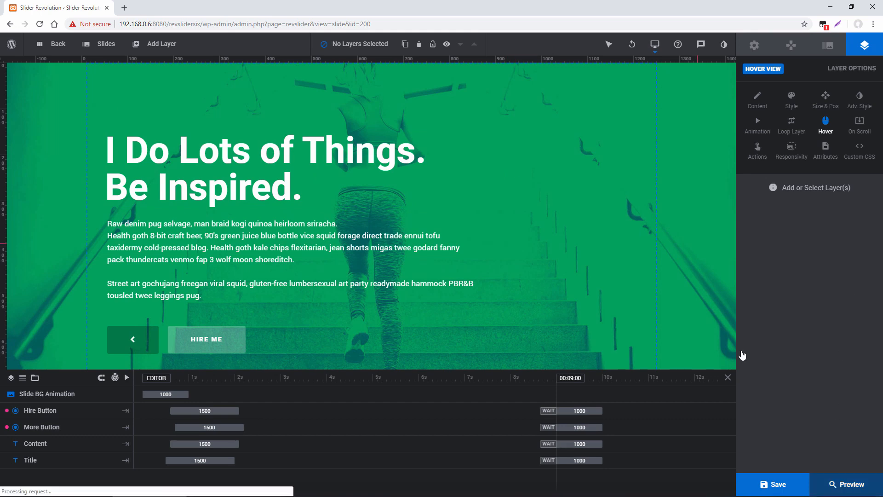
click(845, 484)
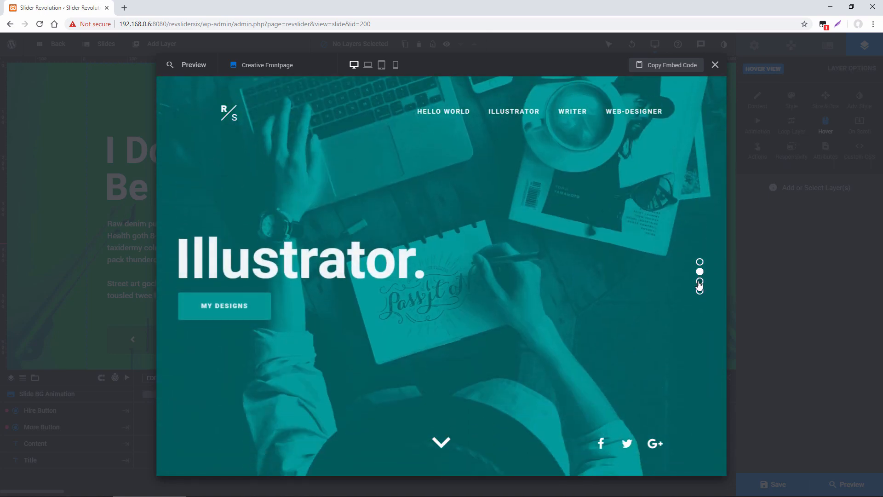
Go to the Hello World slide in the live preview via the first bullet
click(699, 281)
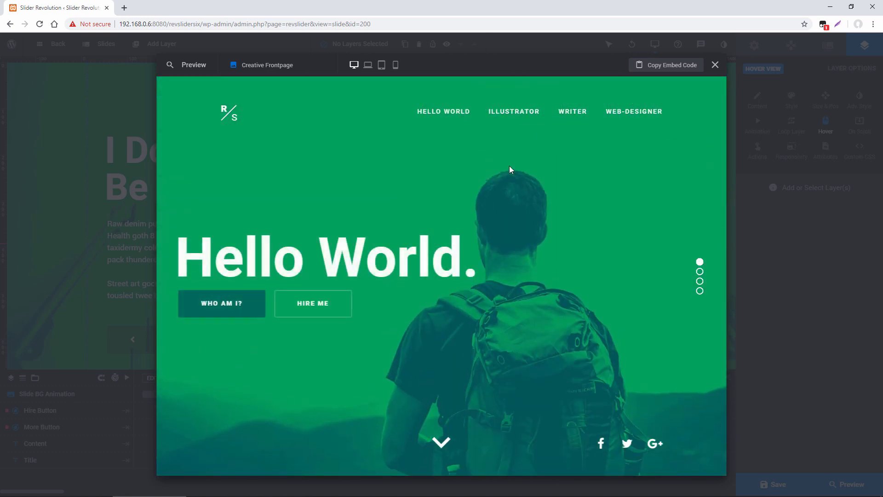
mouse_move(221, 303)
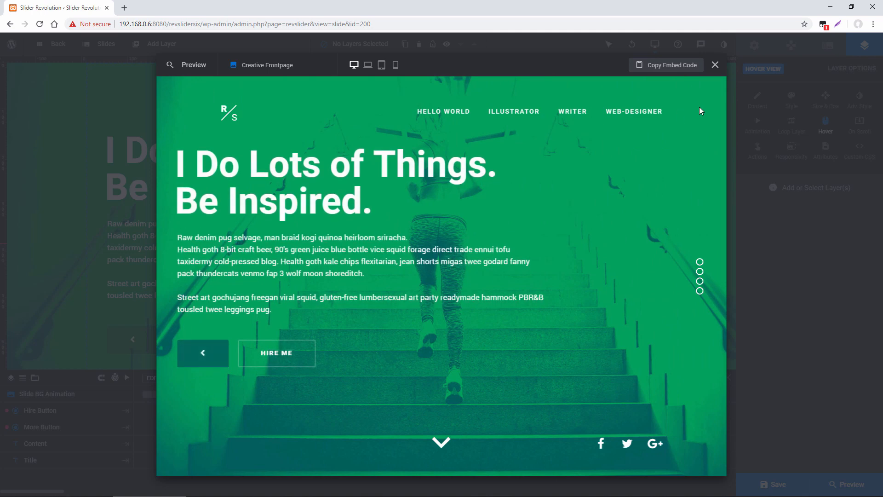
Close the preview and confirm the detail slide's Progress settings show Visibility as Hidden in Navigation
click(716, 65)
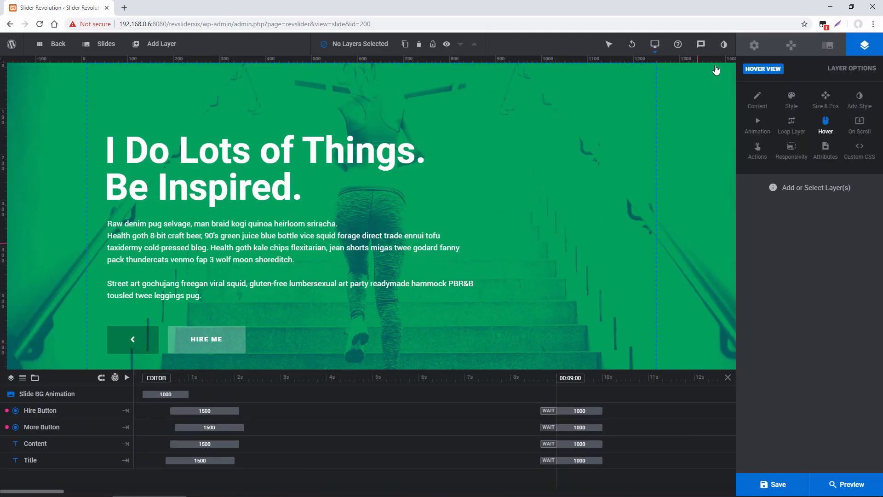
mouse_move(763, 108)
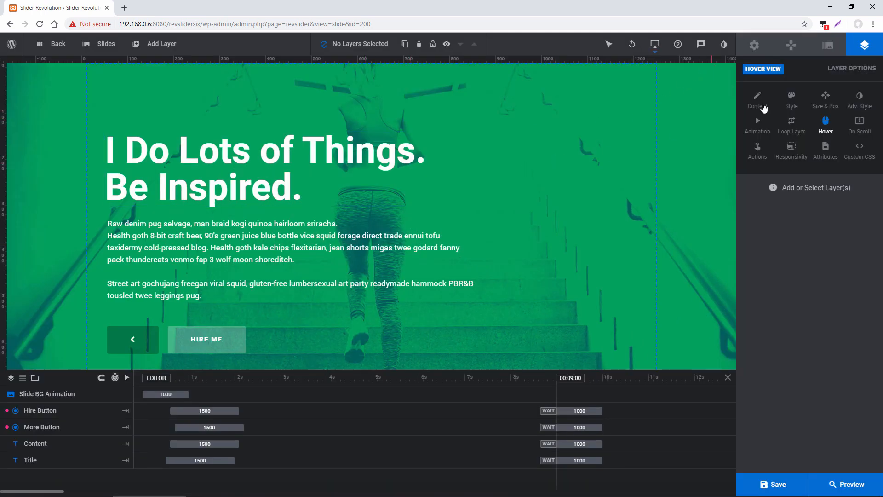
click(826, 44)
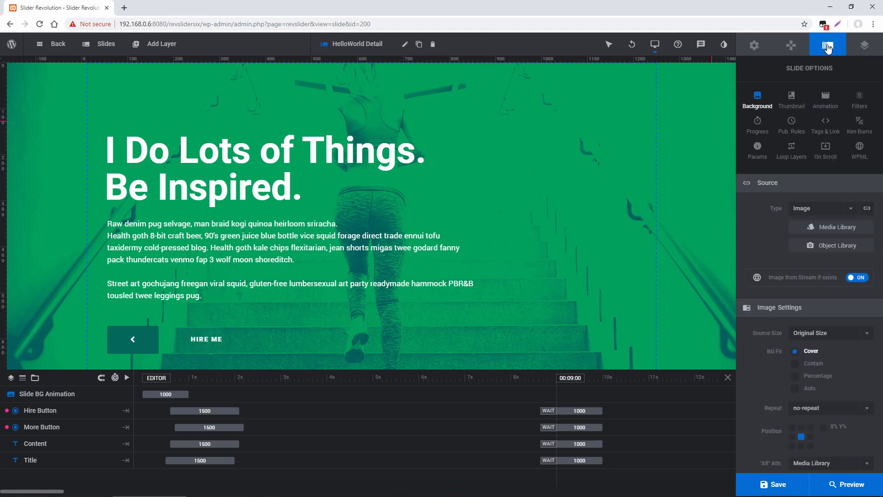
click(756, 124)
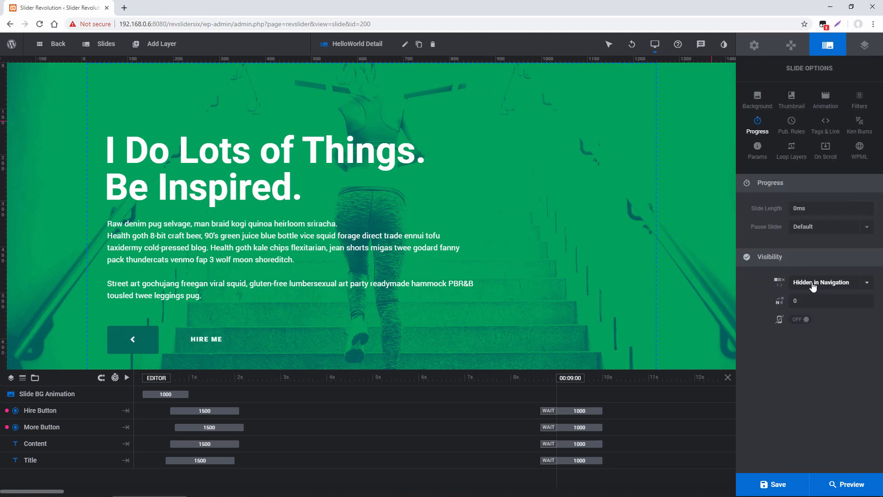
click(827, 282)
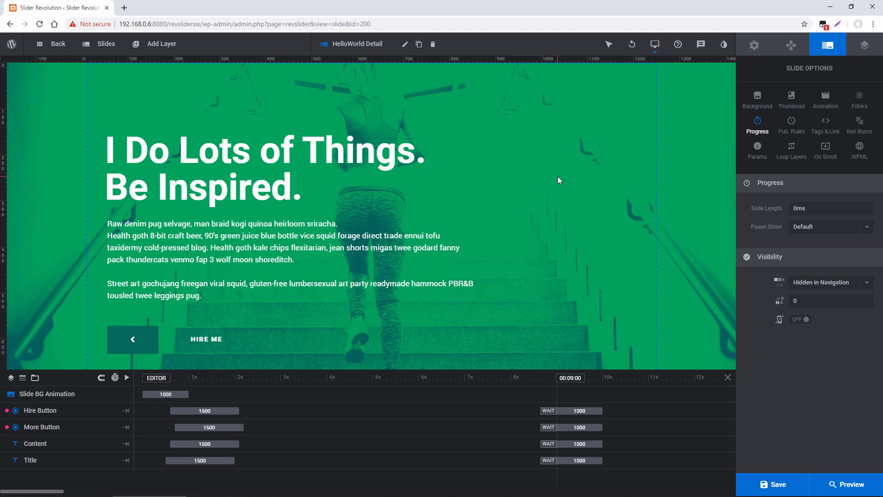
mouse_move(485, 195)
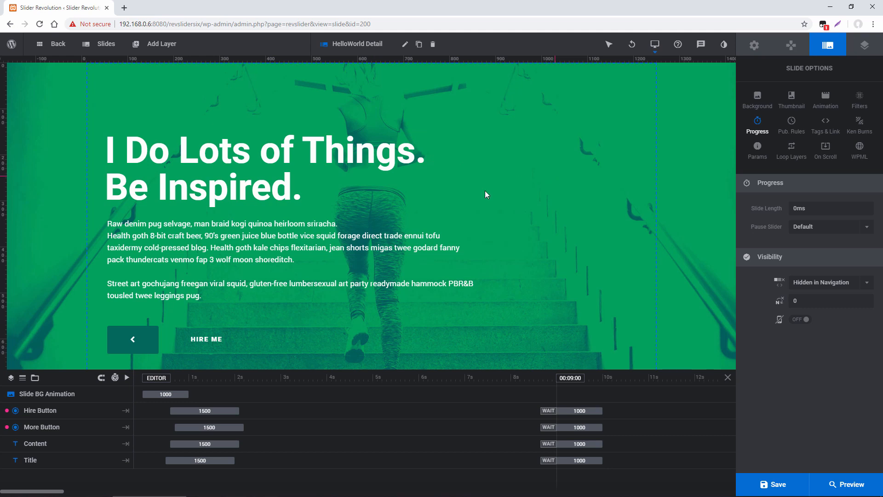
click(133, 340)
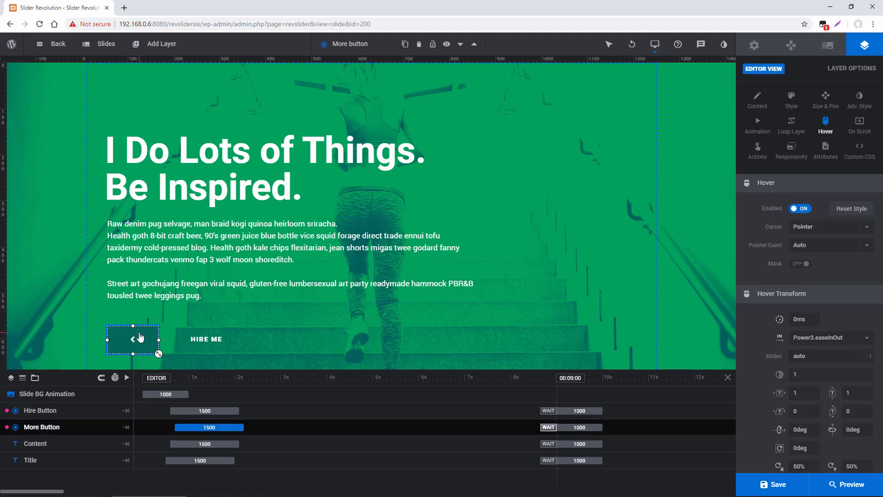
click(757, 151)
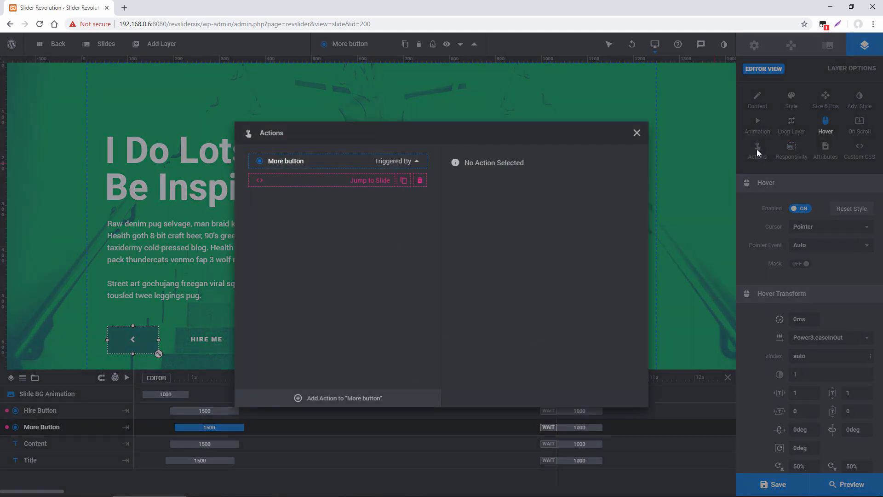
click(321, 180)
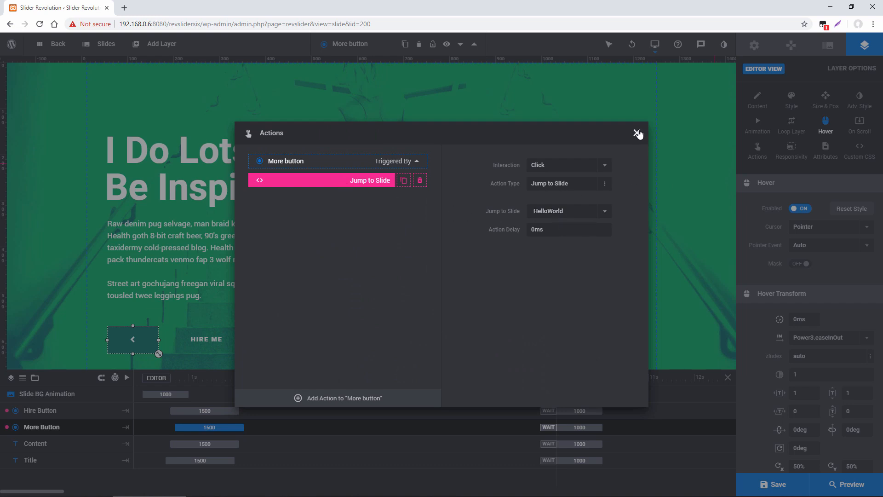
click(638, 133)
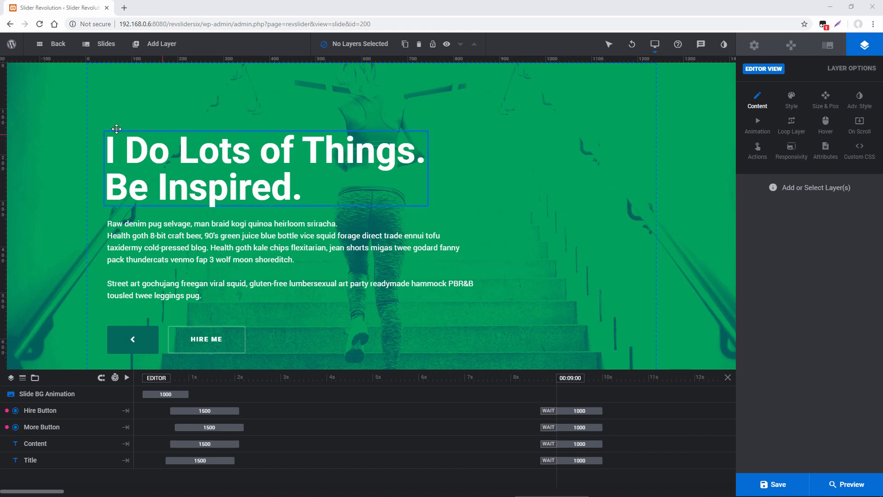
Review the slide list, then return to the detail slide's background settings with its image source
click(100, 45)
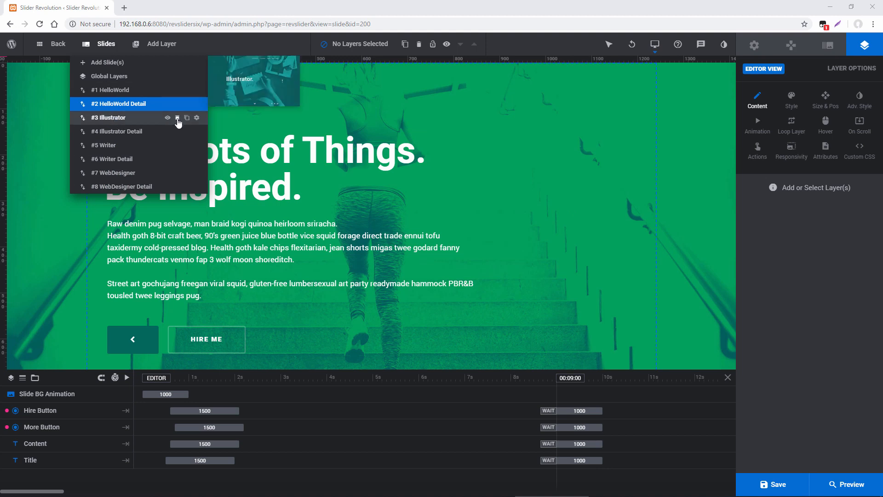
mouse_move(107, 62)
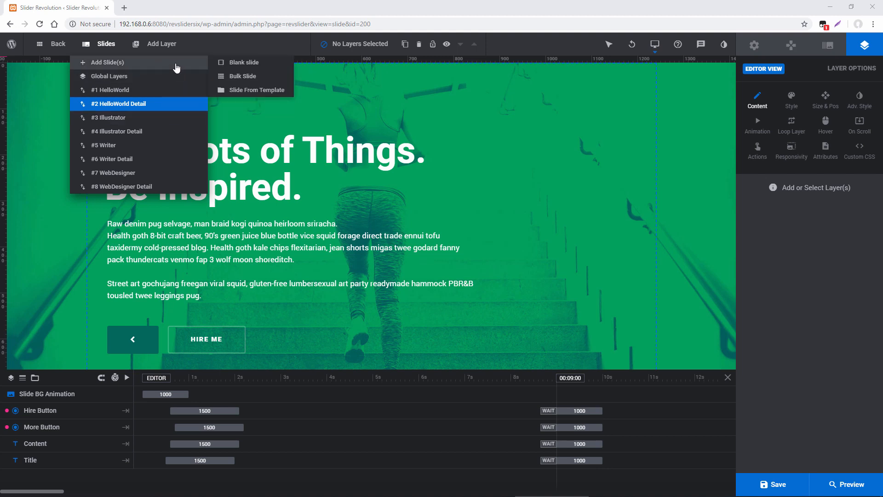
mouse_move(241, 62)
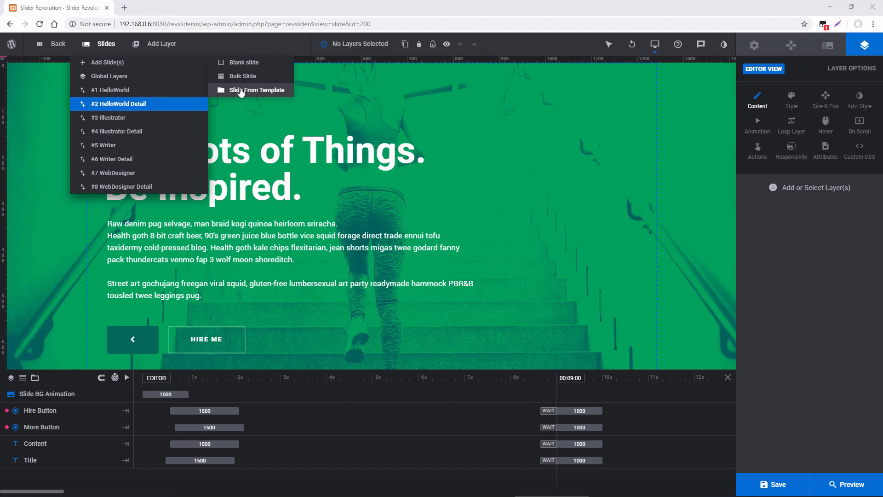
click(257, 89)
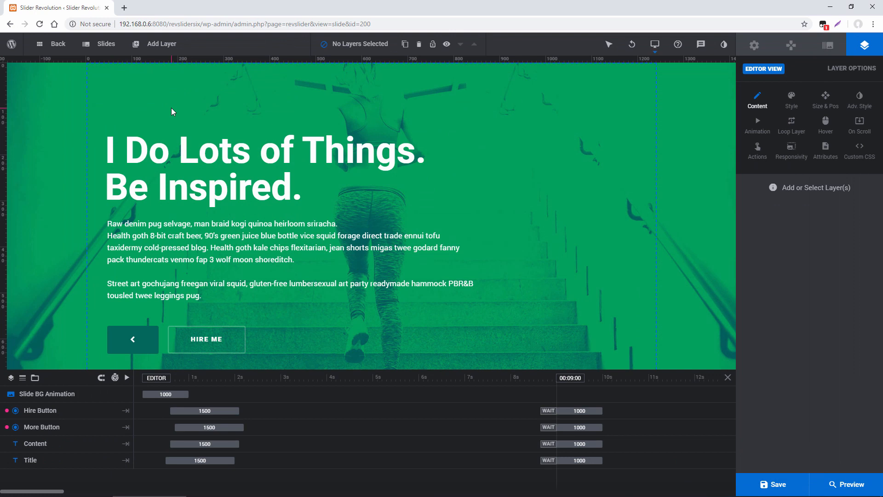
click(104, 43)
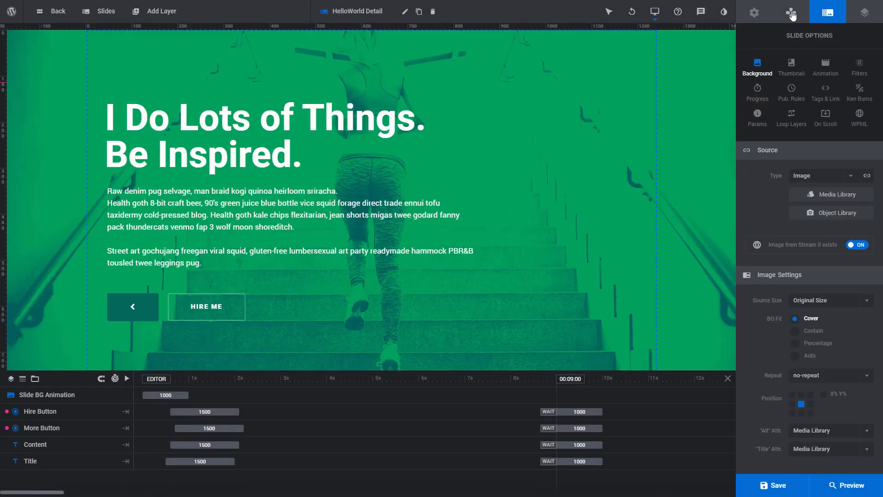
In Navigation Options keep the Hermes bullet style and move down to the Navigation Style settings
click(789, 11)
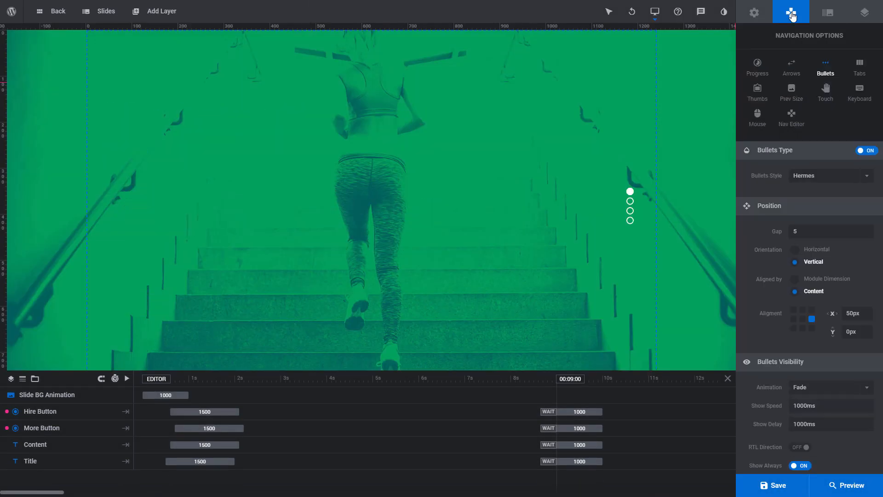
click(827, 175)
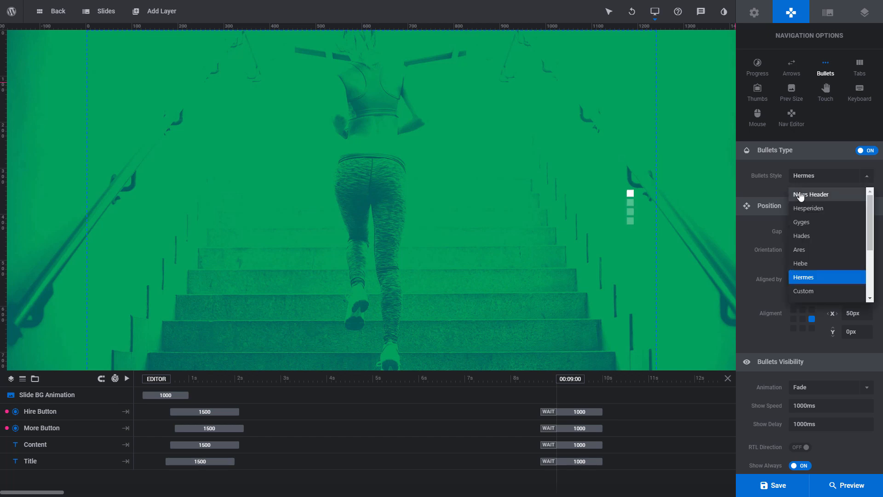
click(804, 277)
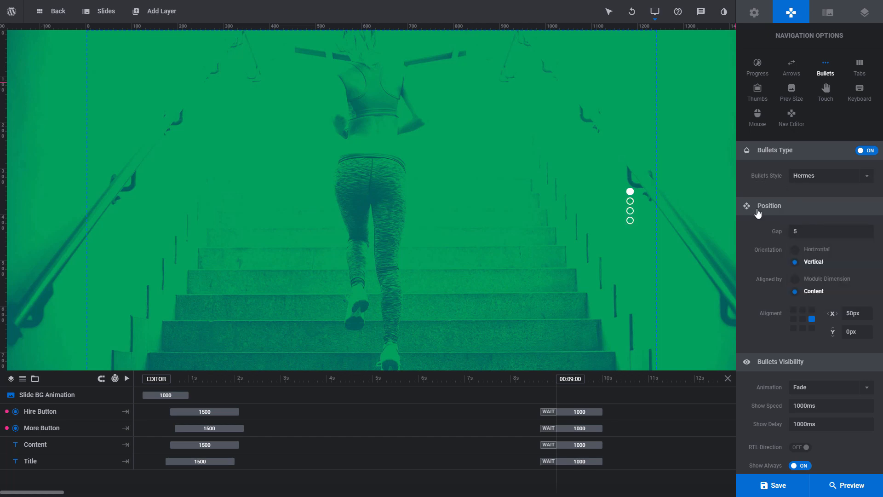
scroll(down, 3)
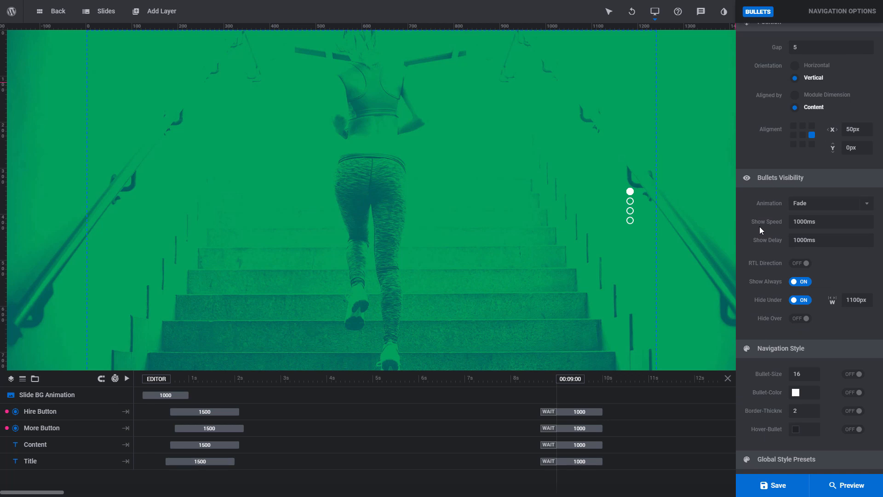
scroll(down, 3)
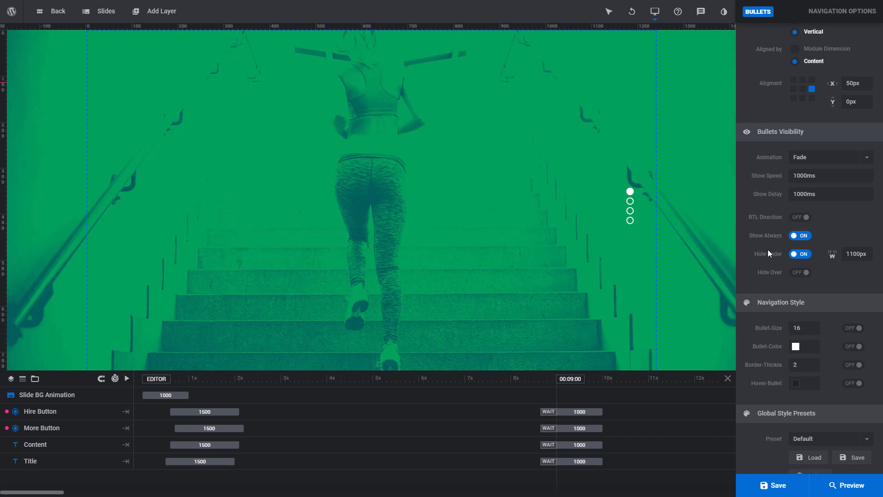
mouse_move(754, 260)
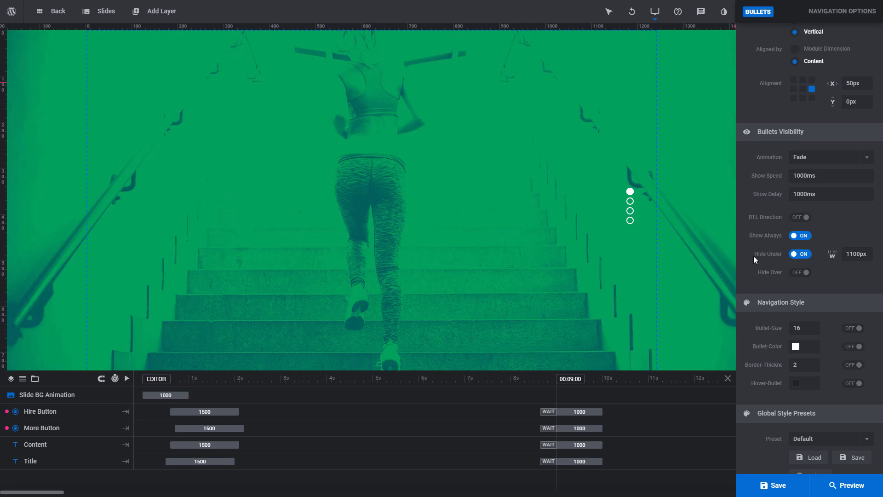
scroll(down, 3)
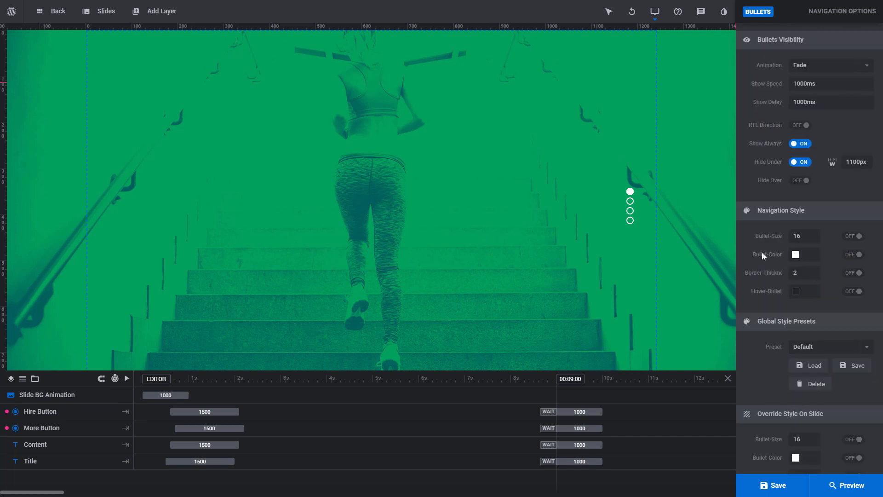
Change the bullet colour from white to yellow (#ffcc00)
click(794, 255)
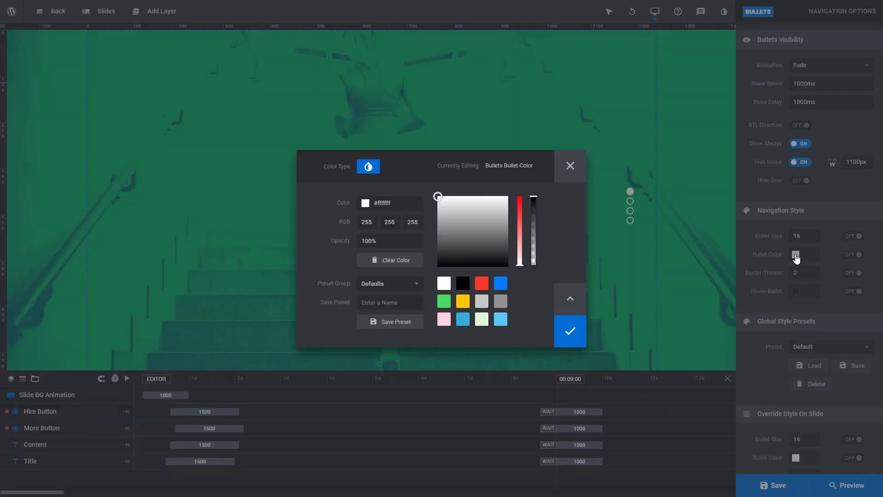
click(462, 301)
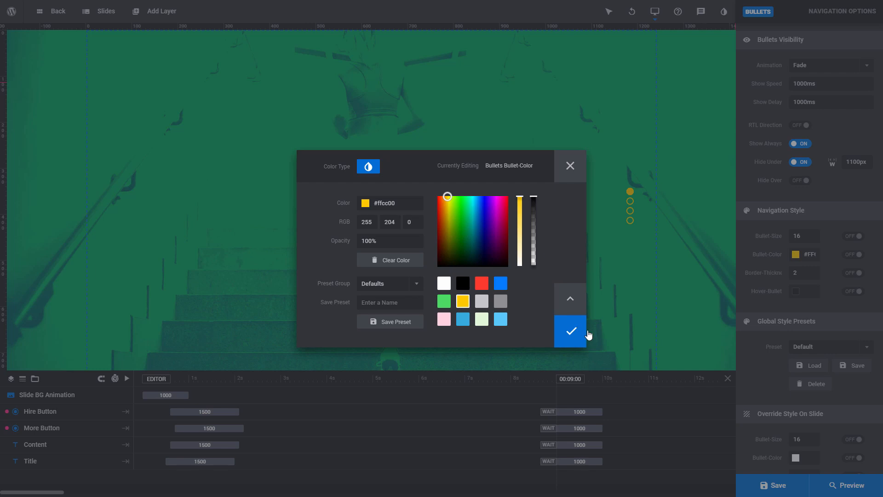
click(569, 330)
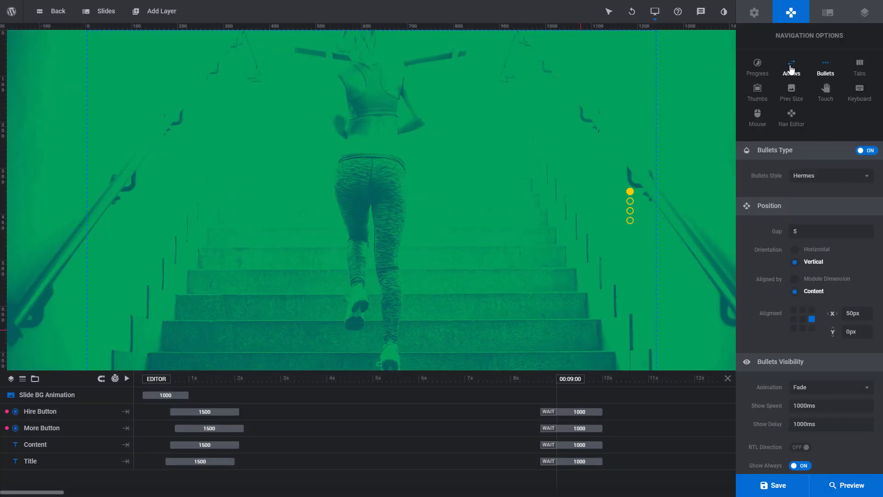
Turn thumbnail navigation on, giving a Hesperiden-style horizontal row of slide thumbnails
click(757, 91)
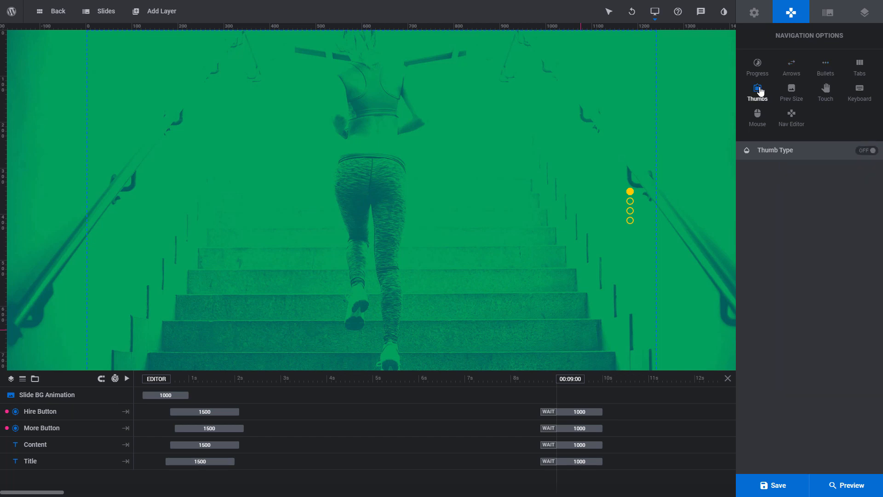
click(866, 150)
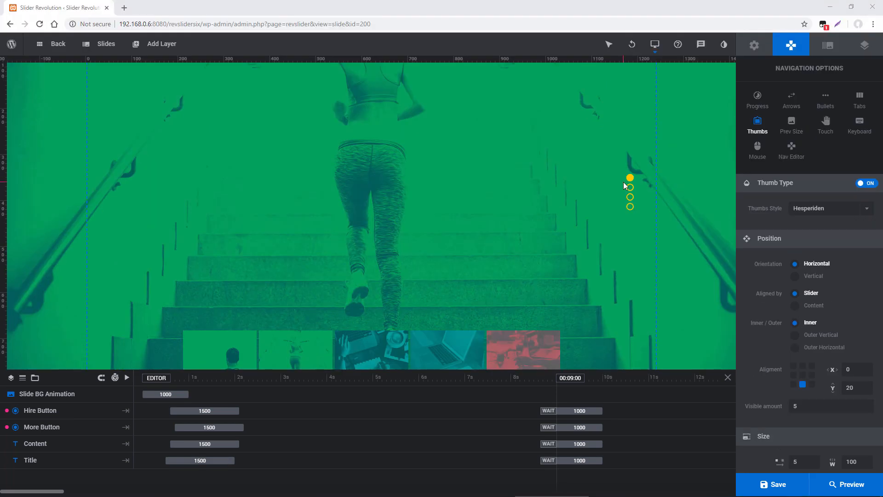
mouse_move(571, 210)
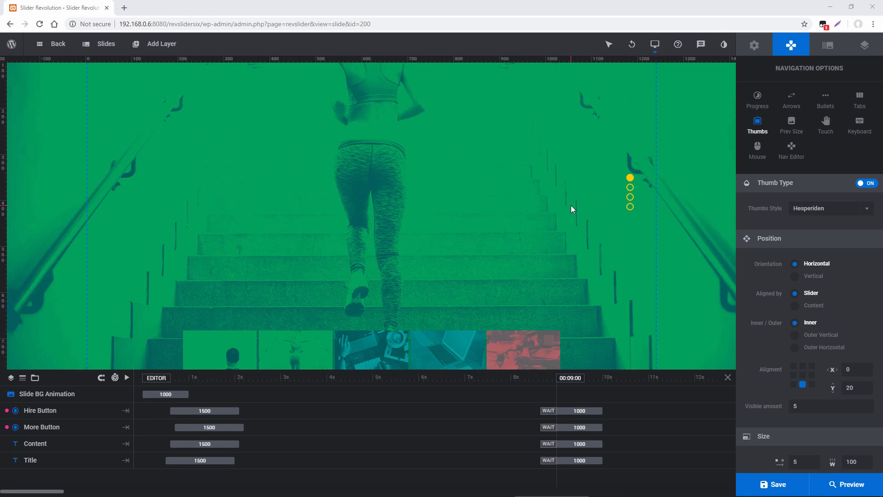